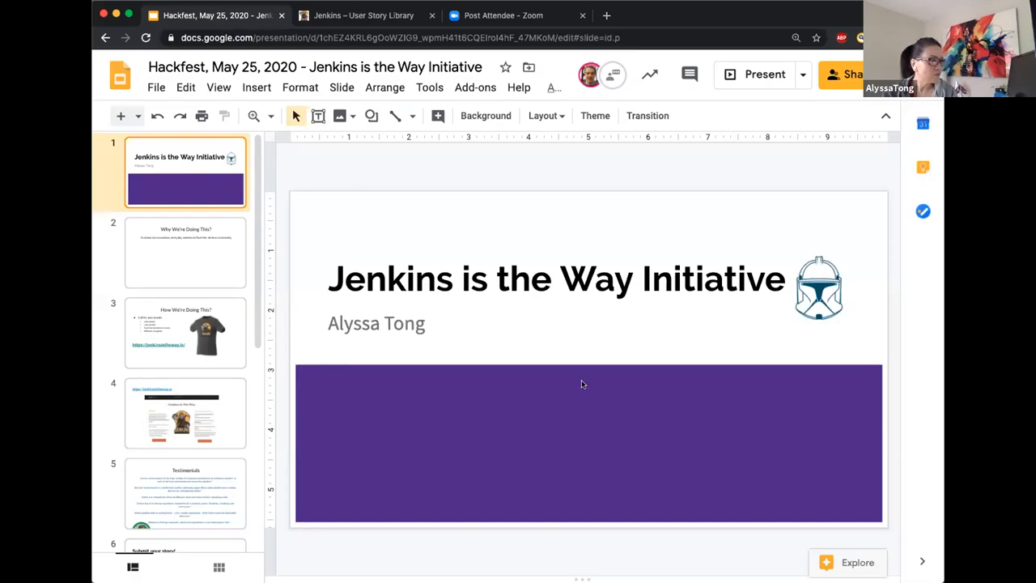
- Show slide 2, 'Why We're Doing This?', after a brief return to the title slide
{"action": "left_click", "coordinate": [185, 253]}
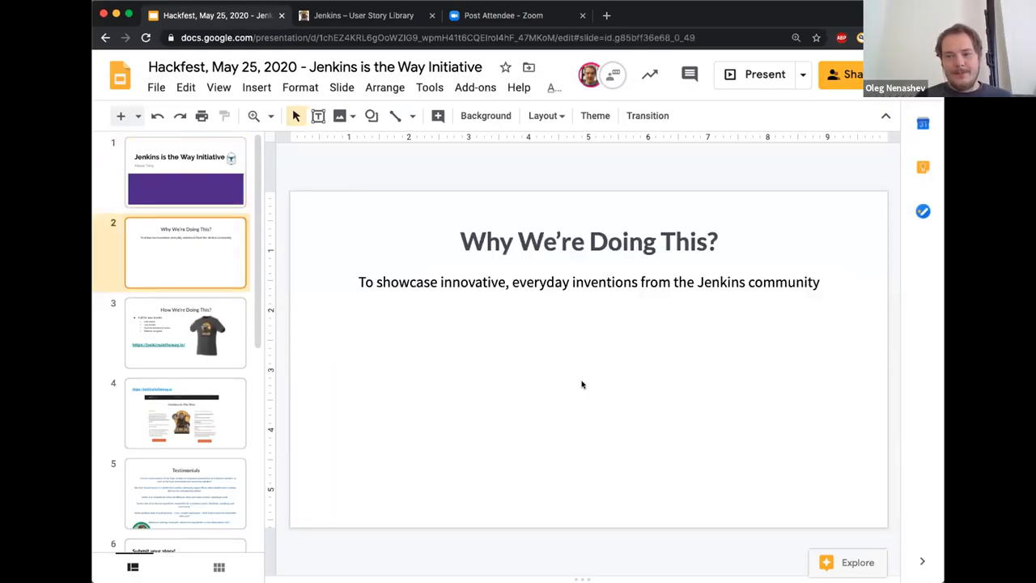
{"action": "left_click", "coordinate": [185, 171]}
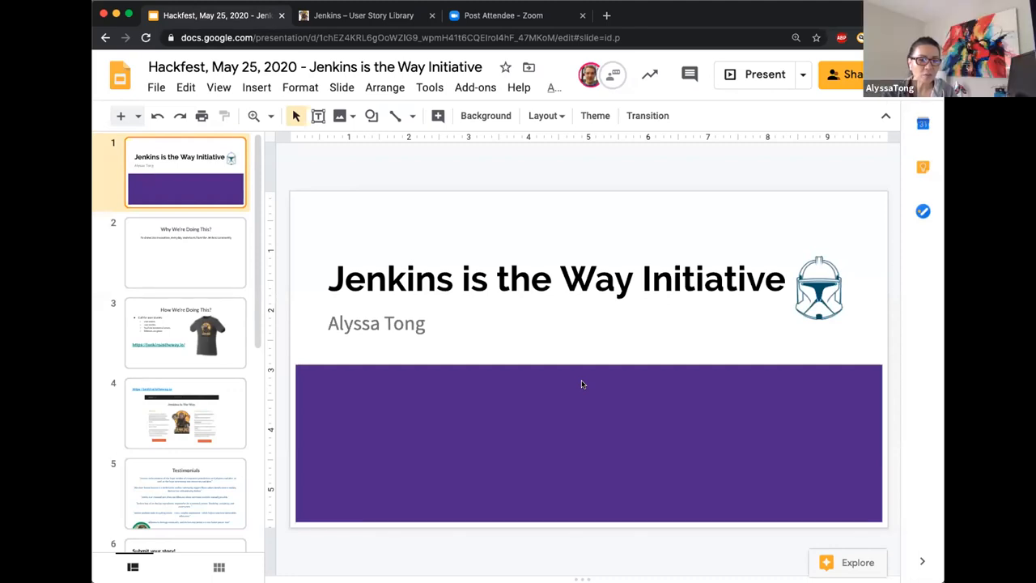
{"action": "mouse_move", "coordinate": [648, 393]}
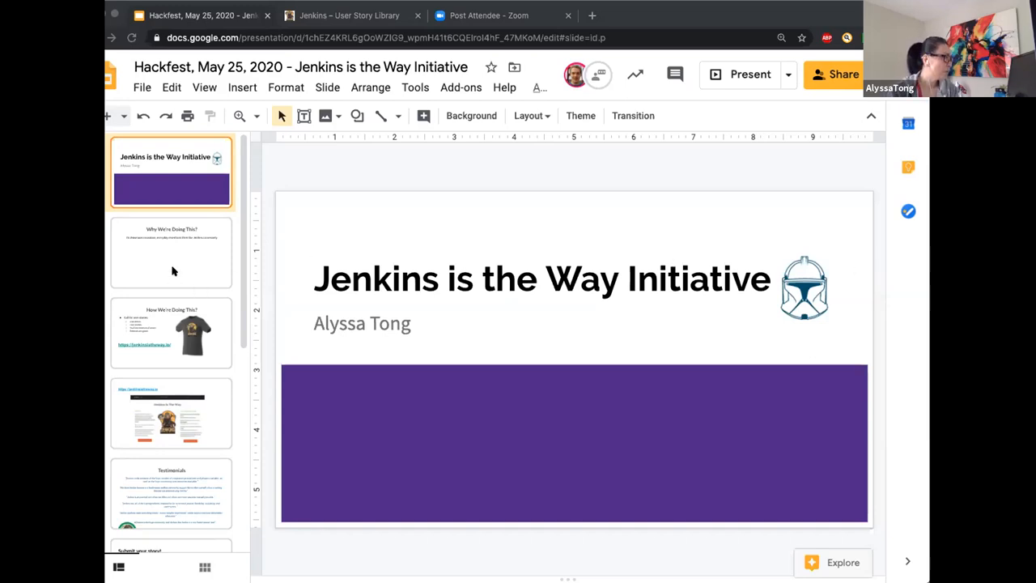
{"action": "left_click", "coordinate": [171, 252]}
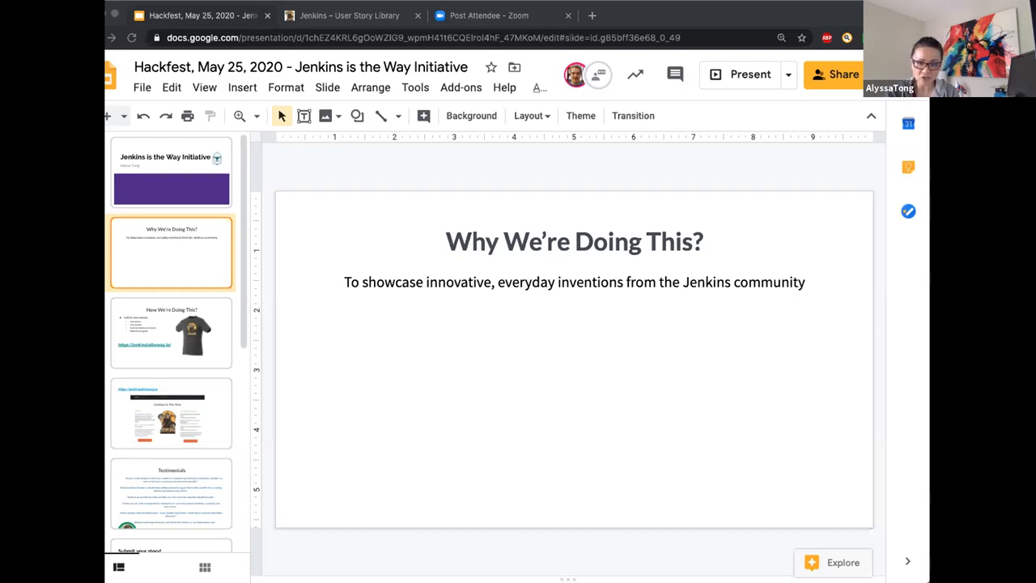
{"action": "mouse_move", "coordinate": [309, 143]}
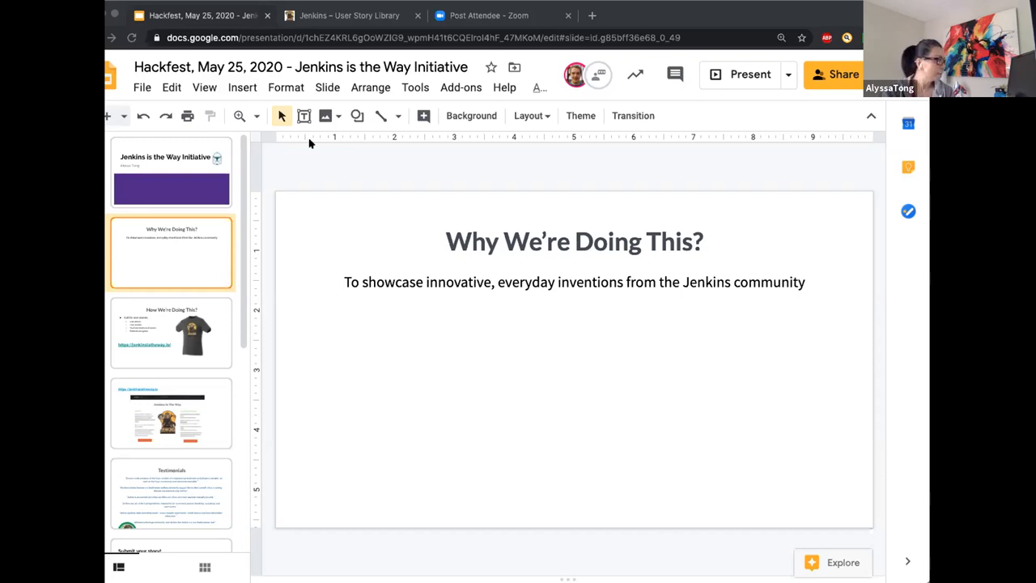
- Show slide 3, 'How We're Doing This?', with the user-story call and jenkinsistheway.io link
{"action": "left_click", "coordinate": [171, 332]}
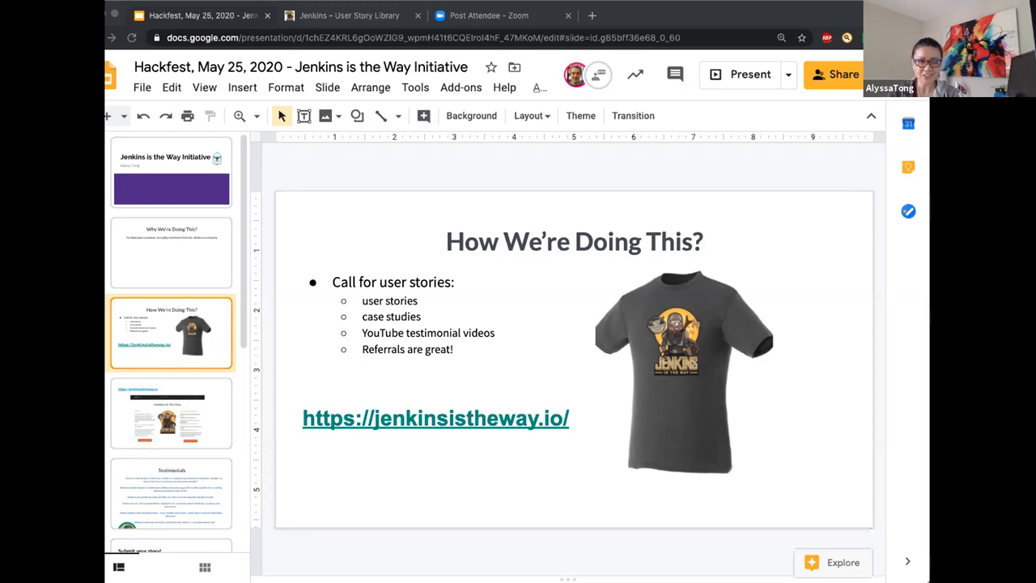
{"action": "mouse_move", "coordinate": [521, 462]}
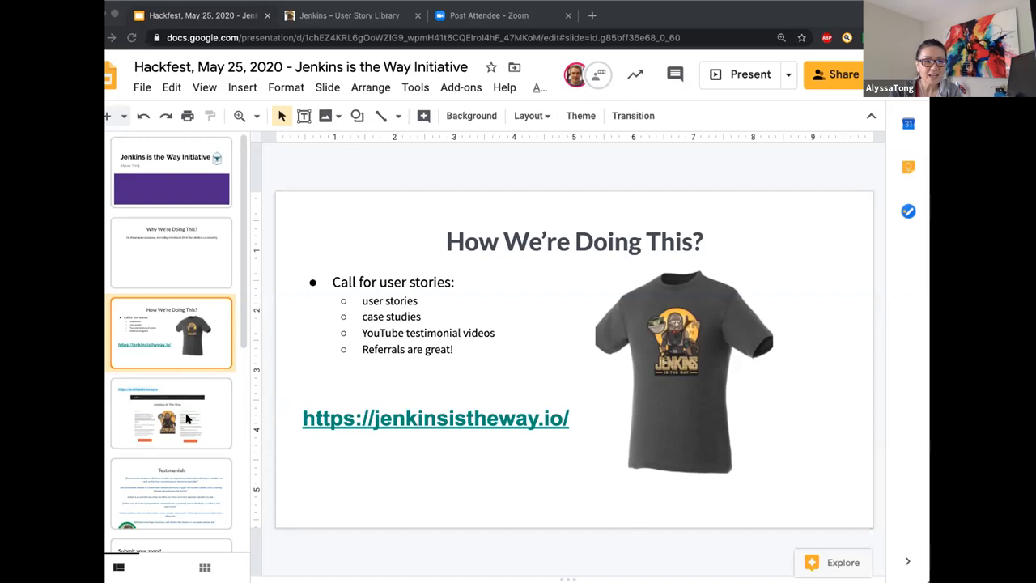
- Switch to jenkinsistheway.io, open User Stories, and scroll through the story list
{"action": "left_click", "coordinate": [171, 414]}
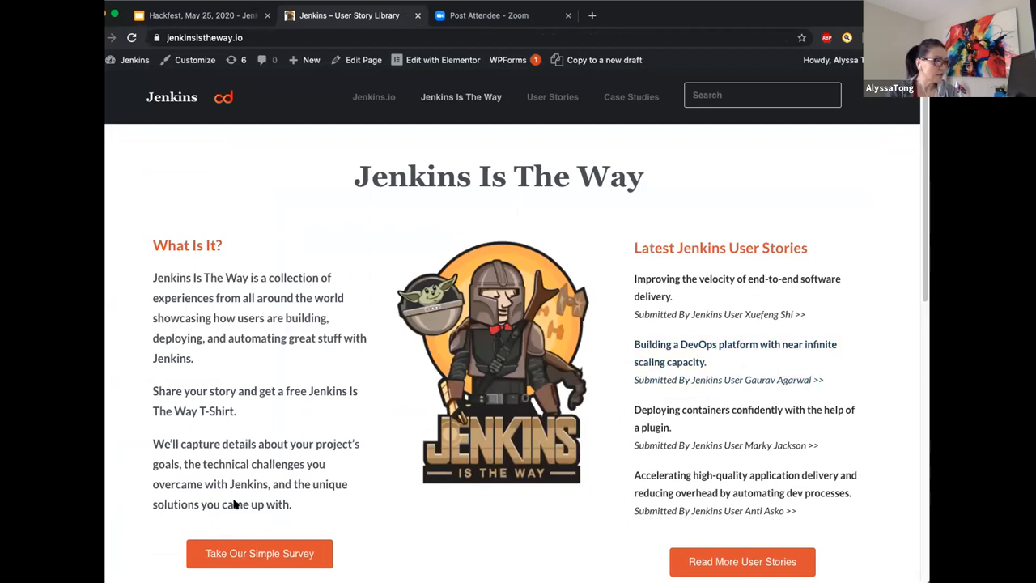
{"action": "mouse_move", "coordinate": [804, 544]}
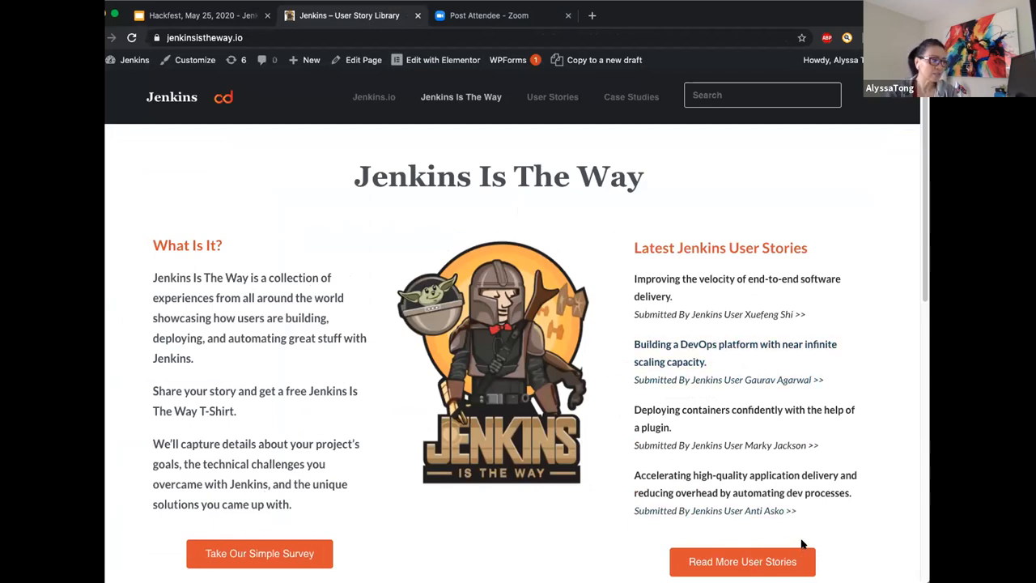
{"action": "mouse_move", "coordinate": [553, 96]}
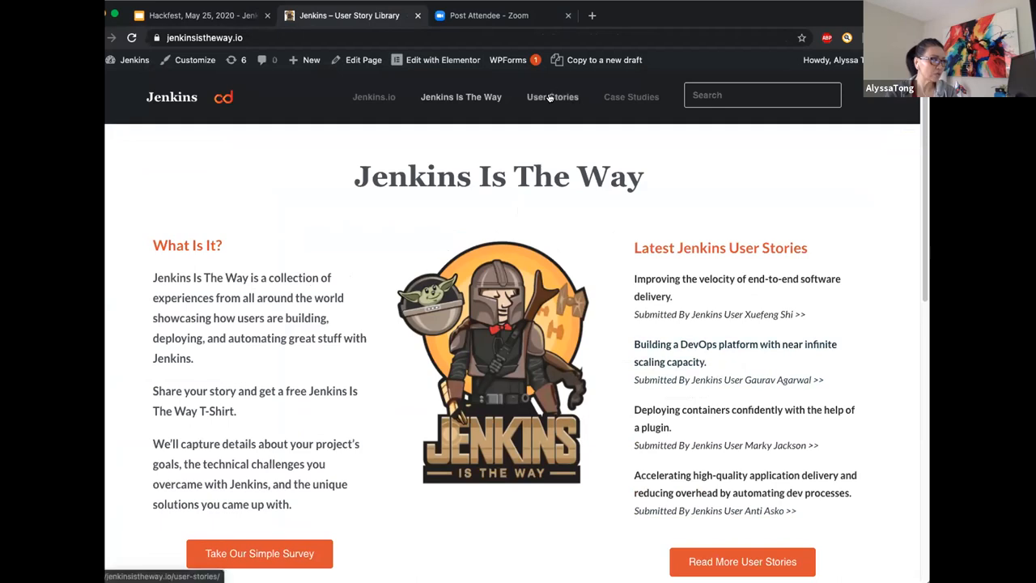
{"action": "left_click", "coordinate": [552, 97]}
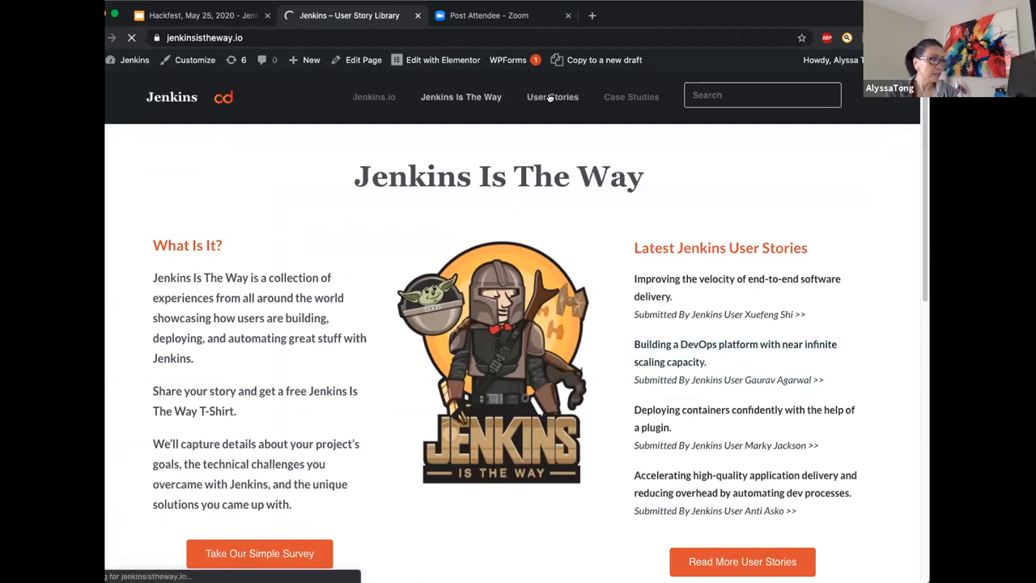
{"action": "left_click", "coordinate": [553, 97]}
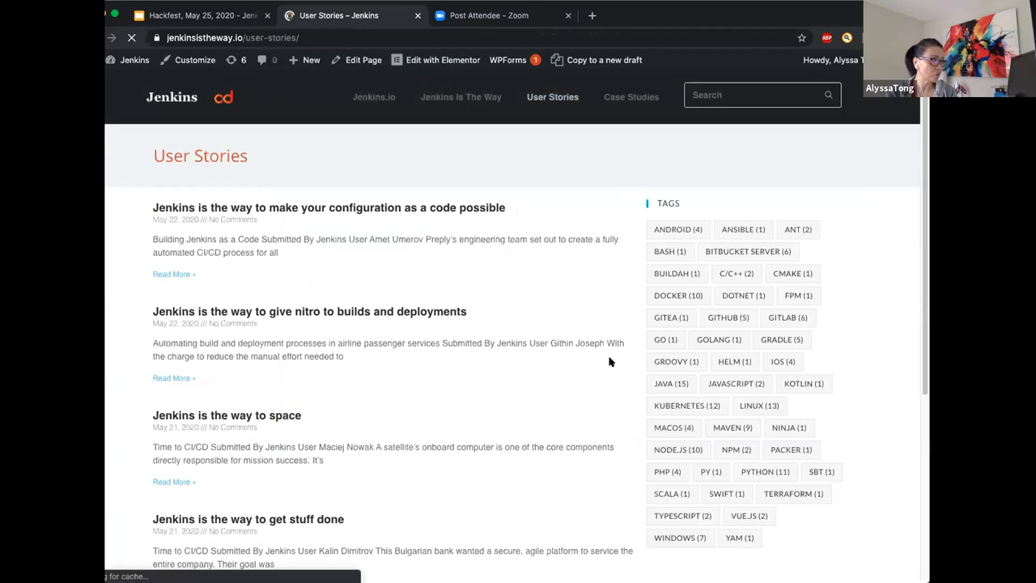
{"action": "scroll", "scroll_direction": "down", "scroll_amount": 3}
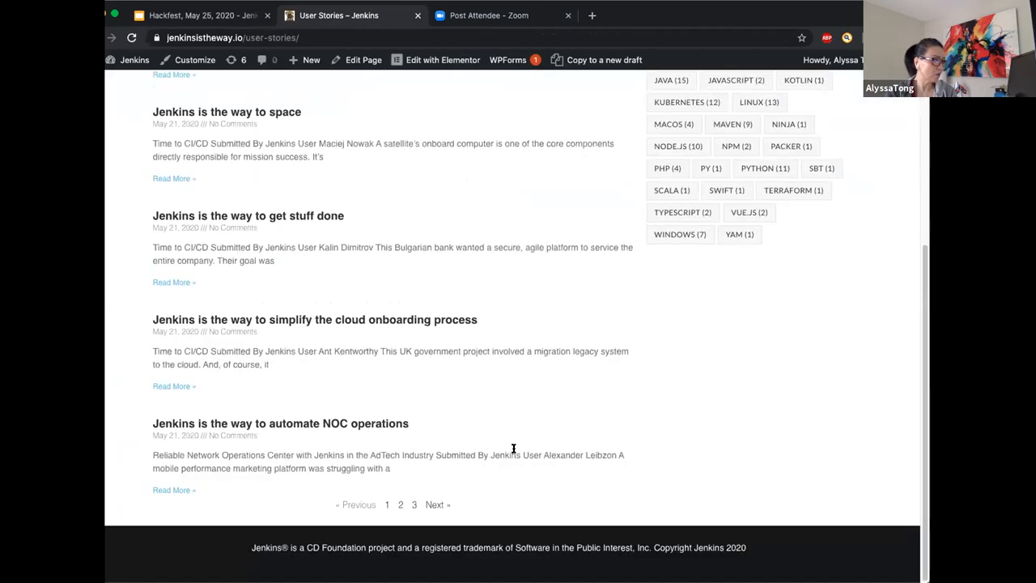
{"action": "scroll", "scroll_direction": "up", "scroll_amount": 3}
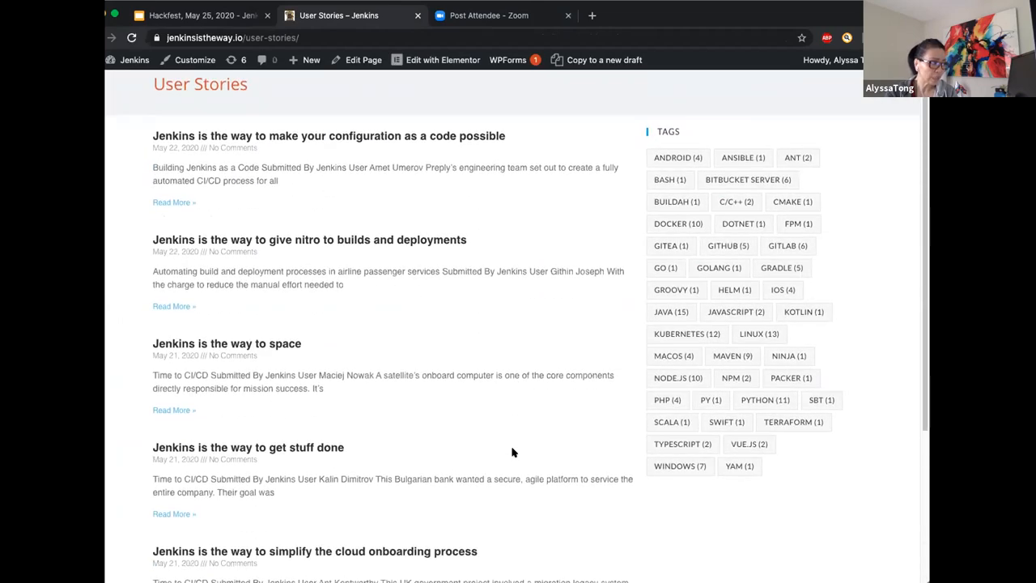
{"action": "scroll", "scroll_direction": "down", "scroll_amount": 3}
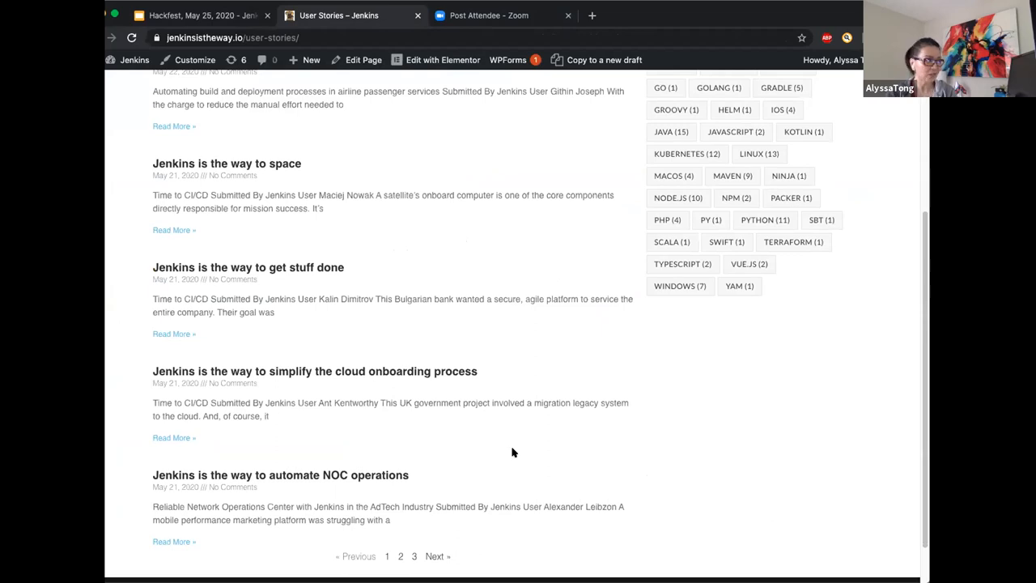
{"action": "scroll", "scroll_direction": "up", "scroll_amount": 3}
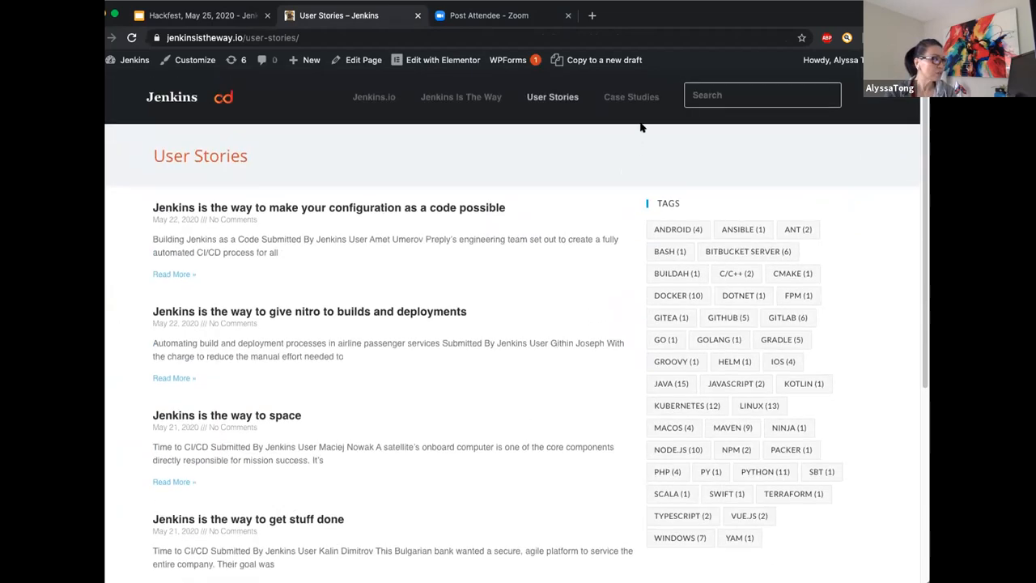
- Visit Case Studies, go back to User Stories, then return to the Jenkins Is The Way home page
{"action": "left_click", "coordinate": [631, 97]}
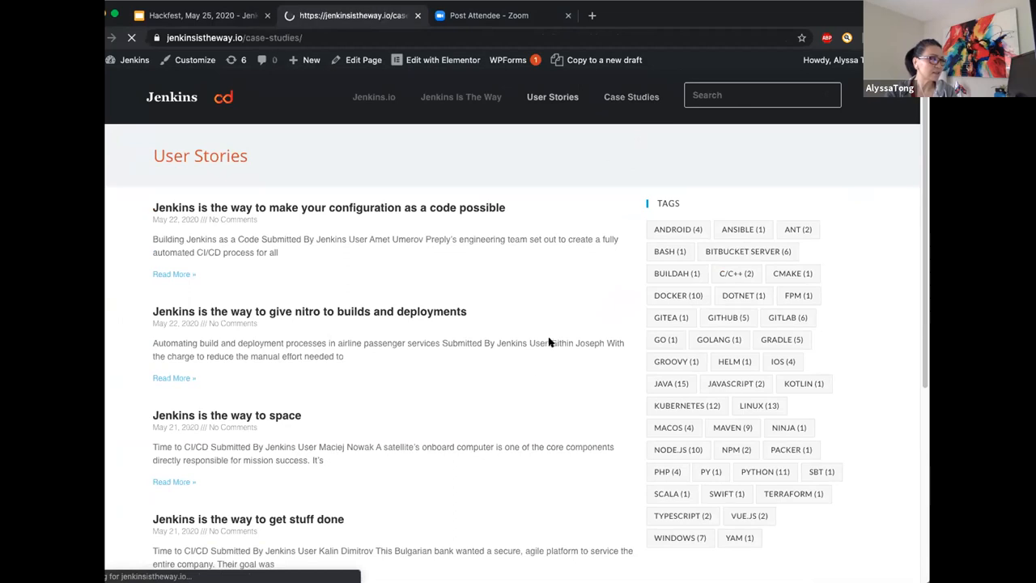
{"action": "left_click", "coordinate": [630, 96]}
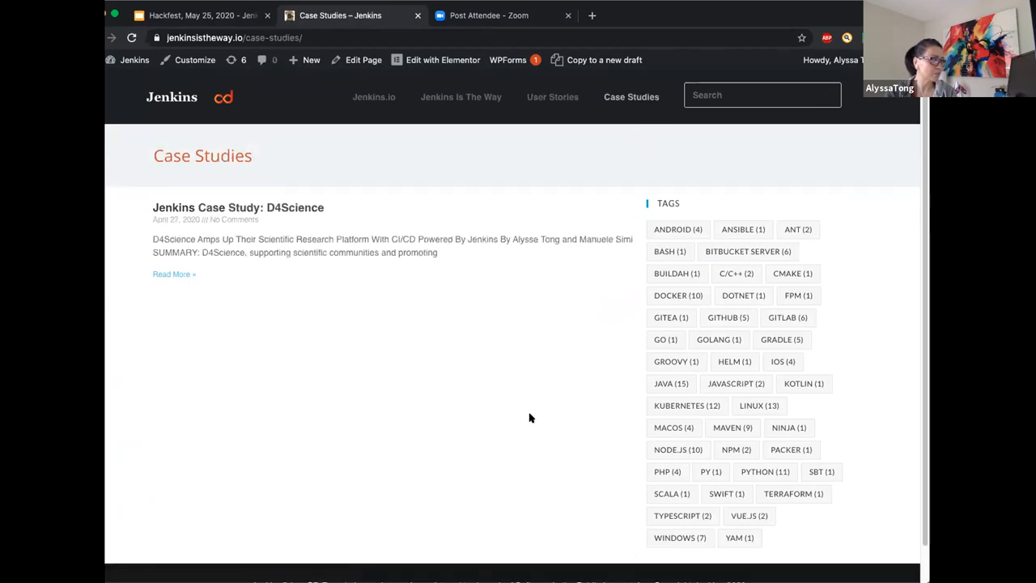
{"action": "mouse_move", "coordinate": [541, 369]}
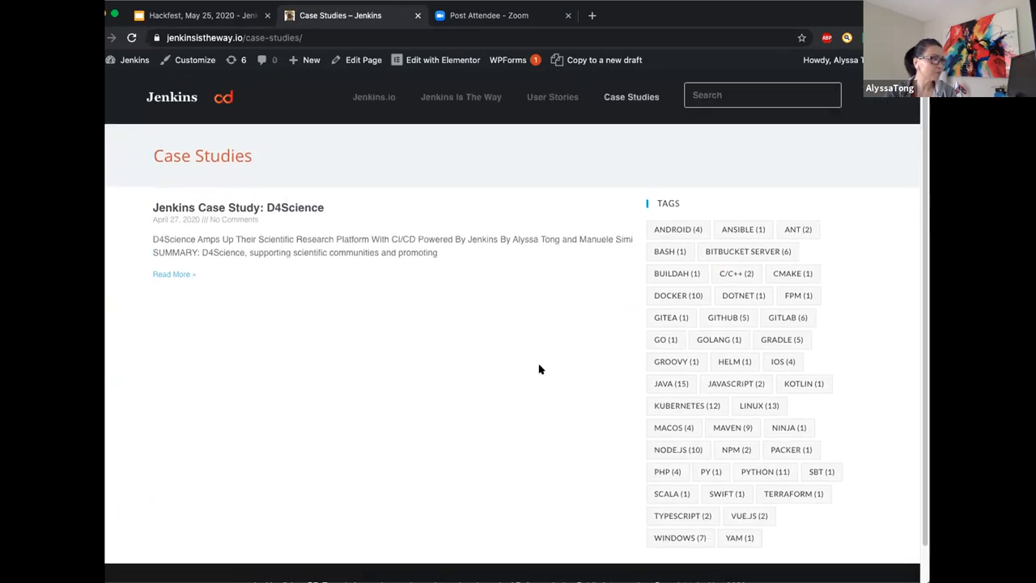
{"action": "mouse_move", "coordinate": [566, 136]}
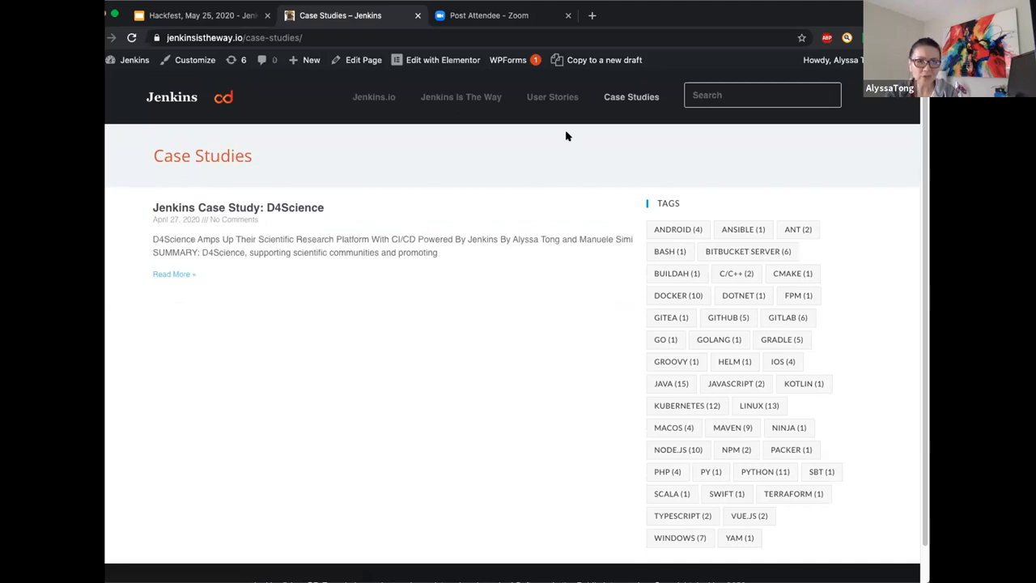
{"action": "left_click", "coordinate": [553, 96]}
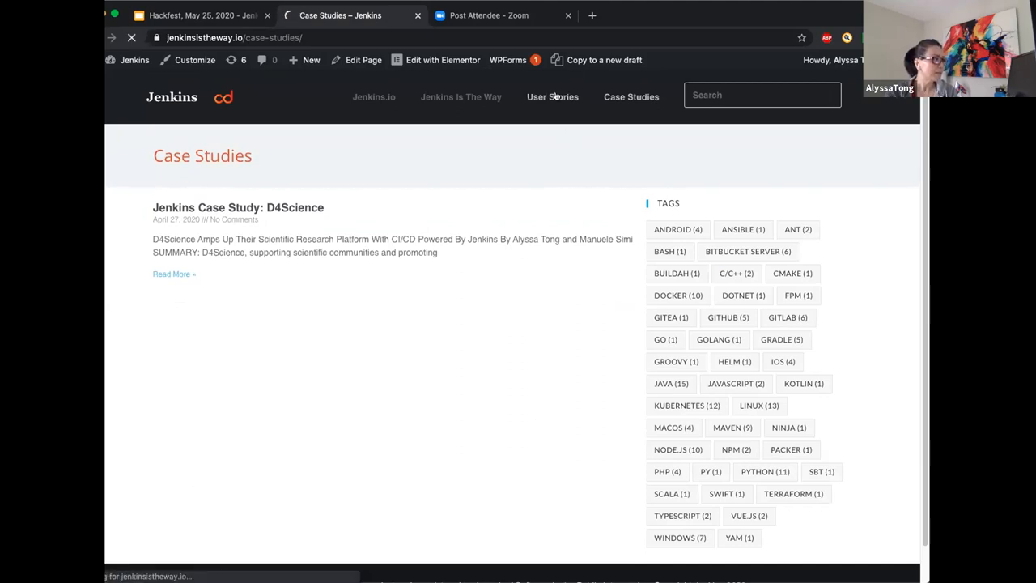
{"action": "left_click", "coordinate": [553, 96]}
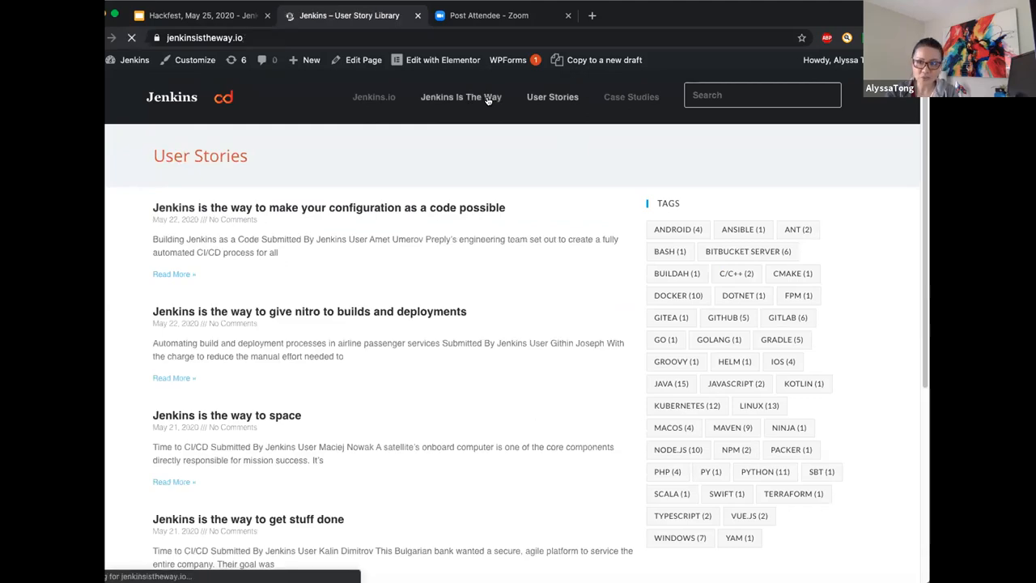
{"action": "left_click", "coordinate": [460, 96]}
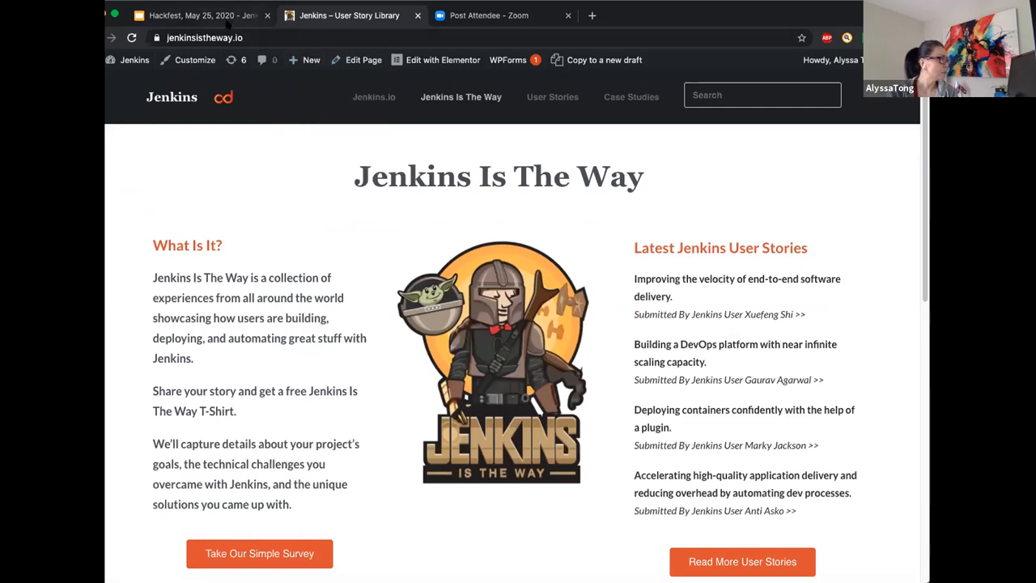
- Return to the deck and display slide 5, 'Testimonials', with user quotes on Jenkins
{"action": "left_click", "coordinate": [198, 14]}
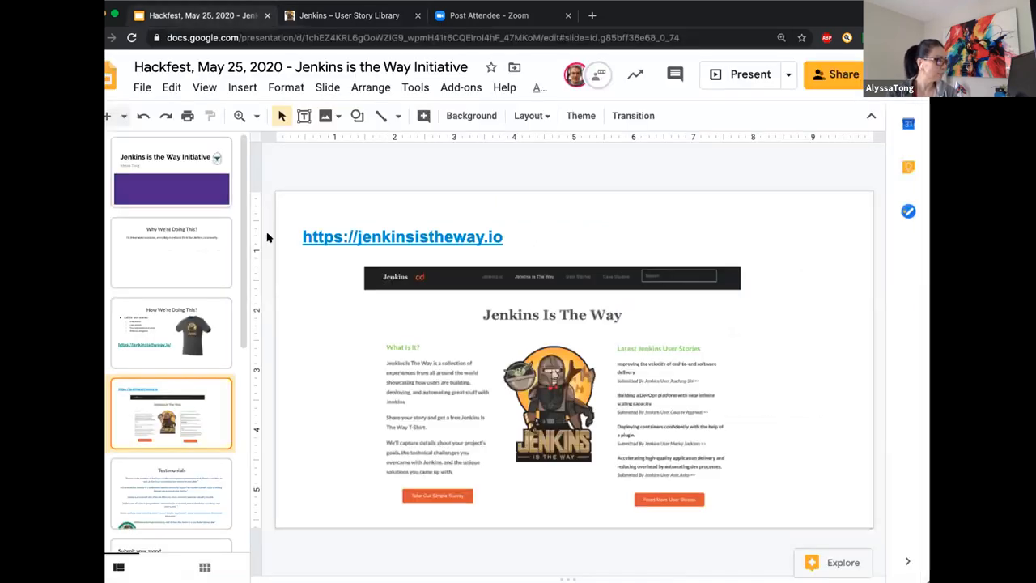
{"action": "left_click", "coordinate": [171, 494]}
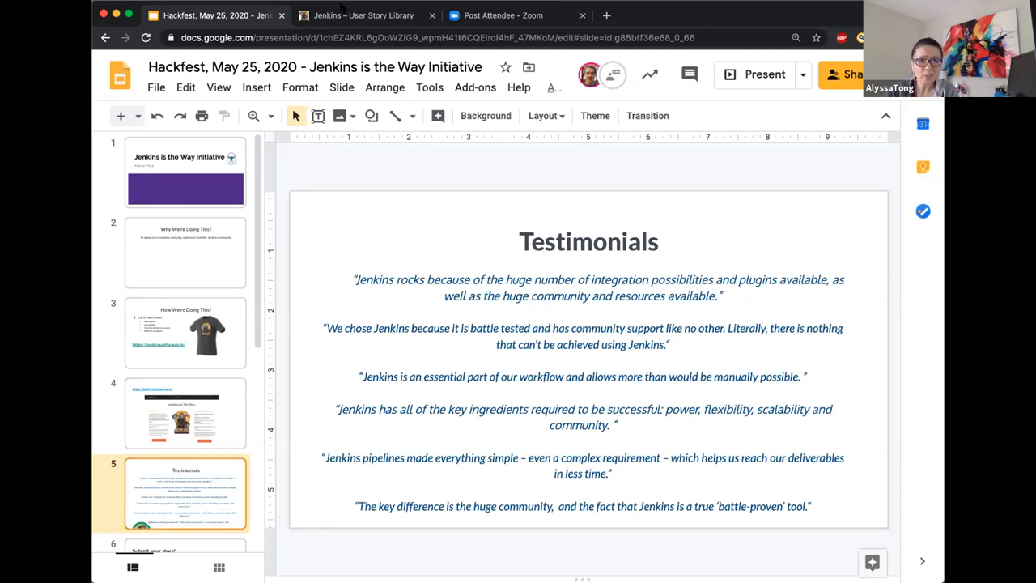
{"action": "mouse_move", "coordinate": [234, 318]}
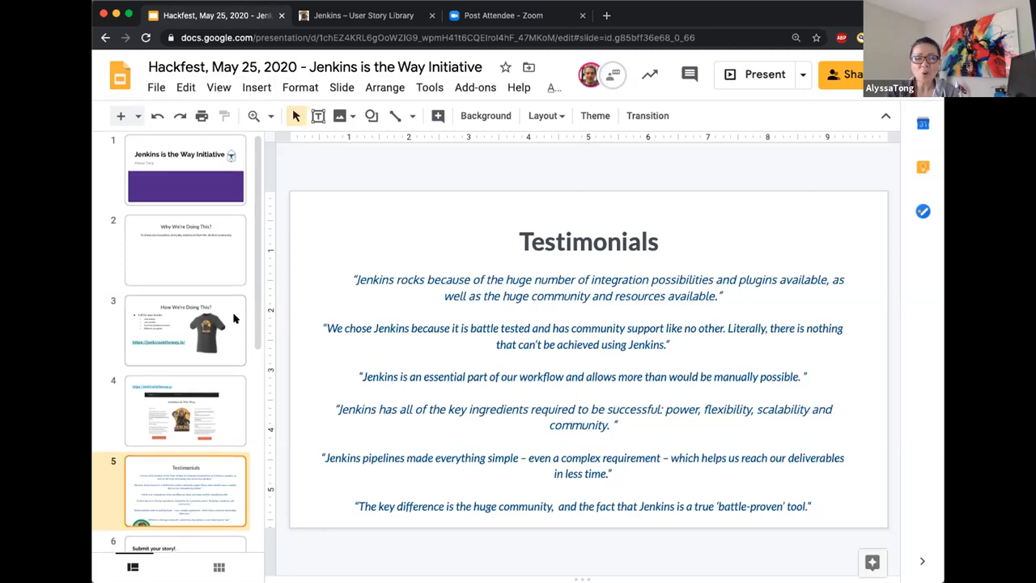
{"action": "scroll", "scroll_direction": "down", "scroll_amount": 3}
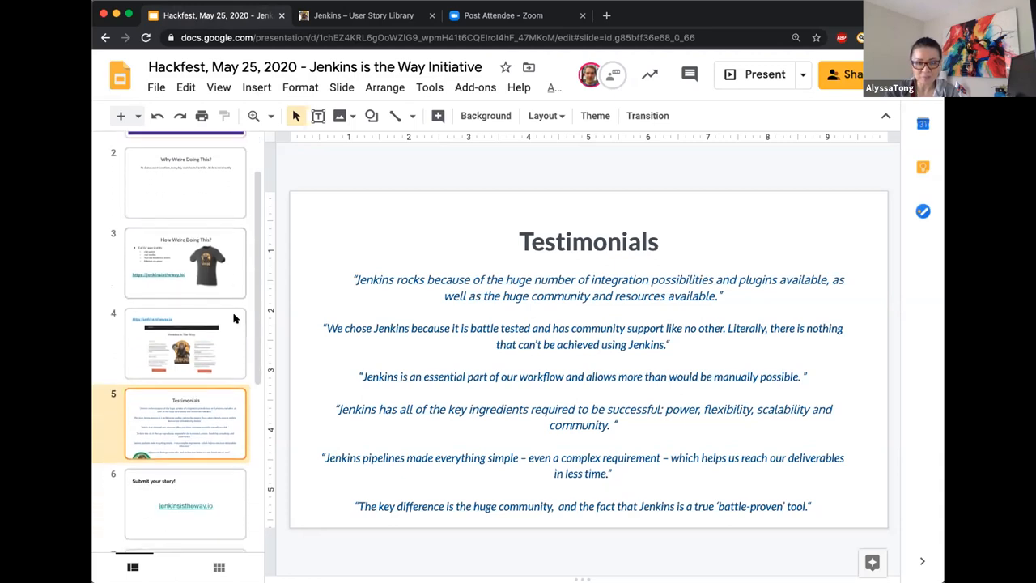
{"action": "scroll", "scroll_direction": "down", "scroll_amount": 3}
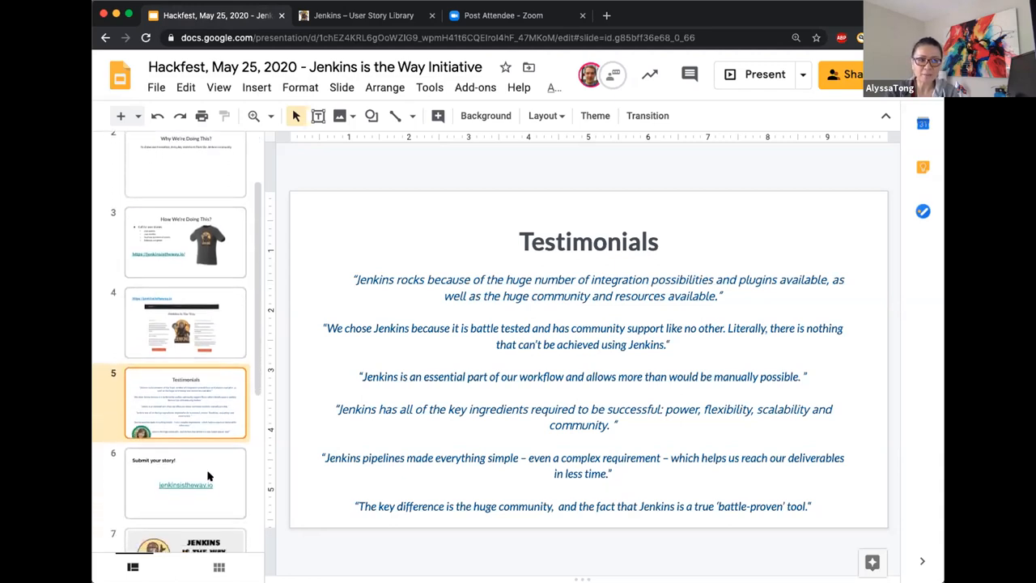
- Display slide 6, 'Submit your story!', pointing to jenkinsistheway.io
{"action": "left_click", "coordinate": [185, 483]}
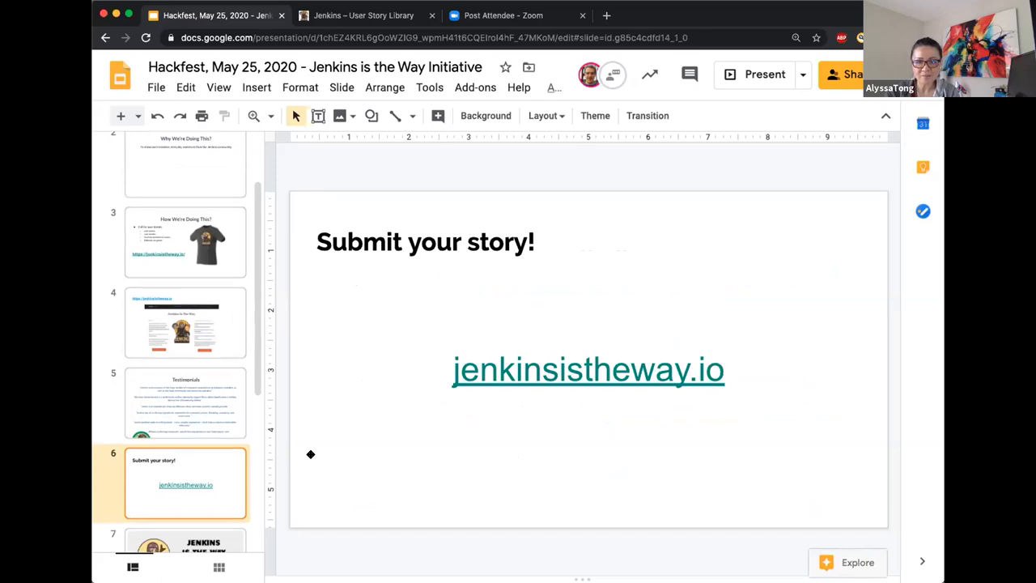
{"action": "scroll", "scroll_direction": "down", "scroll_amount": 3}
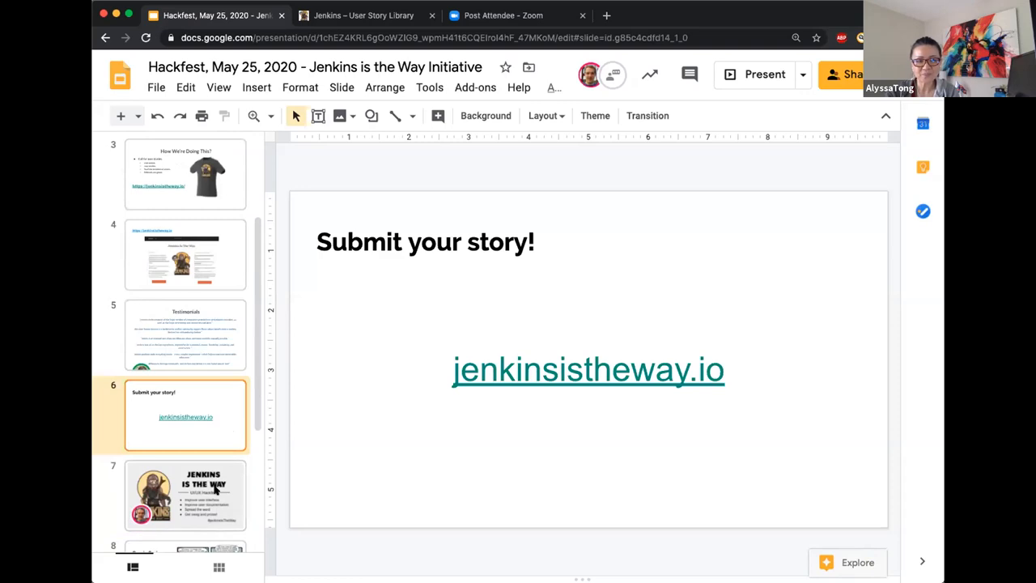
- Display slide 7, the Jenkins Is The Way hackfest, then move on toward 'Comic Series'
{"action": "left_click", "coordinate": [185, 495]}
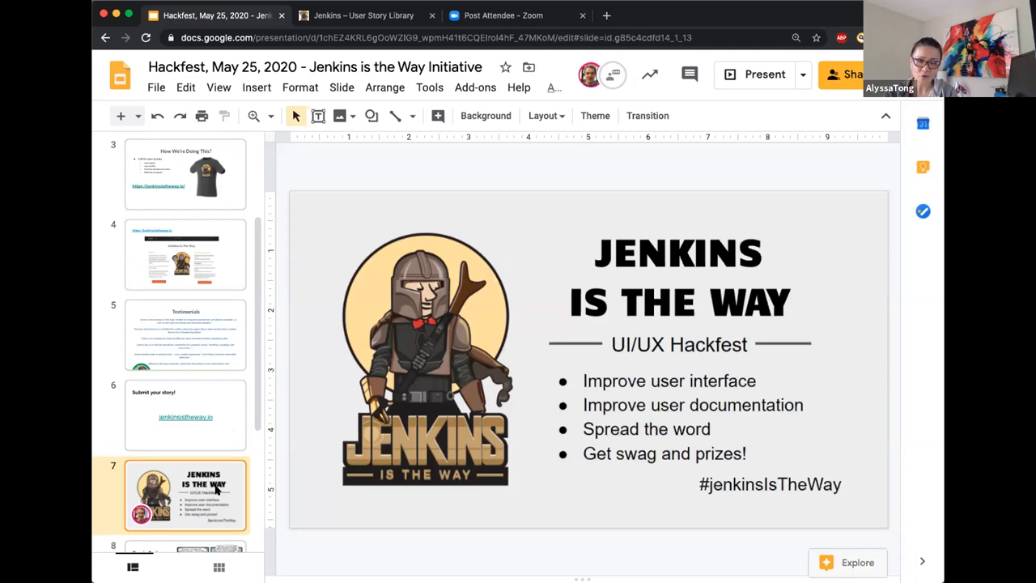
{"action": "scroll", "scroll_direction": "down", "scroll_amount": 3}
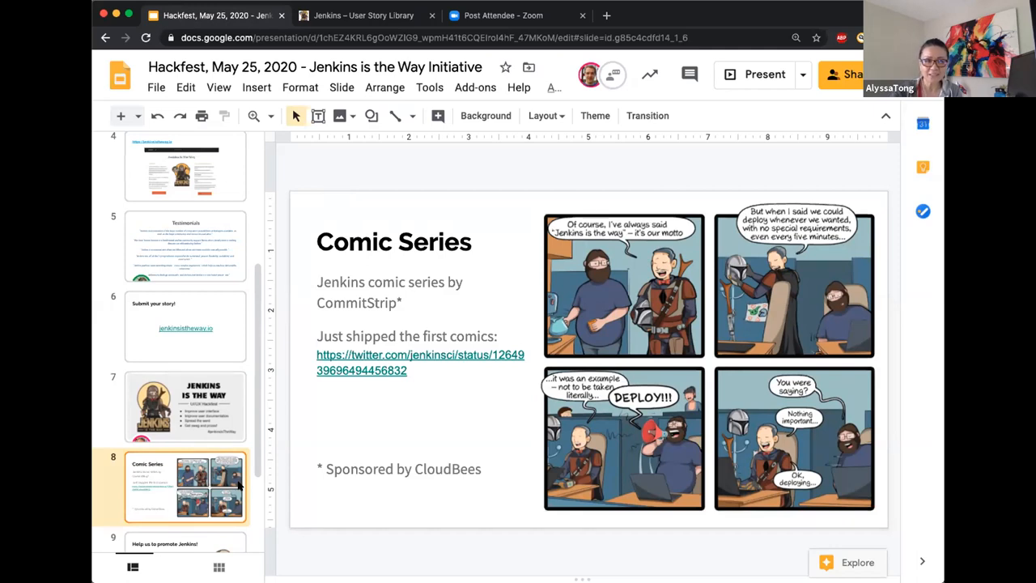
- Scroll the filmstrip and select slide 9, 'Help us to promote Jenkins!'
{"action": "scroll", "scroll_direction": "down", "scroll_amount": 3}
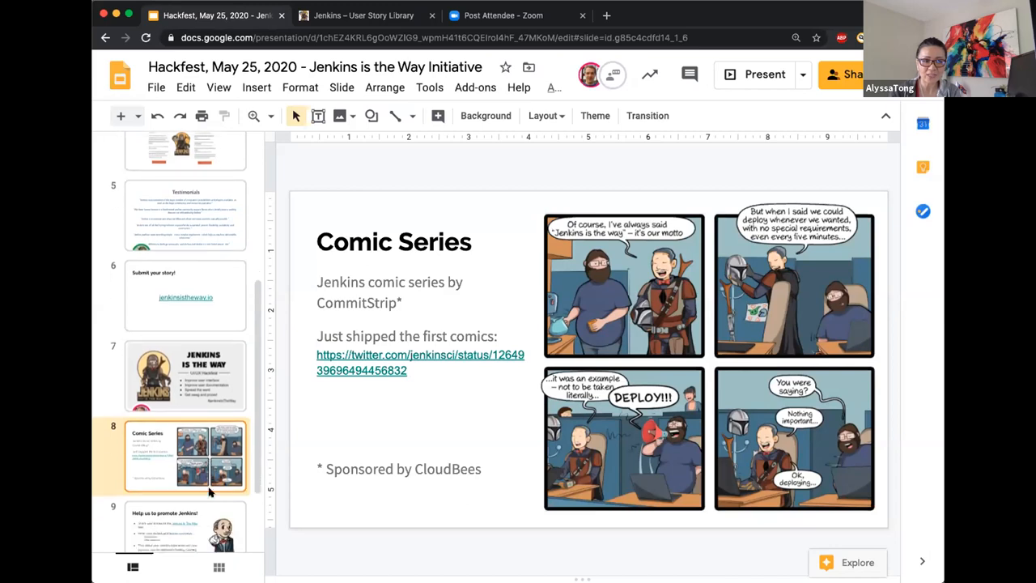
{"action": "scroll", "scroll_direction": "down", "scroll_amount": 3}
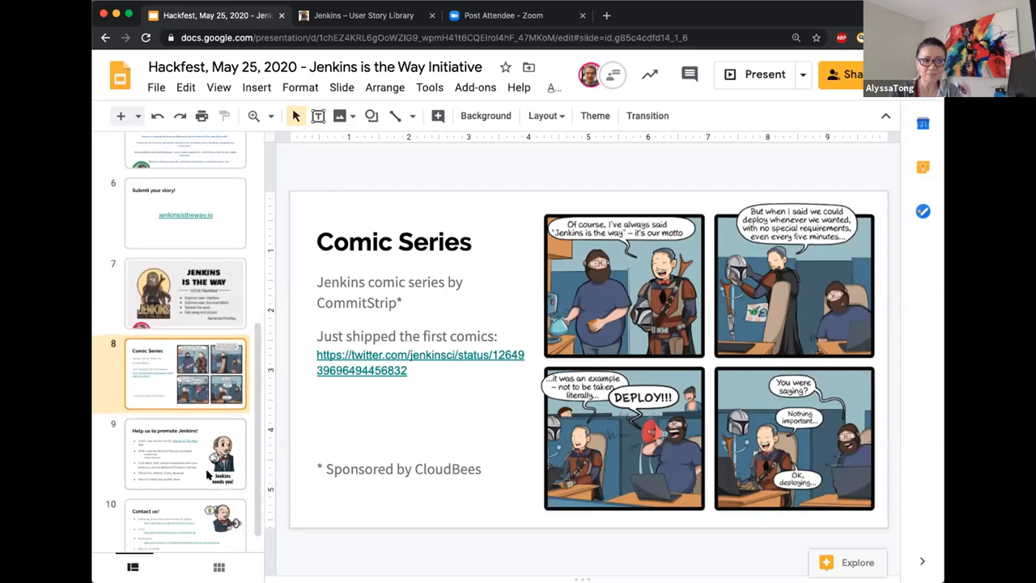
{"action": "left_click", "coordinate": [185, 454]}
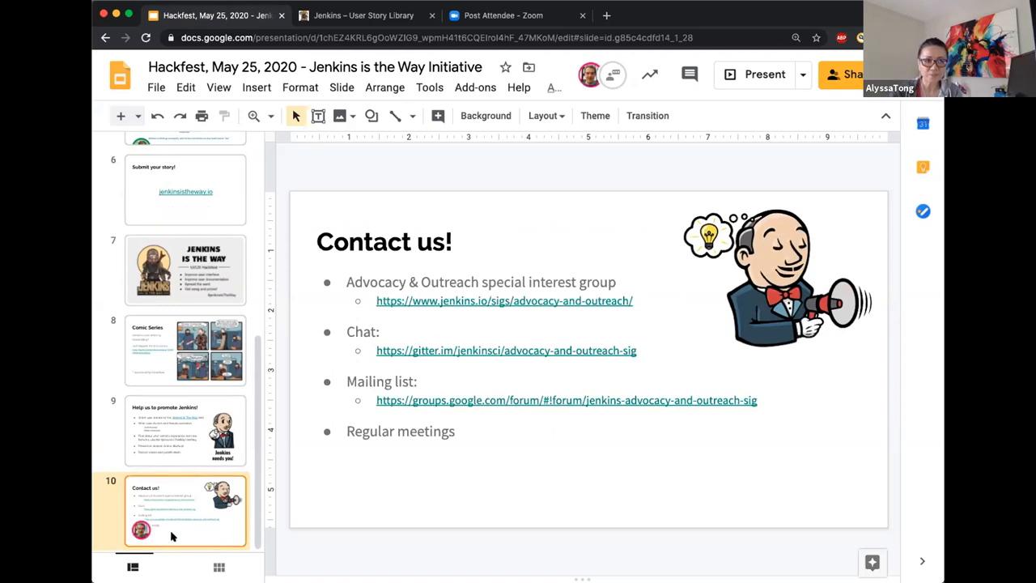
{"action": "mouse_move", "coordinate": [181, 525]}
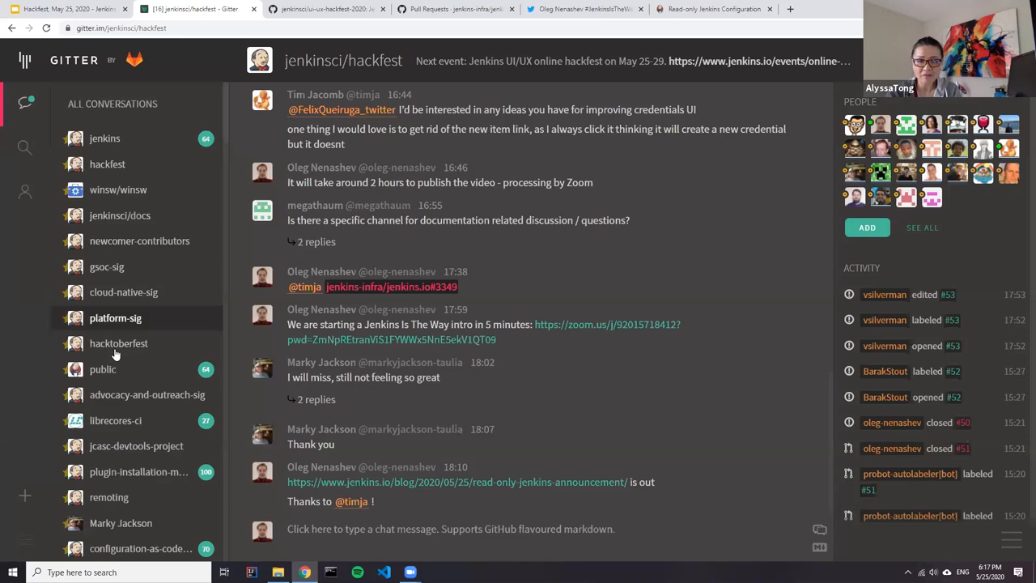
- Open the jenkinsci/advocacy-and-outreach-sig Gitter room, then return to the Hackfest presentation
{"action": "left_click", "coordinate": [147, 394]}
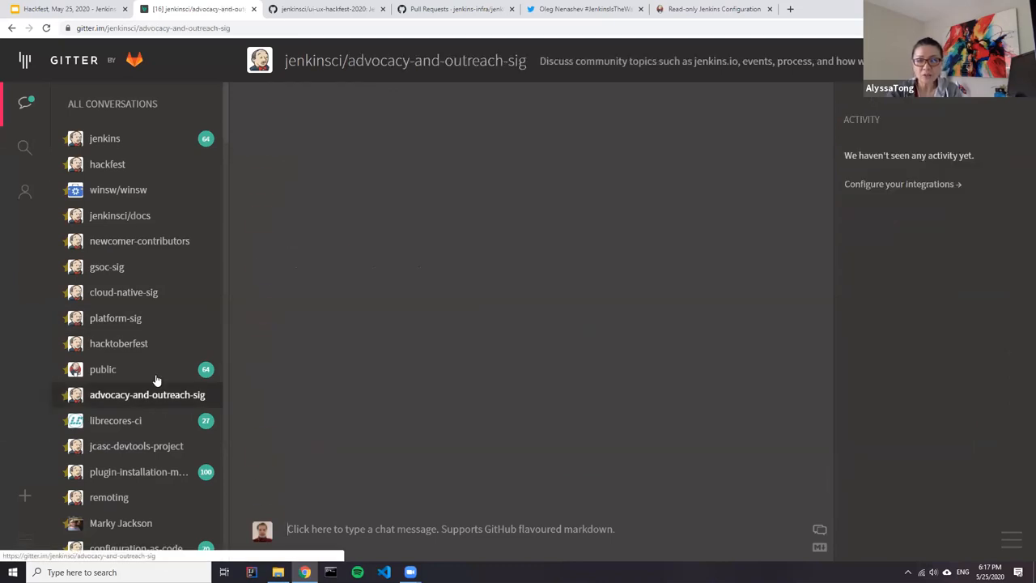
{"action": "left_click", "coordinate": [147, 394]}
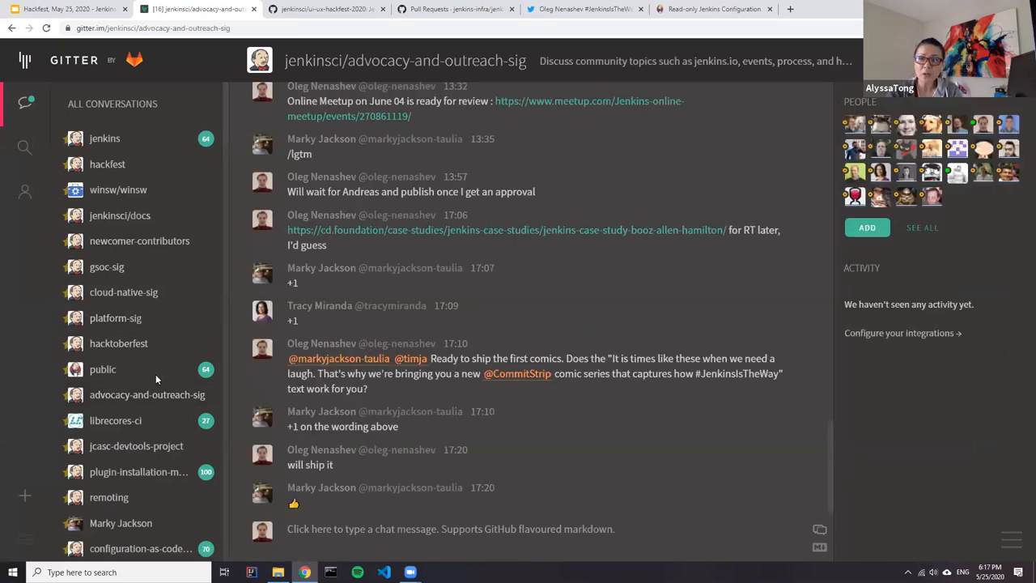
{"action": "mouse_move", "coordinate": [441, 403]}
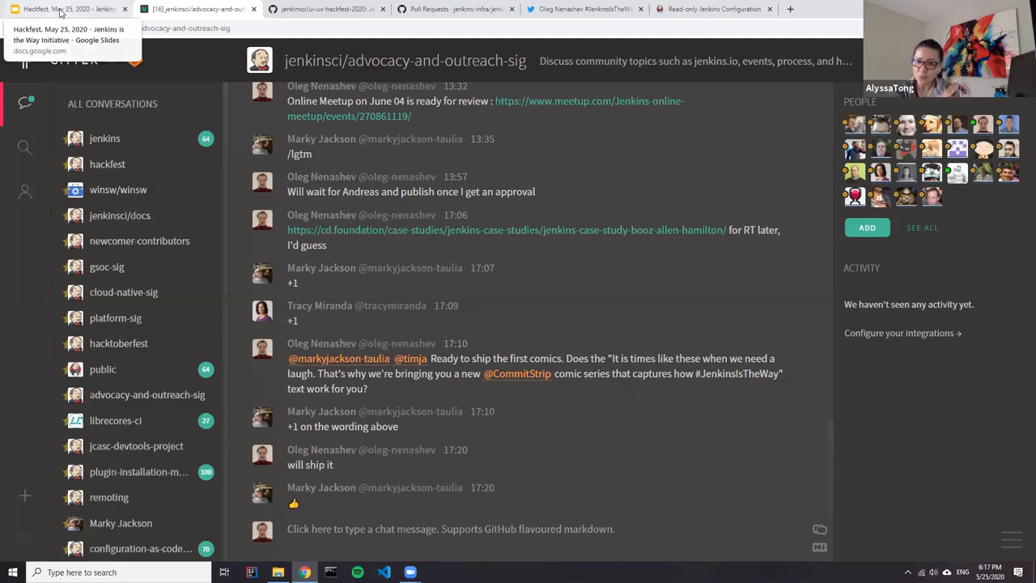
{"action": "left_click", "coordinate": [69, 9]}
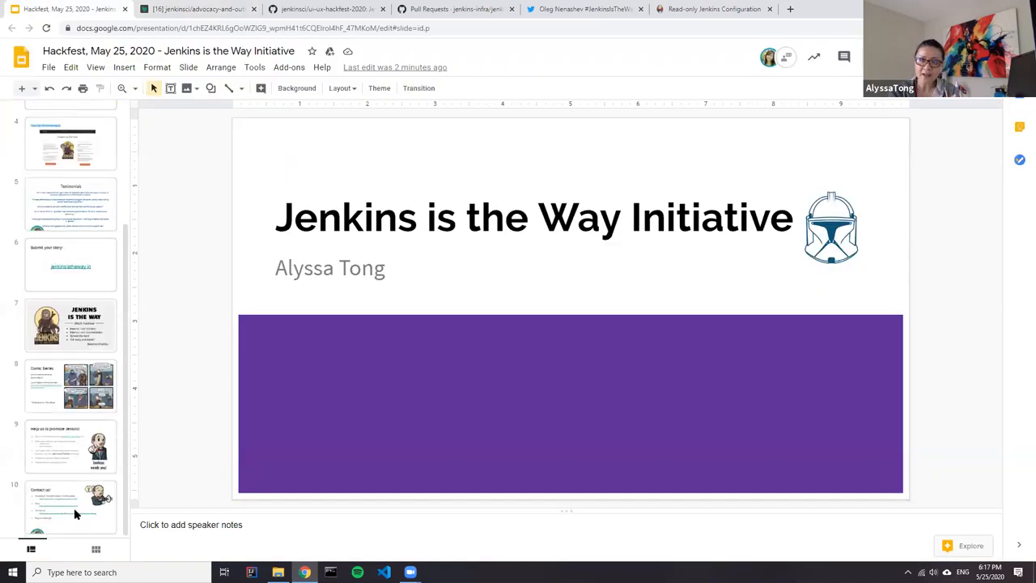
- Show the 'Contact us!' and 'Help us to promote Jenkins!' slides, then switch to the Gitter room
{"action": "left_click", "coordinate": [70, 505]}
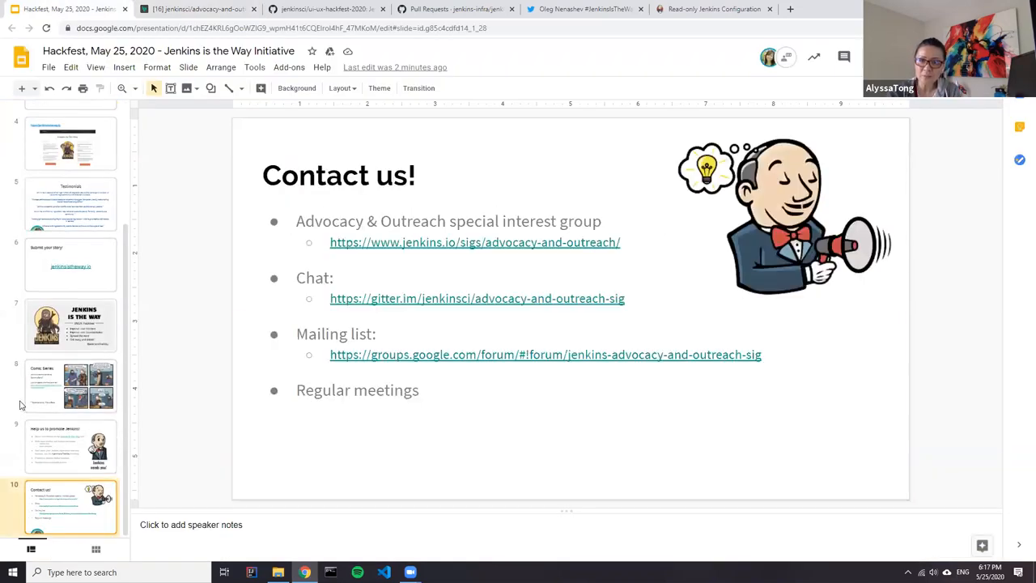
{"action": "left_click", "coordinate": [70, 447]}
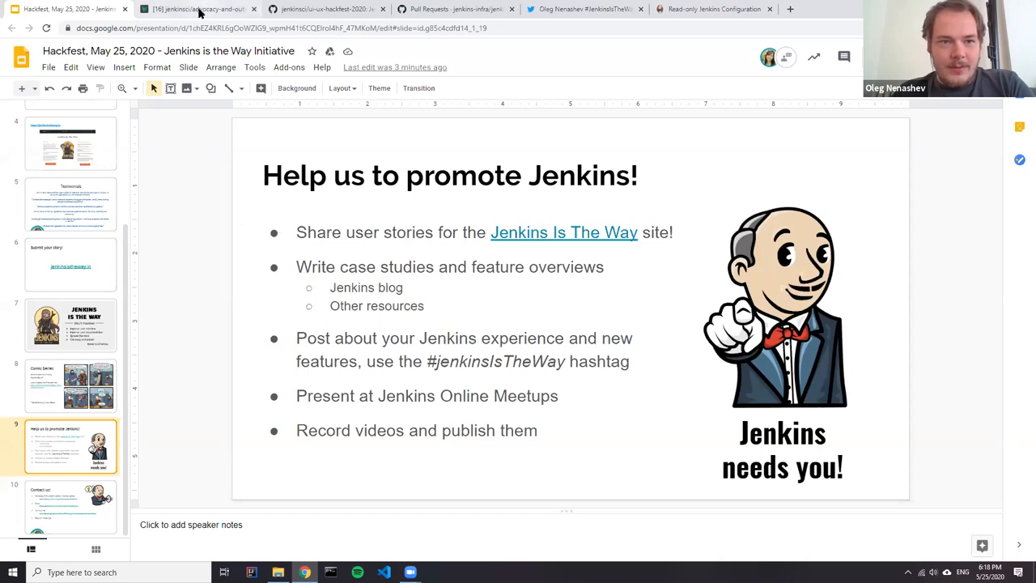
{"action": "left_click", "coordinate": [194, 8]}
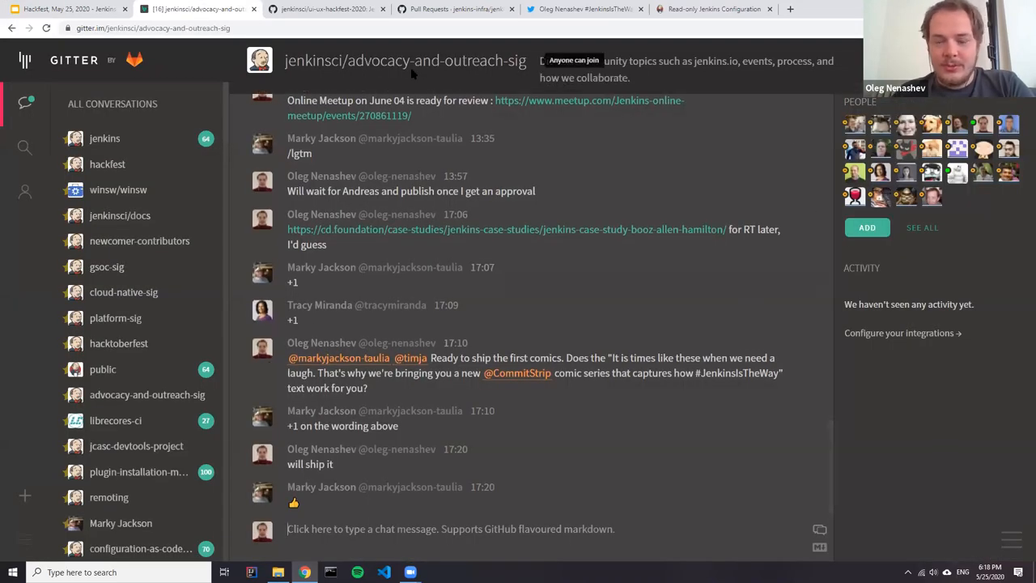
{"action": "mouse_move", "coordinate": [457, 342]}
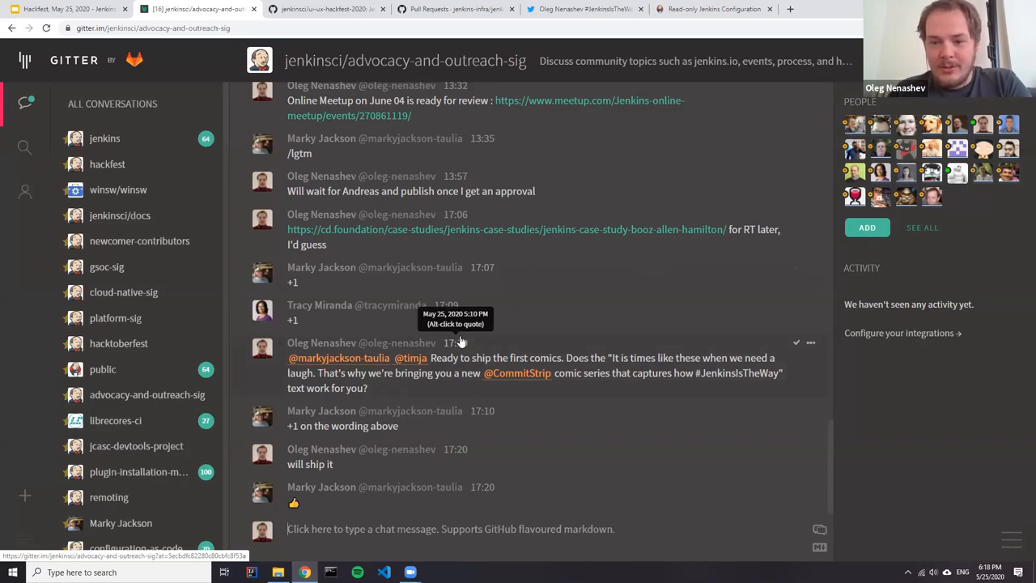
{"action": "mouse_move", "coordinate": [736, 541]}
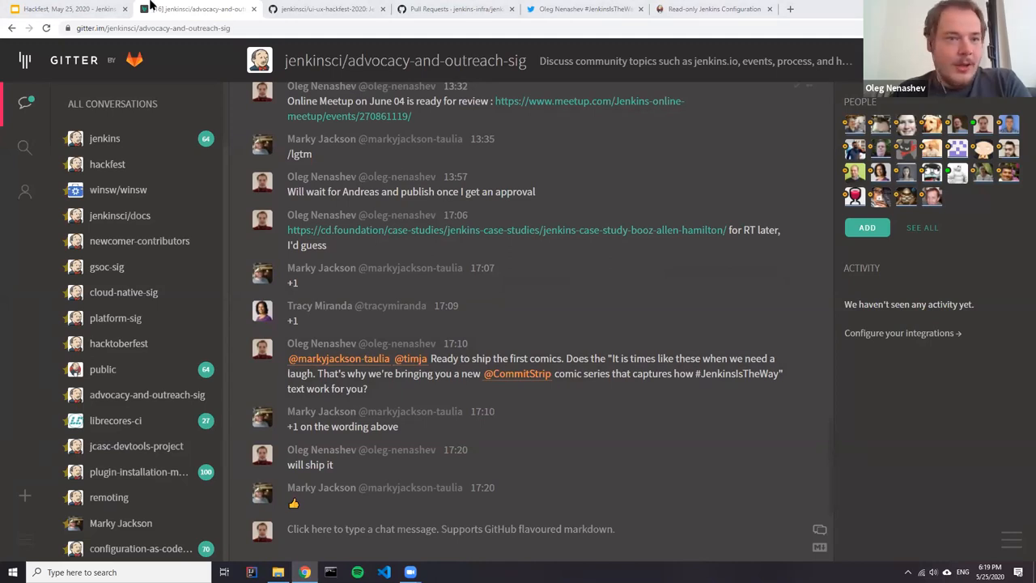
- Return to the Hackfest slide deck showing 'Help us to promote Jenkins!'
{"action": "left_click", "coordinate": [195, 8]}
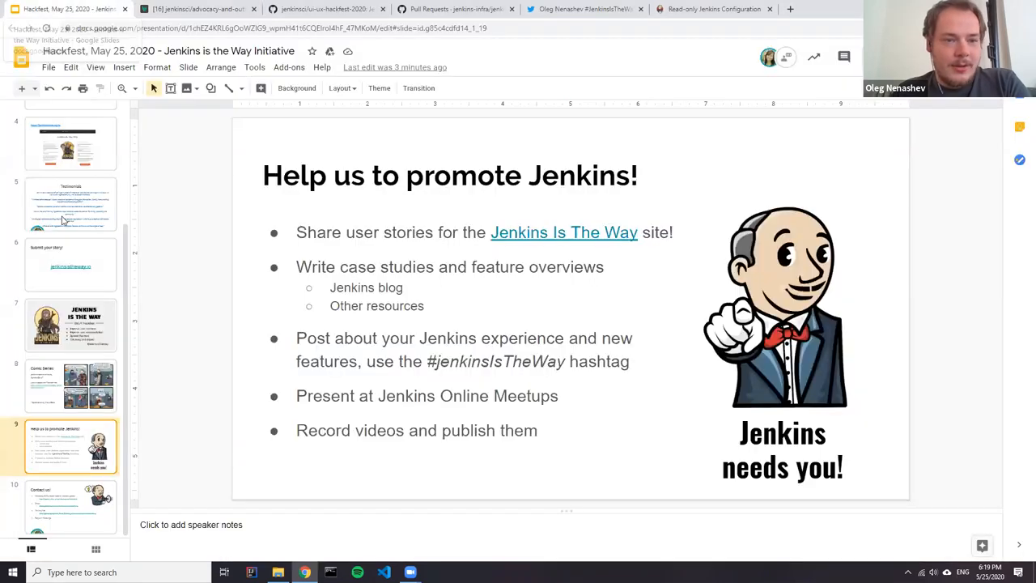
- Jump to the title slide and follow the jenkinsistheway.io link, which hits a redirect error
{"action": "left_click", "coordinate": [71, 130]}
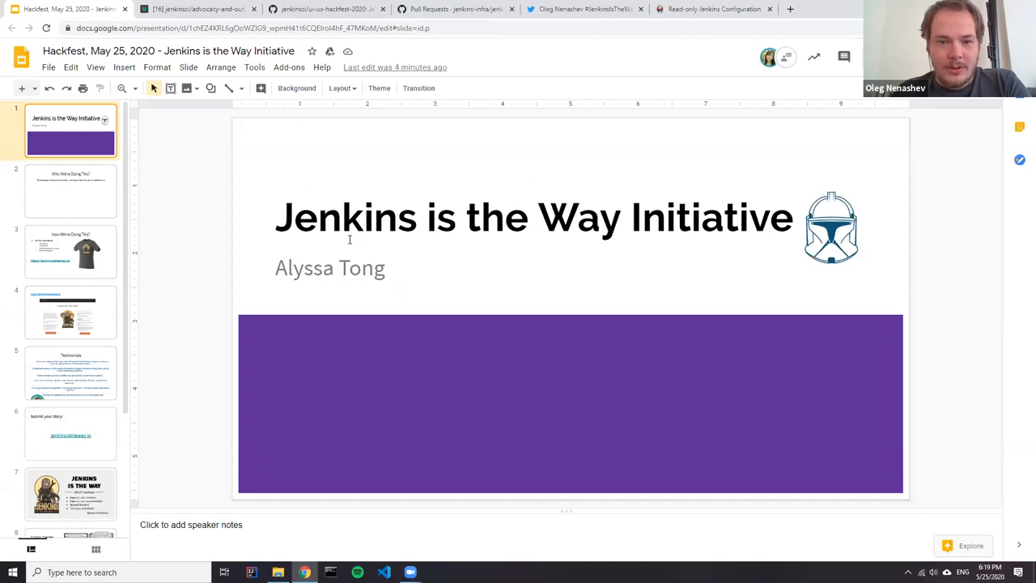
{"action": "left_click", "coordinate": [70, 252]}
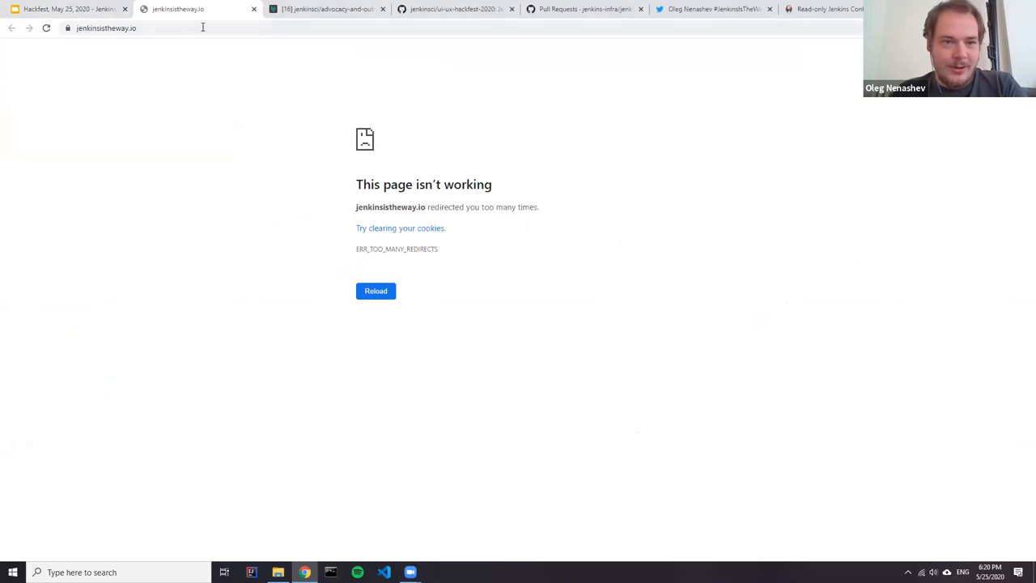
{"action": "left_click", "coordinate": [106, 28]}
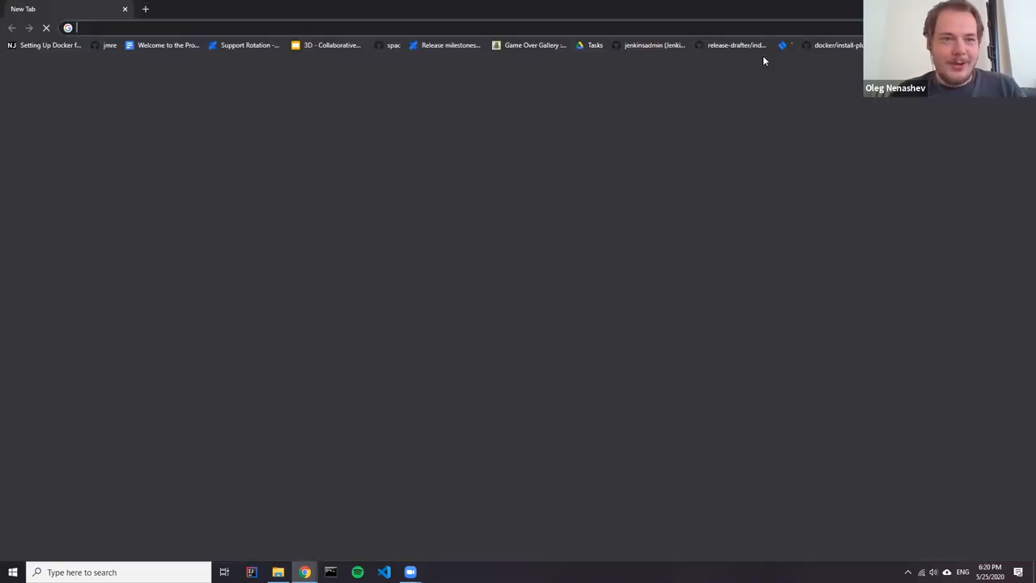
{"action": "type", "text": "jenkinsistheway.io"}
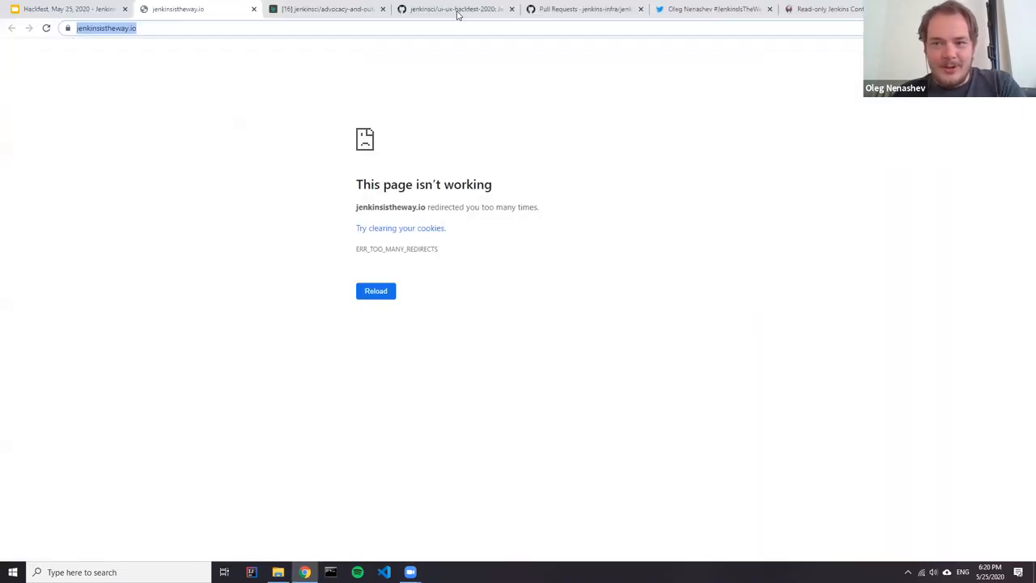
{"action": "mouse_move", "coordinate": [535, 283]}
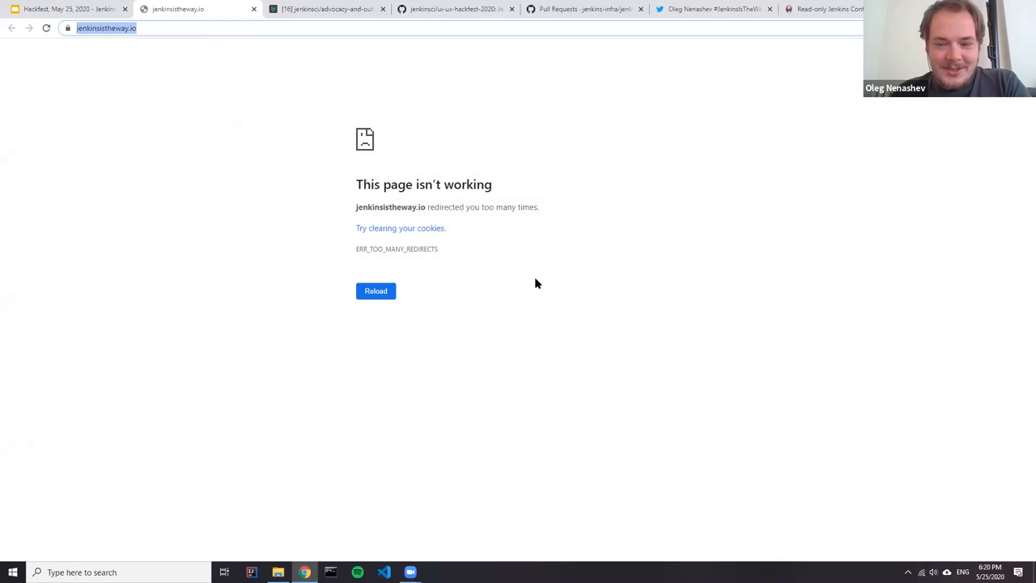
{"action": "mouse_move", "coordinate": [775, 541]}
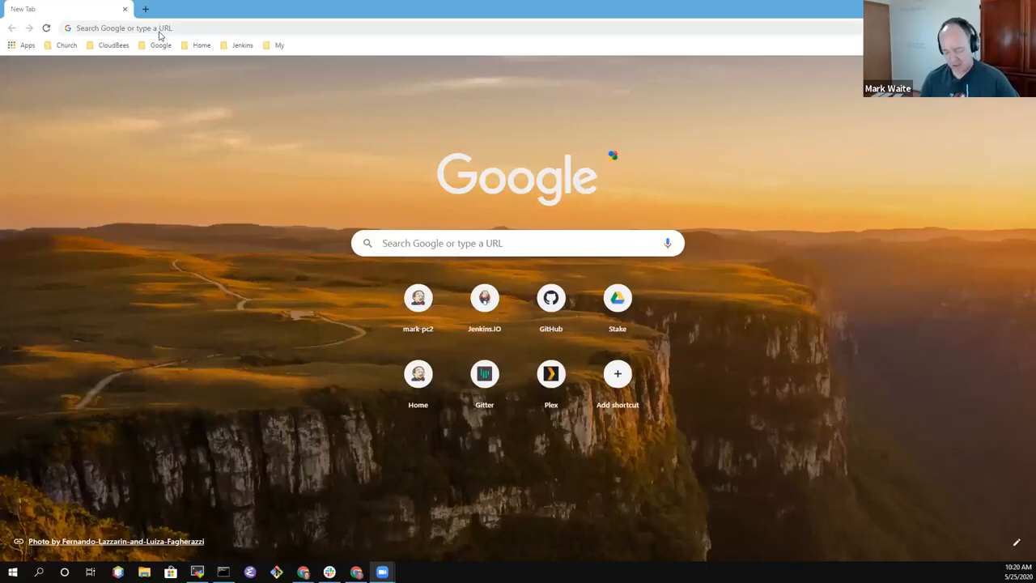
- Fix the misspelled 'jenksin.io' address and load jenkinsistheway.io
{"action": "type", "text": "jenksin"}
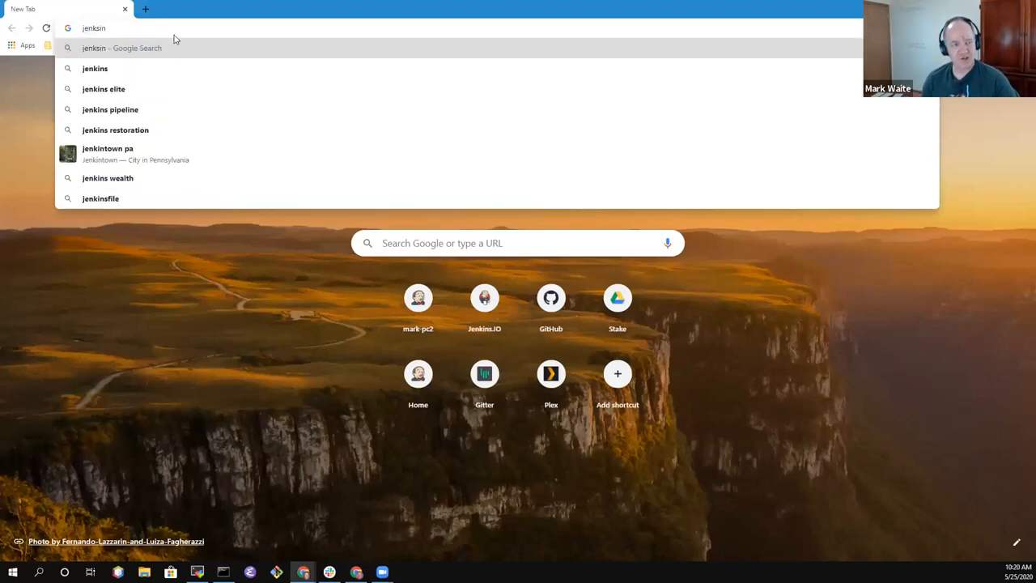
{"action": "type", "text": ".io"}
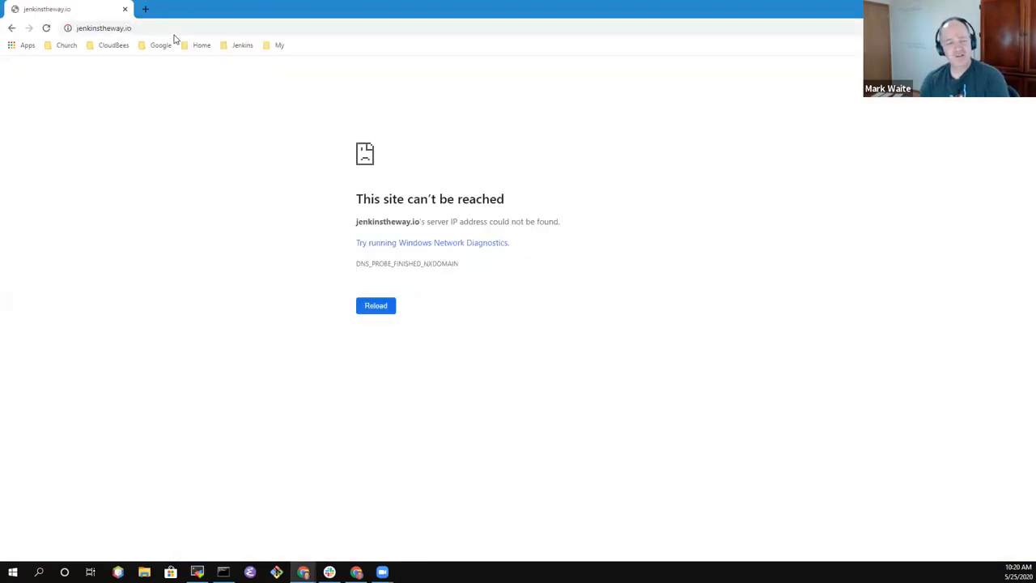
{"action": "mouse_move", "coordinate": [42, 134]}
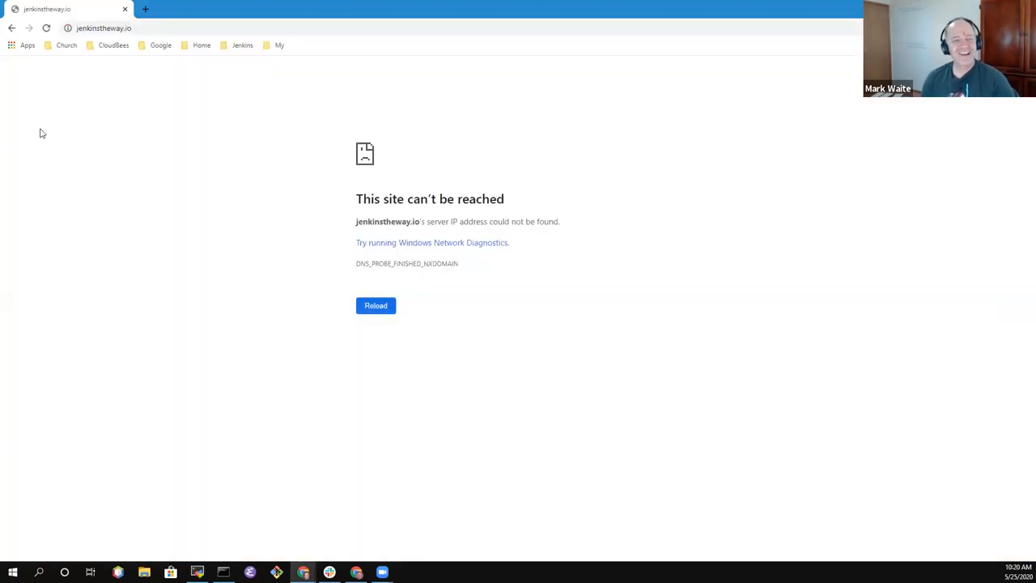
{"action": "left_click", "coordinate": [104, 28]}
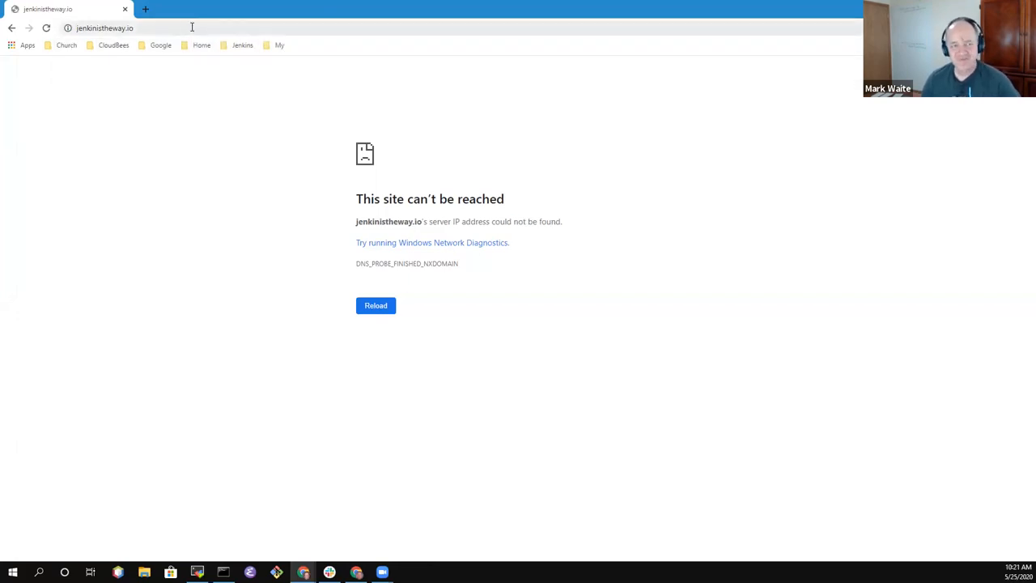
{"action": "left_click", "coordinate": [104, 27]}
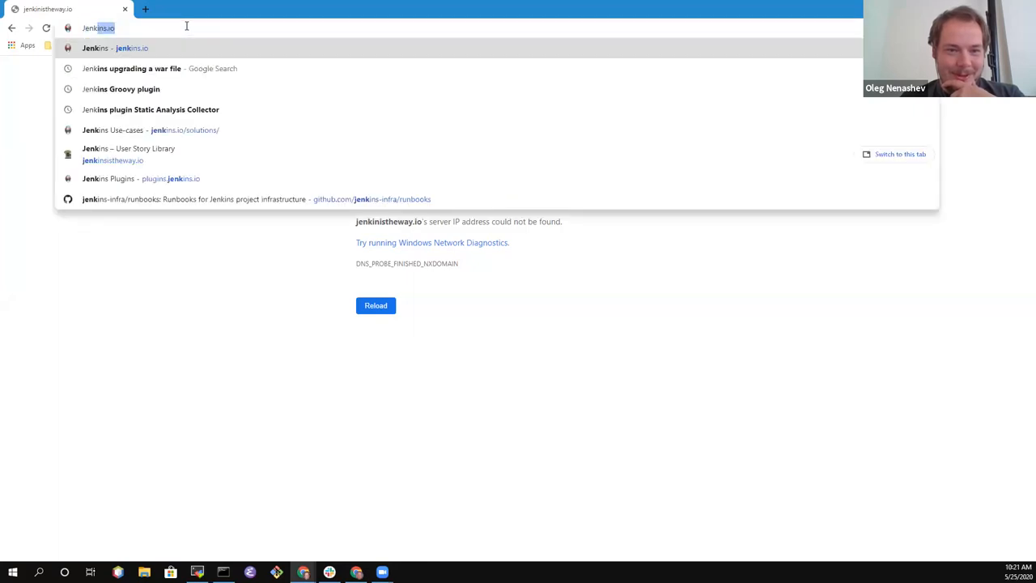
{"action": "key", "text": "Return"}
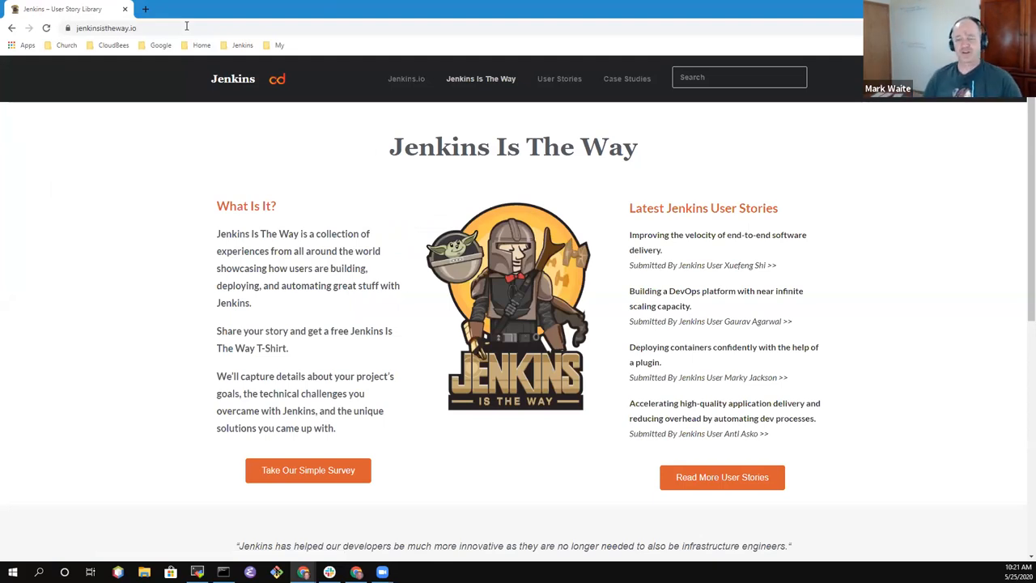
{"action": "mouse_move", "coordinate": [443, 367]}
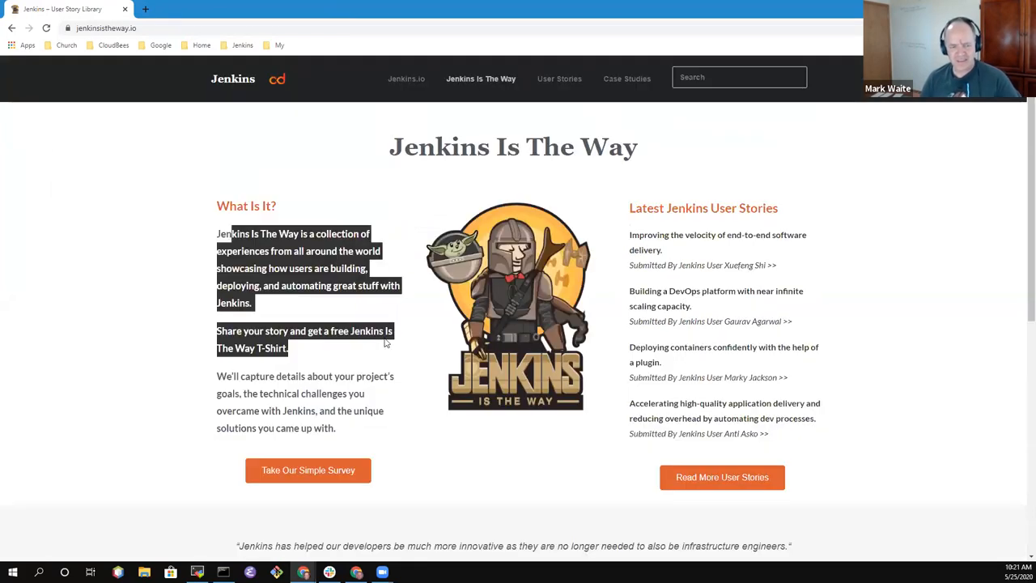
{"action": "mouse_move", "coordinate": [307, 471]}
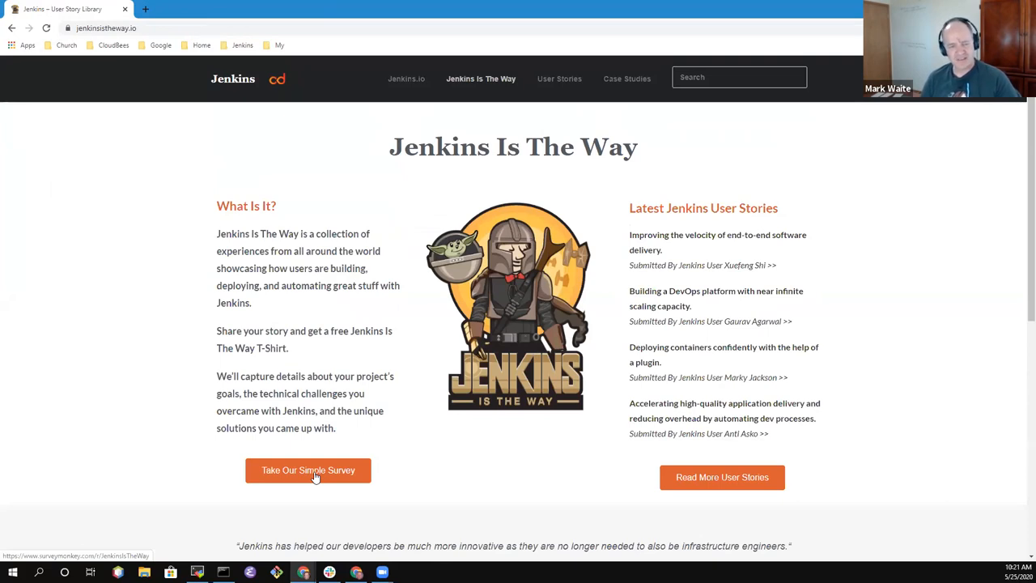
- Start the Jenkins User Story survey from 'Take Our Simple Survey'
{"action": "left_click", "coordinate": [307, 469]}
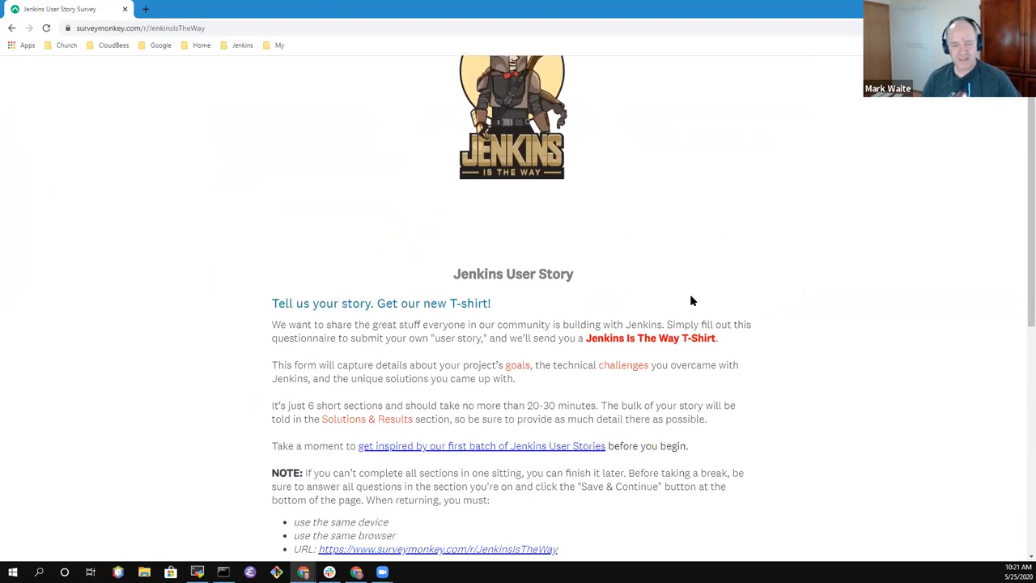
- Scroll past the survey intro and continue to the T-shirt reservation section
{"action": "scroll", "scroll_direction": "down", "scroll_amount": 3}
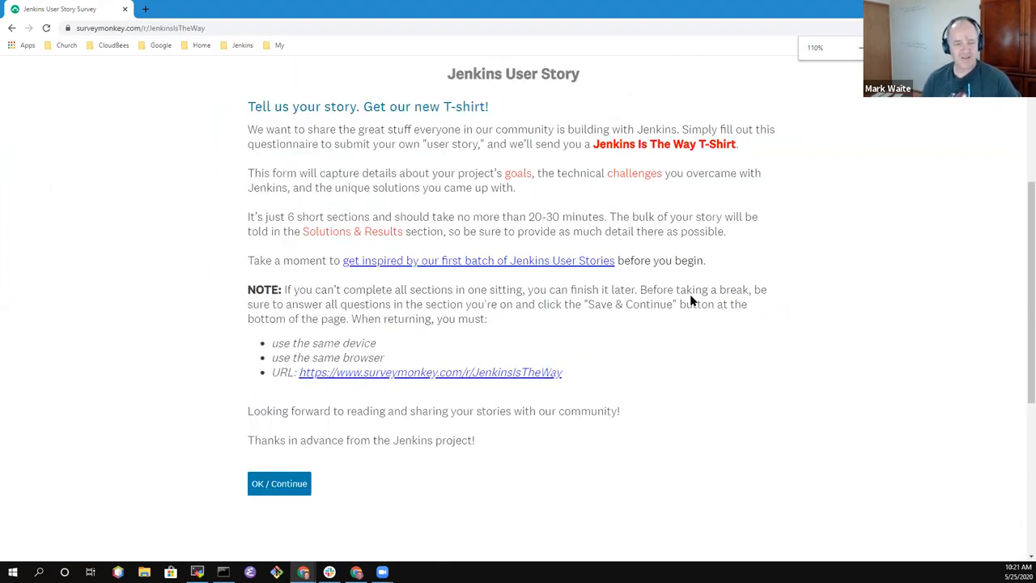
{"action": "scroll", "scroll_direction": "down", "scroll_amount": 3}
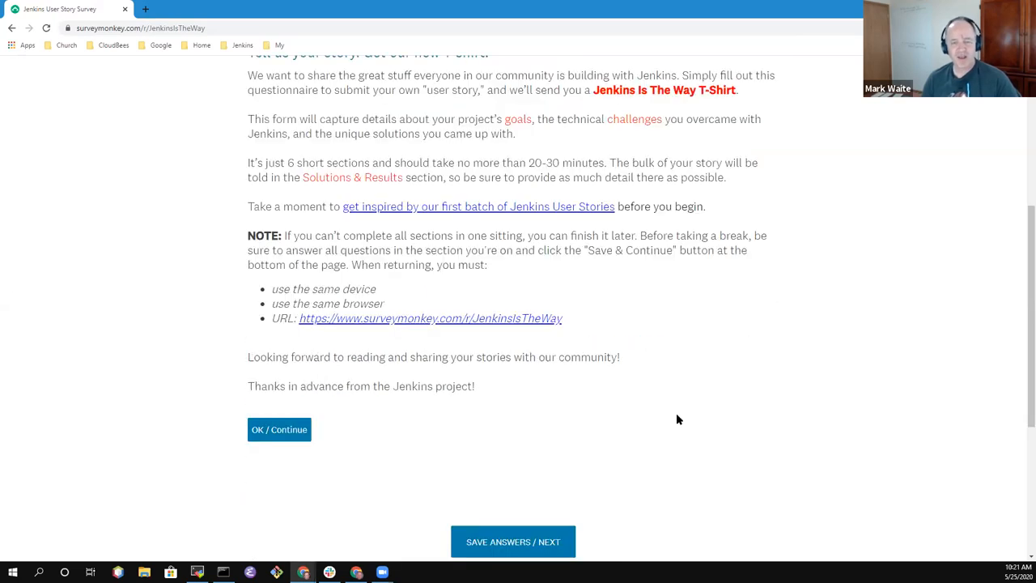
{"action": "scroll", "scroll_direction": "down", "scroll_amount": 3}
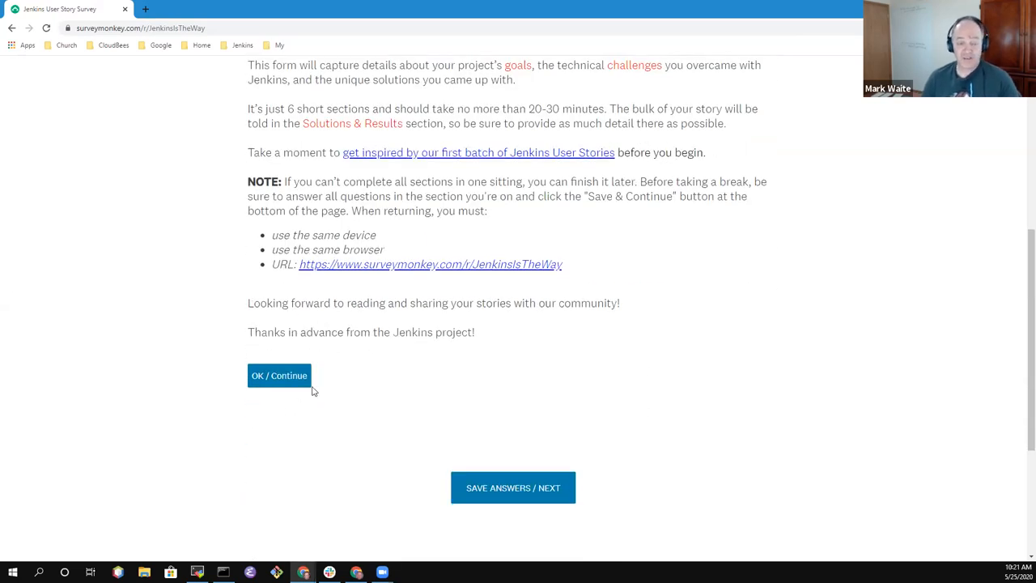
{"action": "mouse_move", "coordinate": [736, 546]}
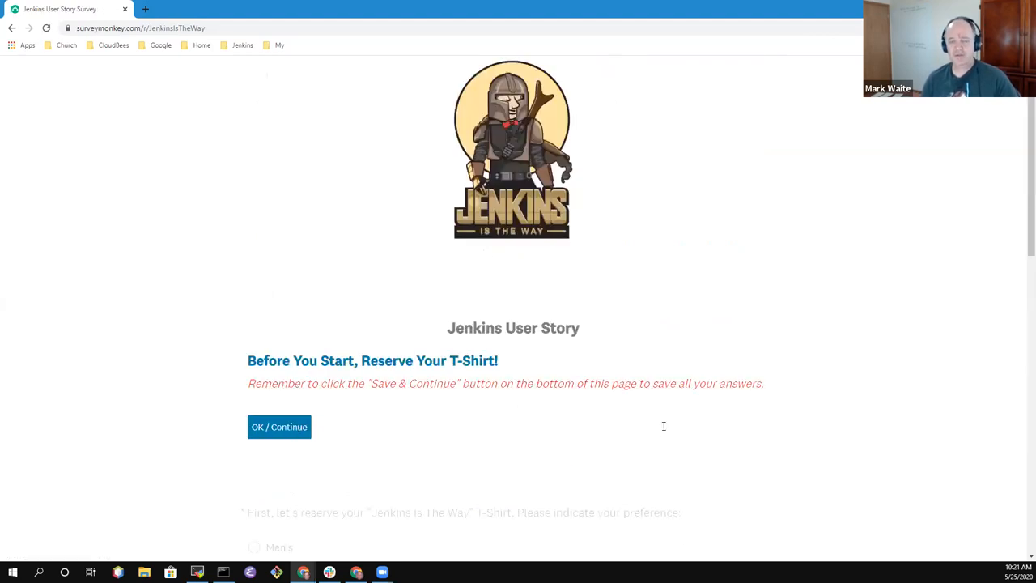
{"action": "left_click", "coordinate": [278, 426]}
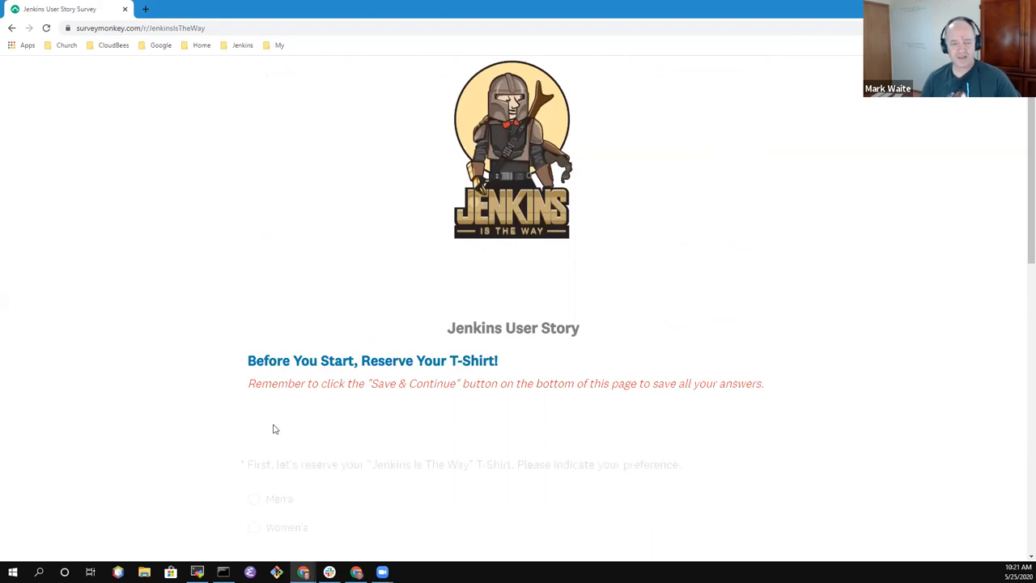
- Choose an XL T-shirt and enter name Mark Waite, position Technical Evangelist
{"action": "scroll", "scroll_direction": "down", "scroll_amount": 3}
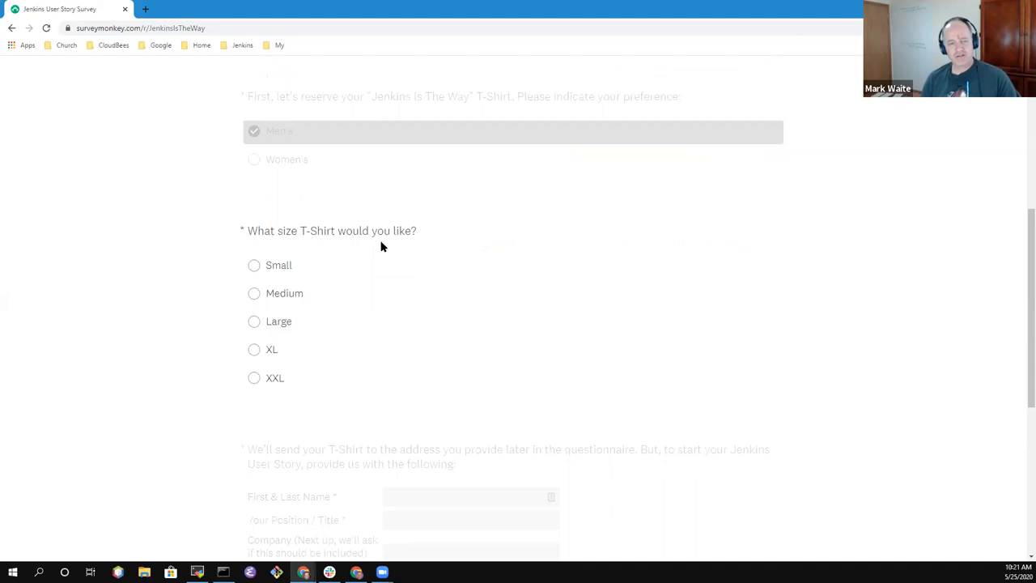
{"action": "left_click", "coordinate": [253, 349]}
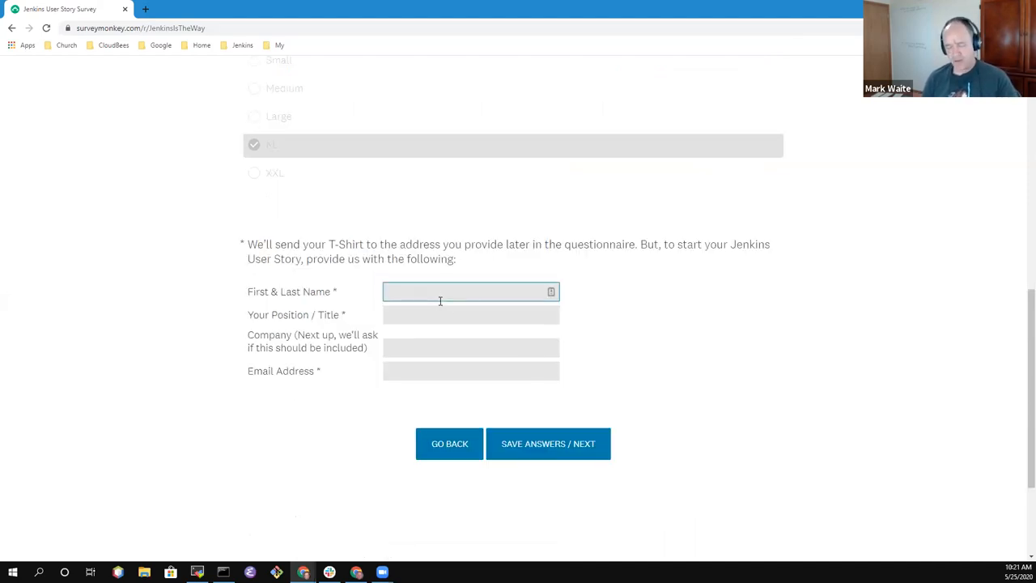
{"action": "type", "text": "Mark Waite"}
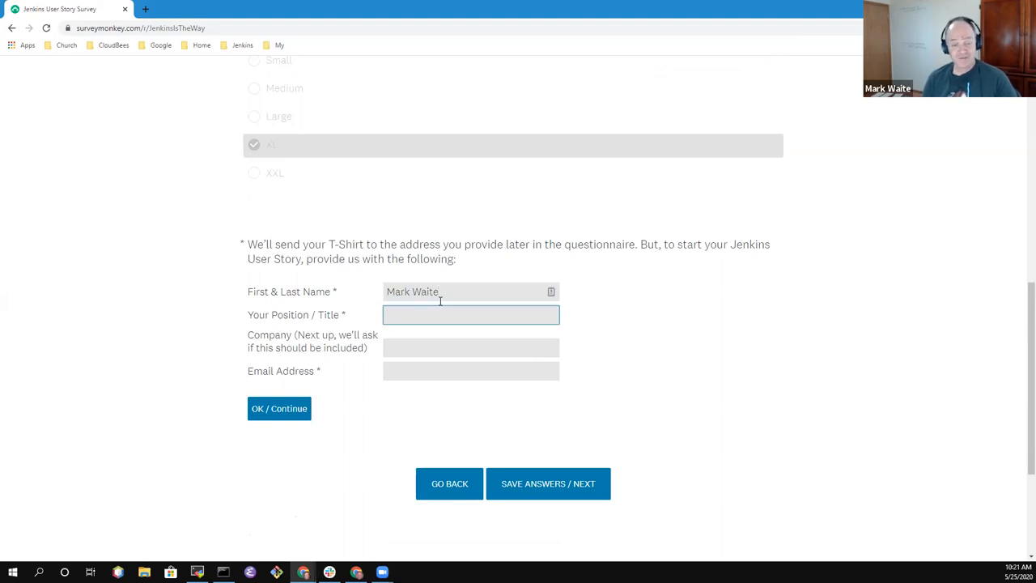
{"action": "type", "text": "T"}
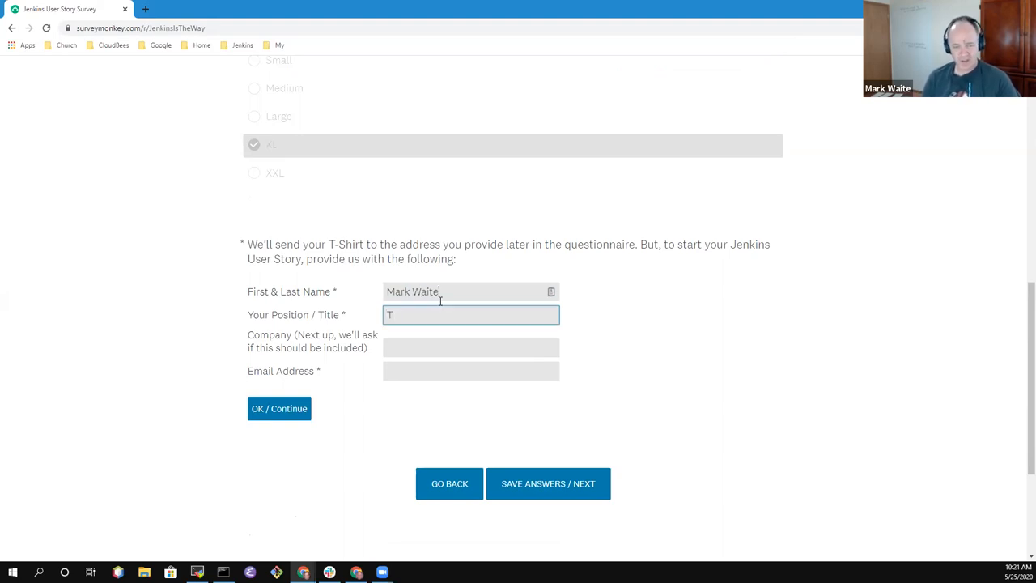
{"action": "type", "text": "echnical E"}
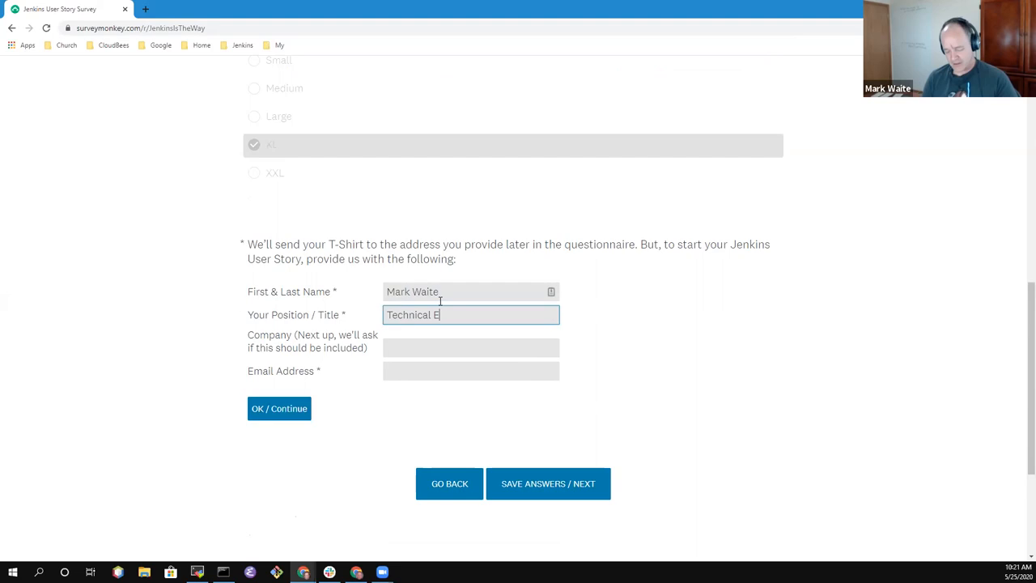
{"action": "type", "text": "vangelist"}
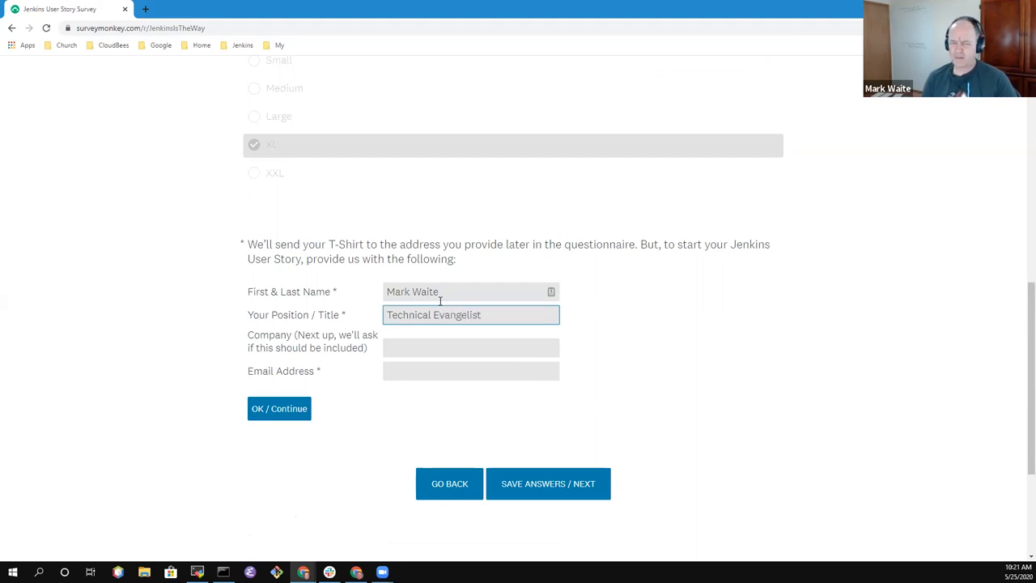
{"action": "left_click", "coordinate": [470, 347]}
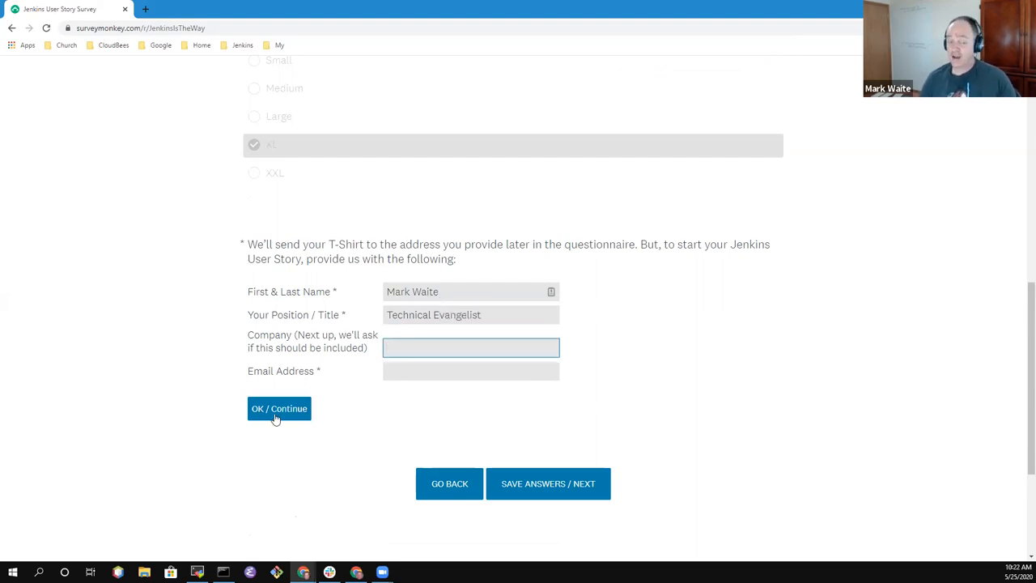
{"action": "left_click", "coordinate": [278, 408]}
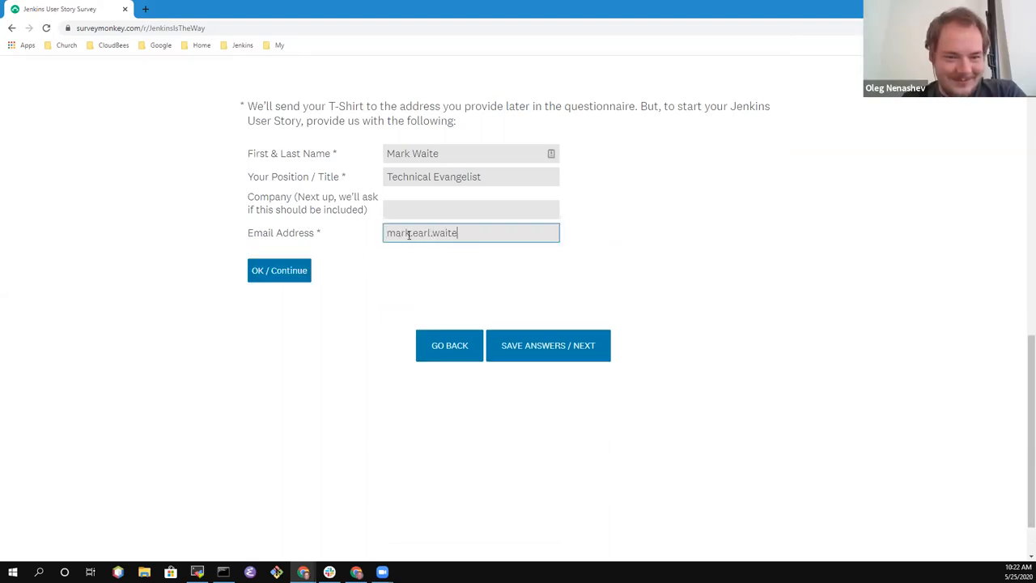
{"action": "type", "text": "@gmail.com"}
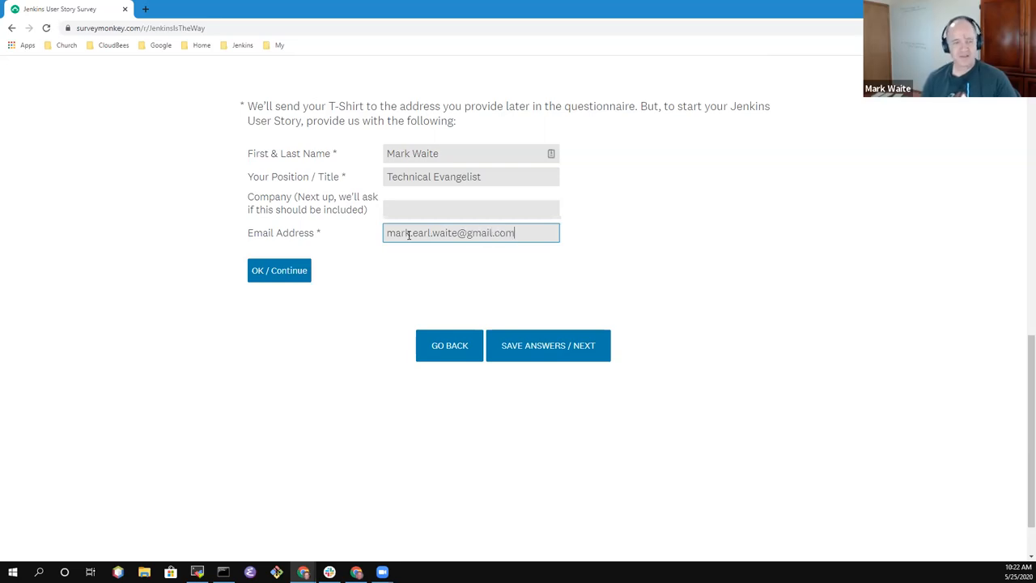
{"action": "left_click", "coordinate": [279, 270]}
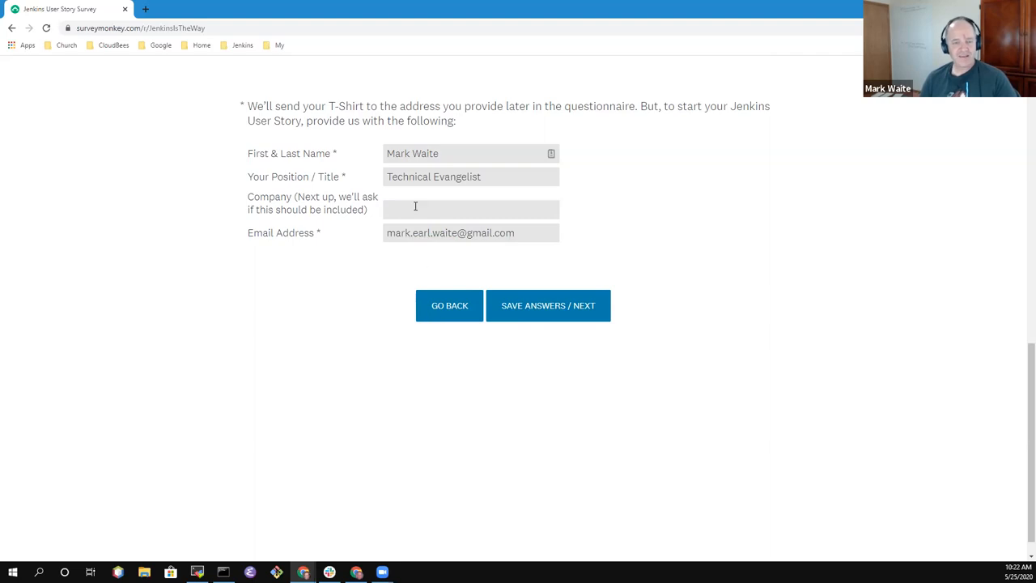
{"action": "left_click", "coordinate": [470, 209]}
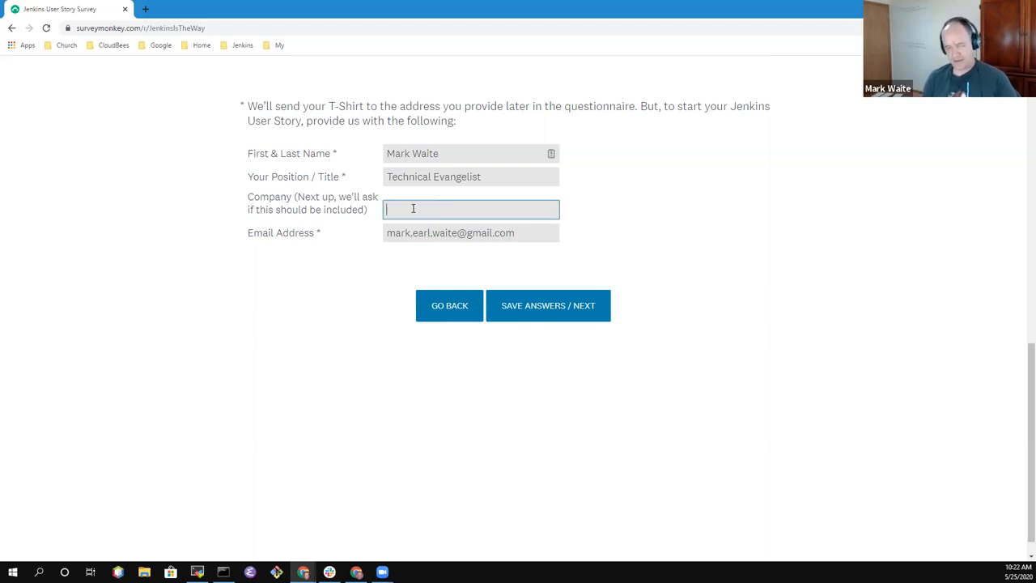
{"action": "type", "text": "CloudBeess"}
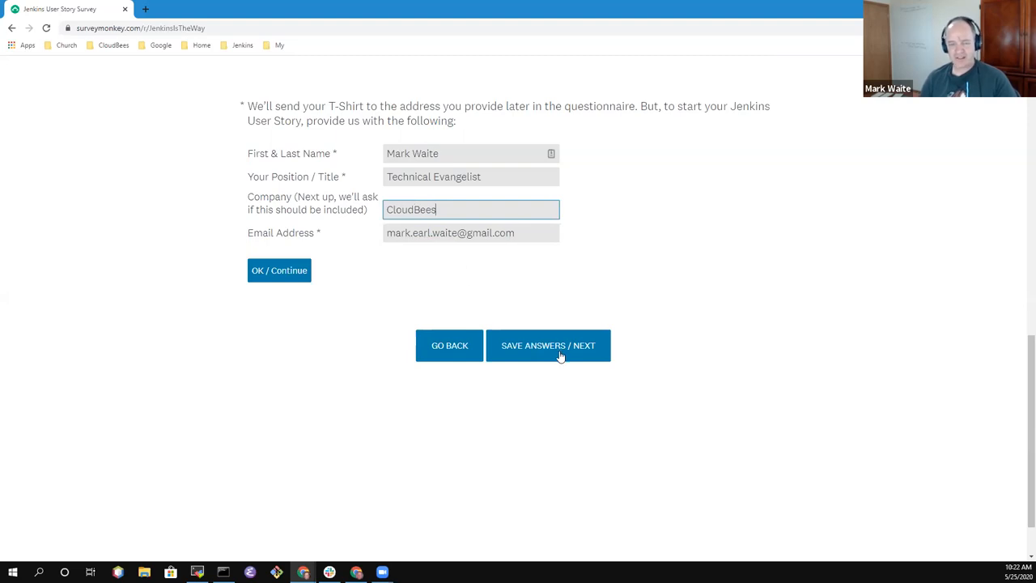
{"action": "left_click", "coordinate": [548, 345]}
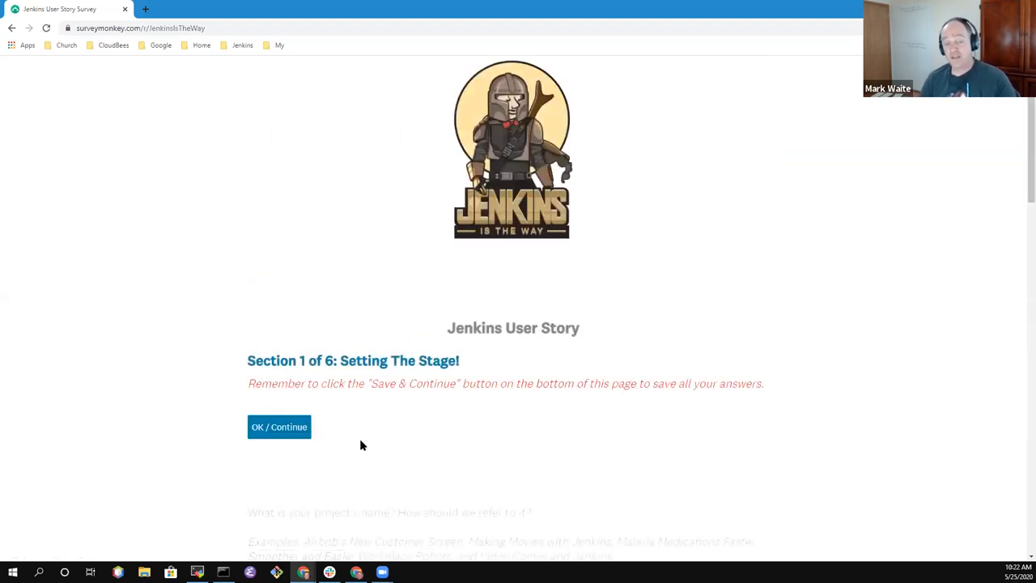
{"action": "mouse_move", "coordinate": [678, 299]}
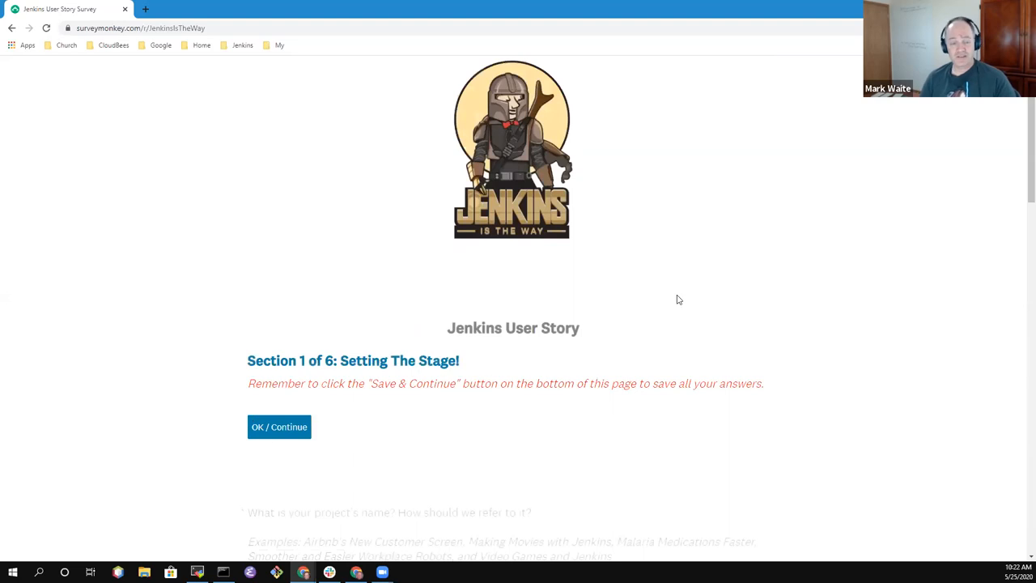
- Replace a draft 'A lot of hardware' with 'Documentation as Code' as the project name
{"action": "scroll", "scroll_direction": "down", "scroll_amount": 3}
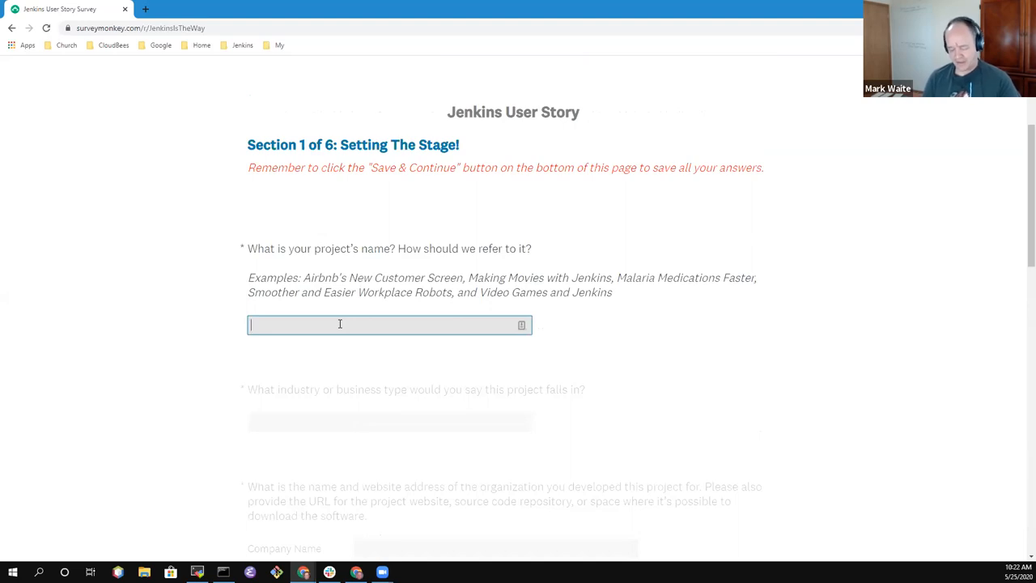
{"action": "type", "text": "A little bi"}
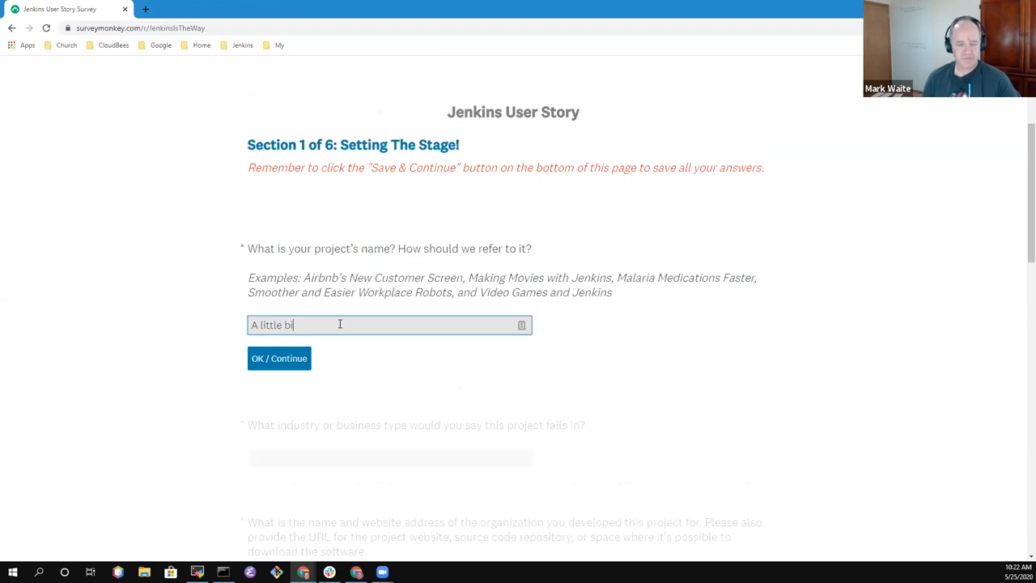
{"action": "type", "text": "t of ha"}
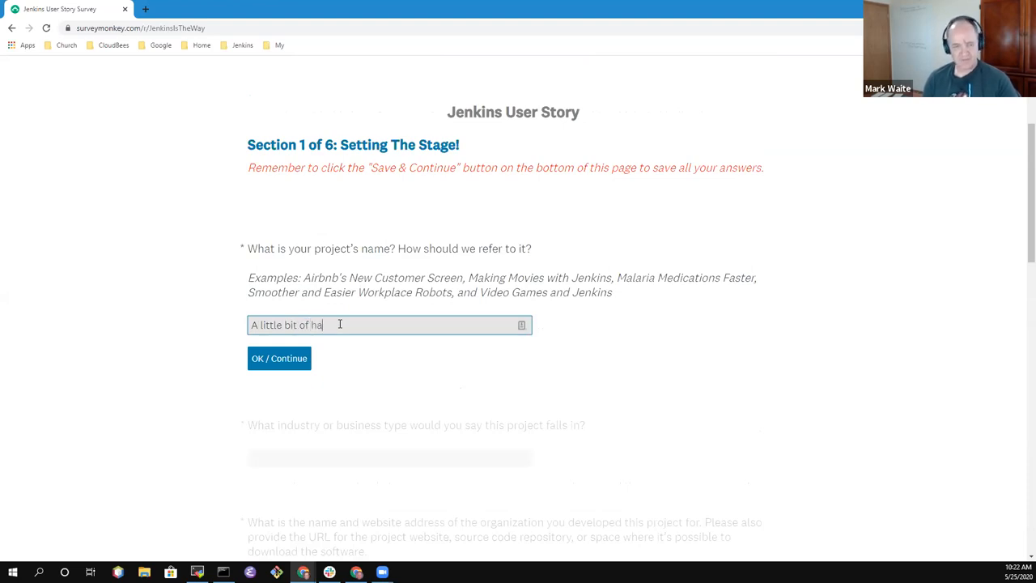
{"action": "type", "text": "rdware"}
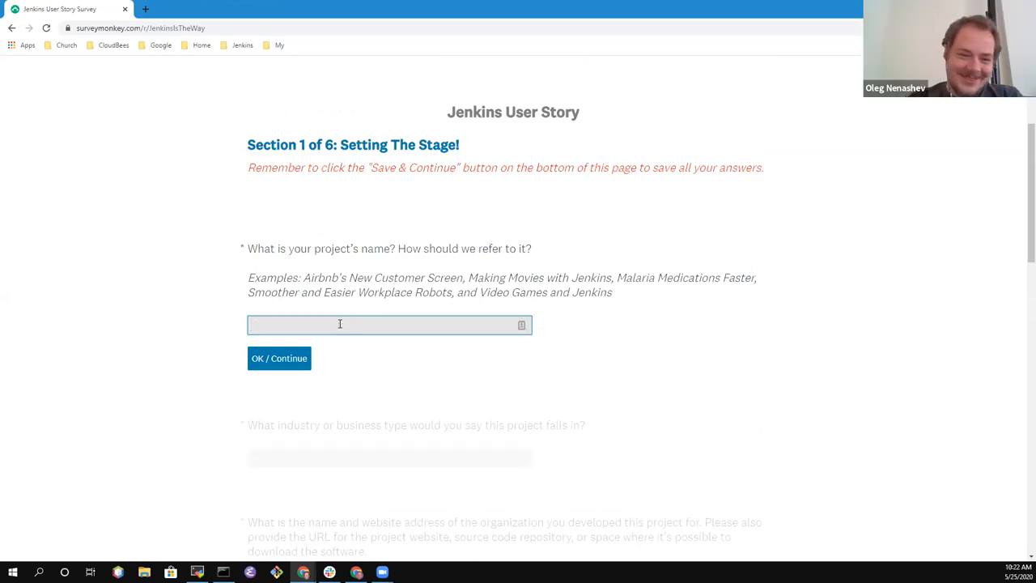
{"action": "type", "text": "Dod"}
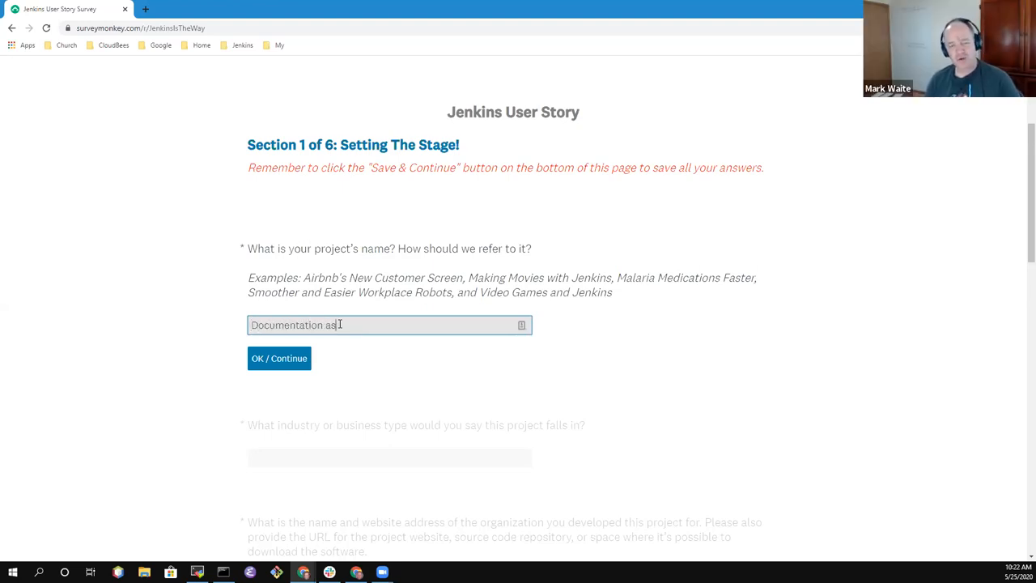
{"action": "type", "text": "Code"}
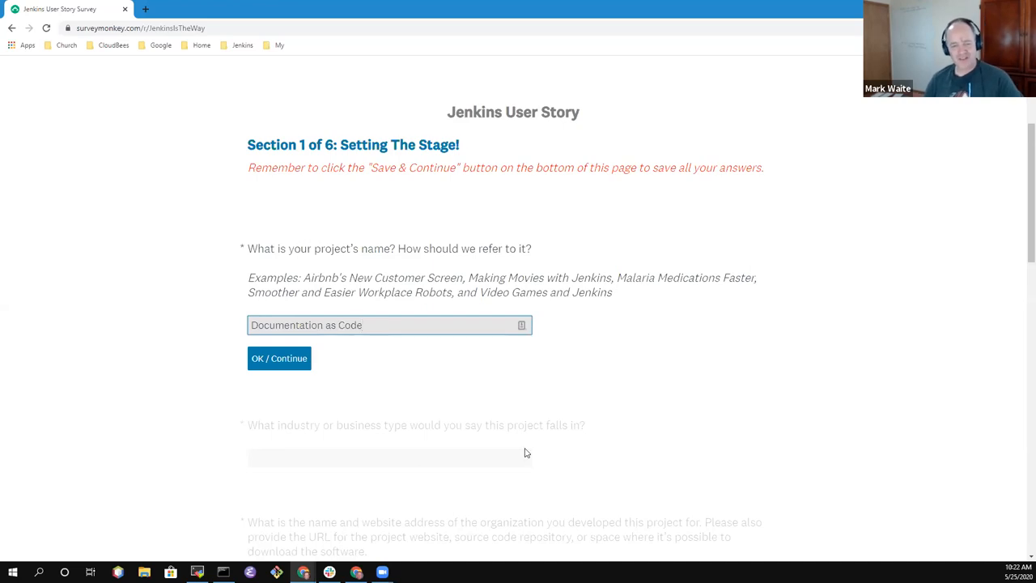
{"action": "scroll", "scroll_direction": "down", "scroll_amount": 3}
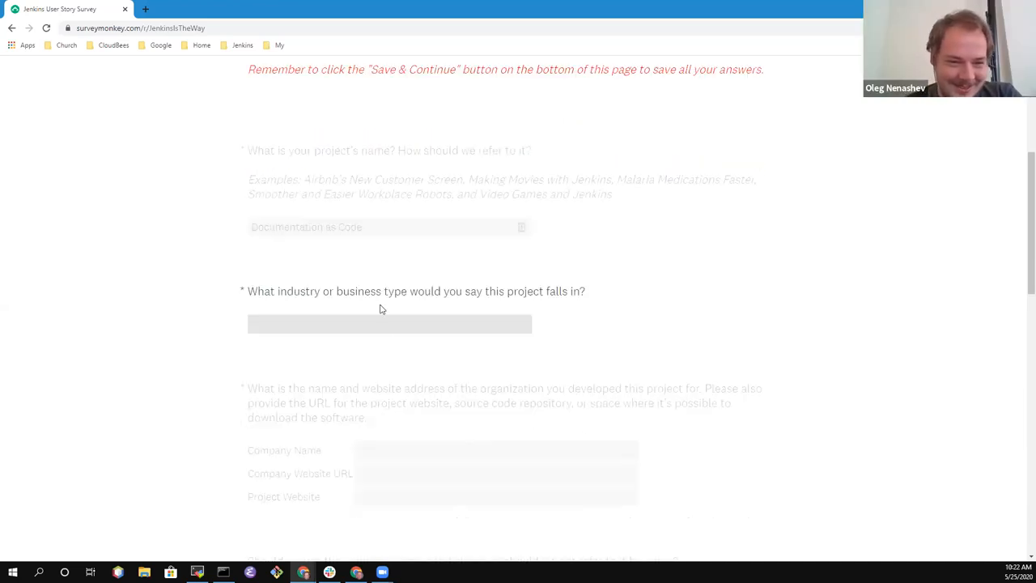
- Replace the draft 'Automating delivery of' with 'Computer Software' as the industry
{"action": "type", "text": "Autom"}
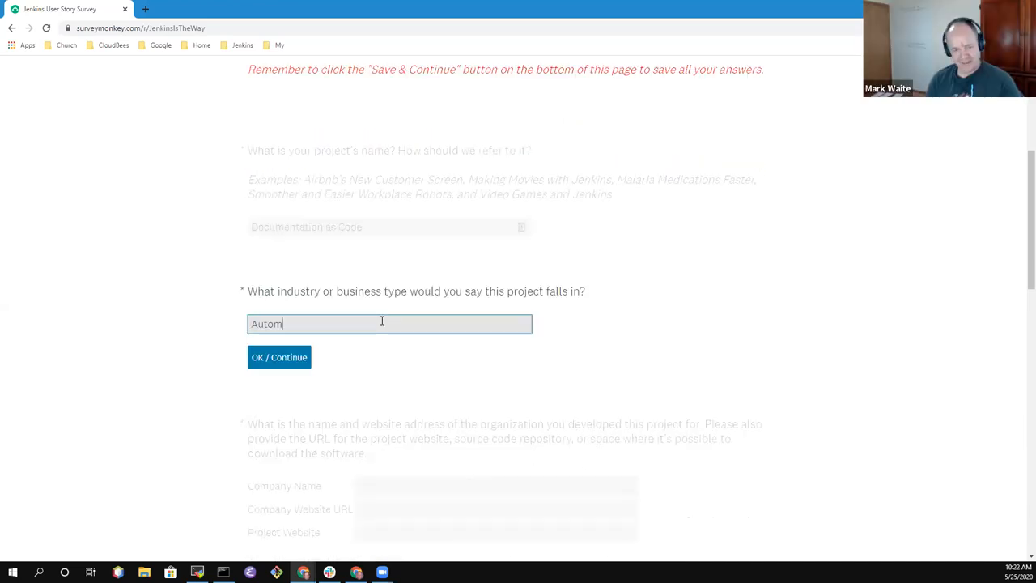
{"action": "type", "text": "ating de"}
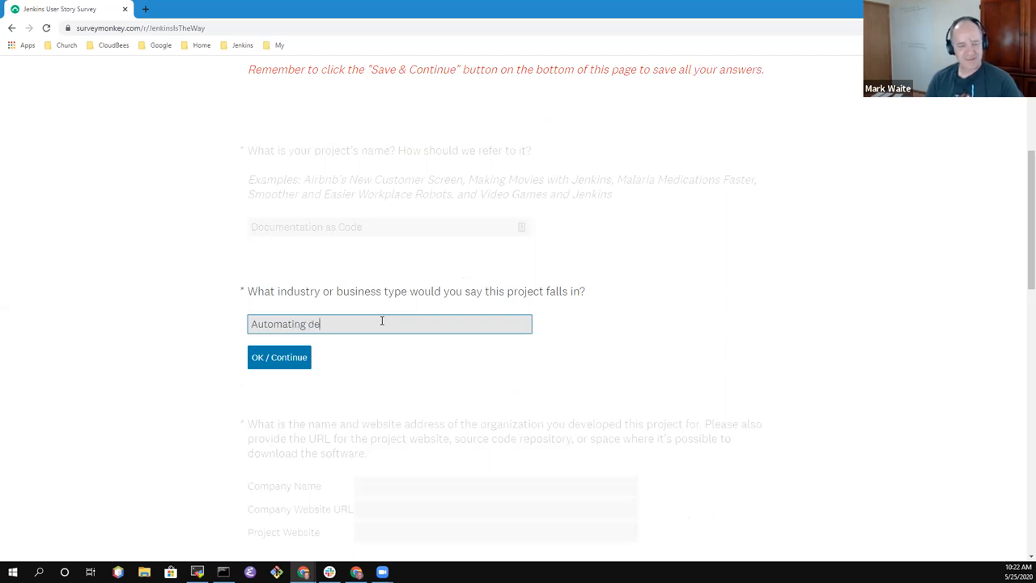
{"action": "type", "text": "livery of"}
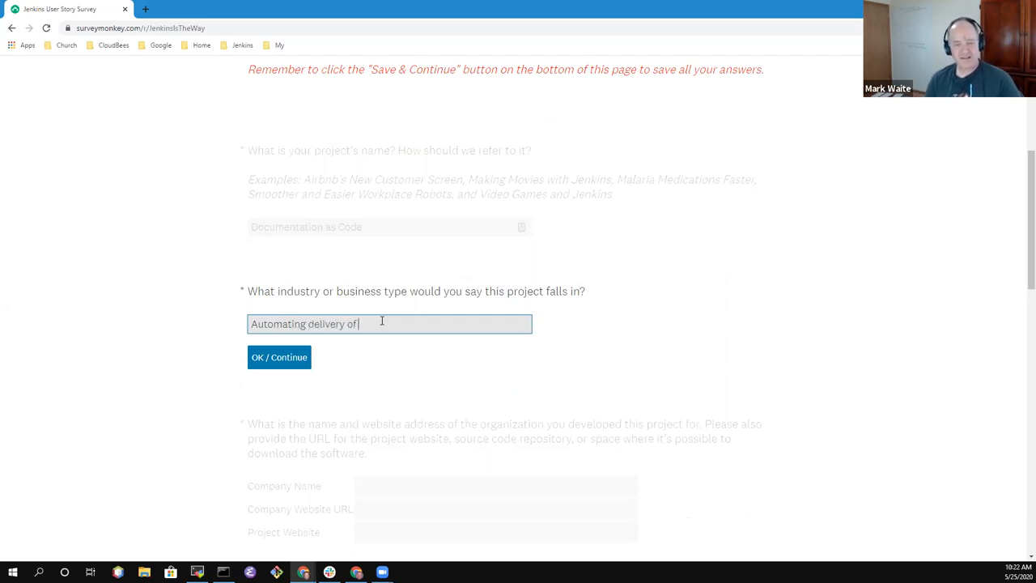
{"action": "key", "text": "ctrl+a"}
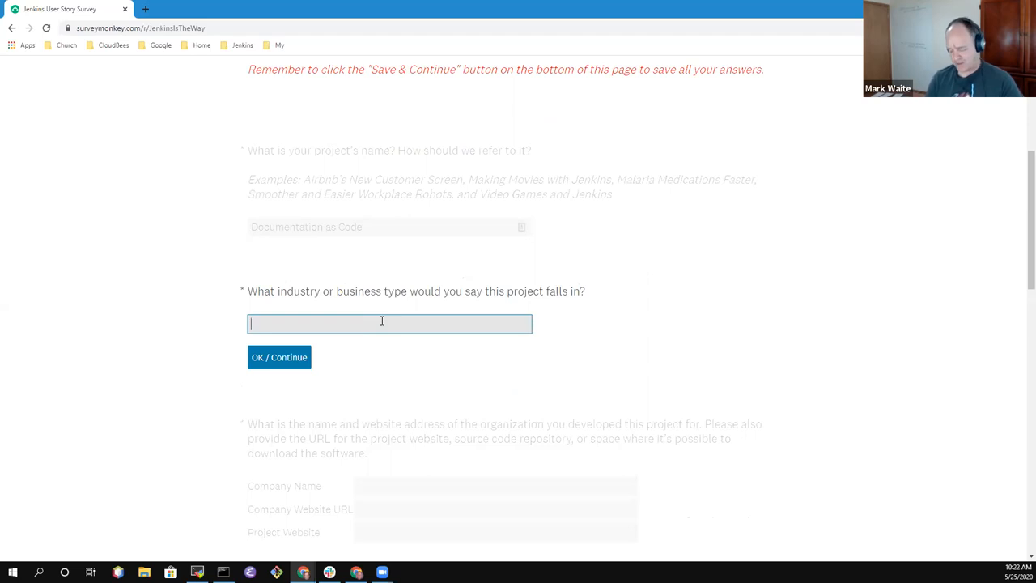
{"action": "type", "text": "Comp"}
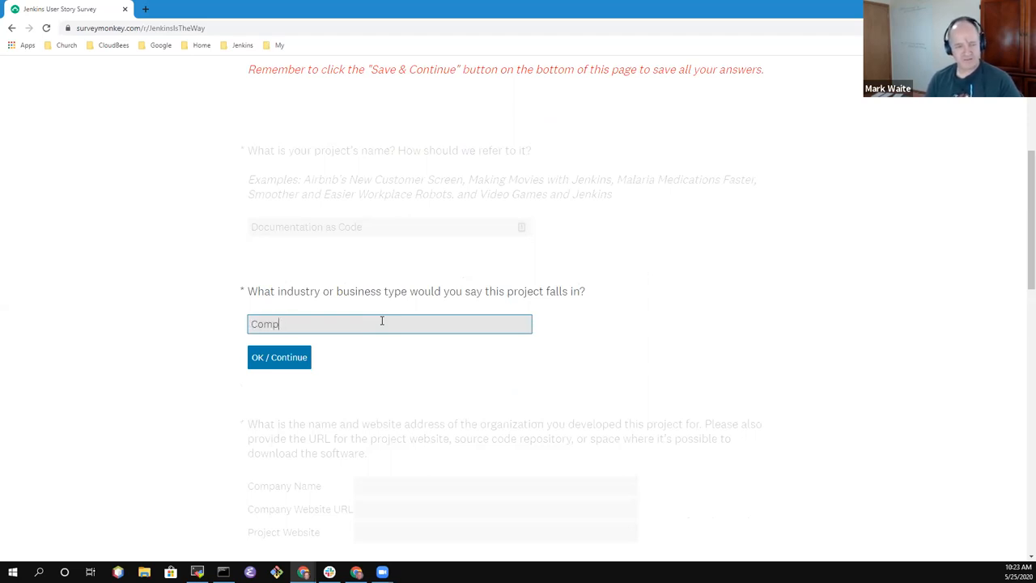
{"action": "type", "text": "uter Software"}
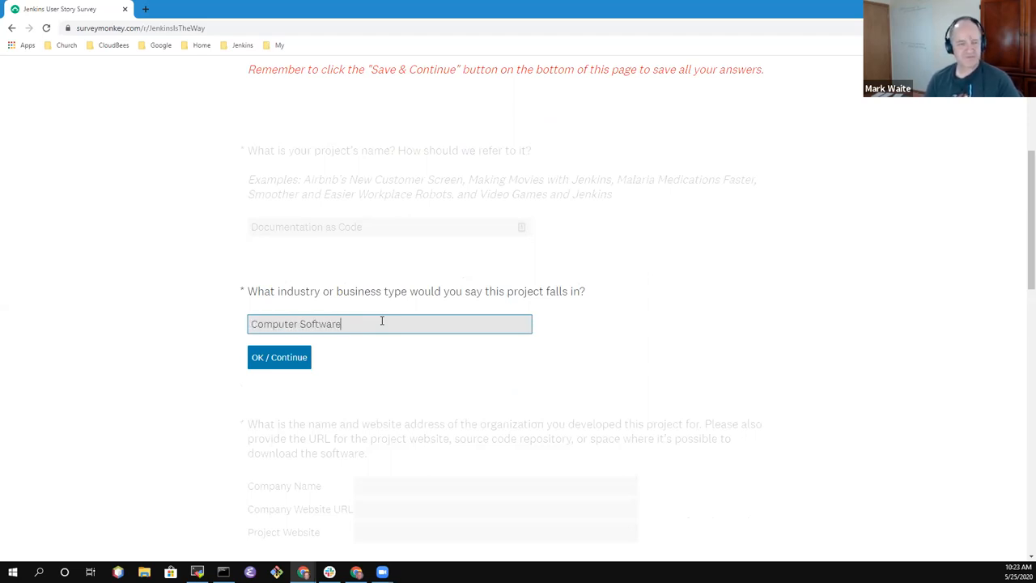
{"action": "scroll", "scroll_direction": "down", "scroll_amount": 3}
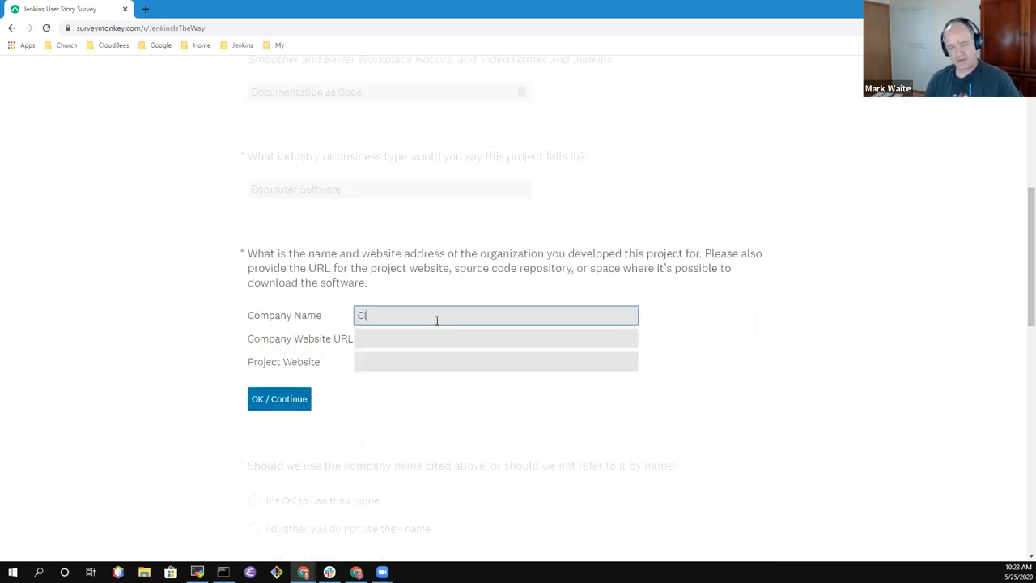
{"action": "type", "text": "CloudBees"}
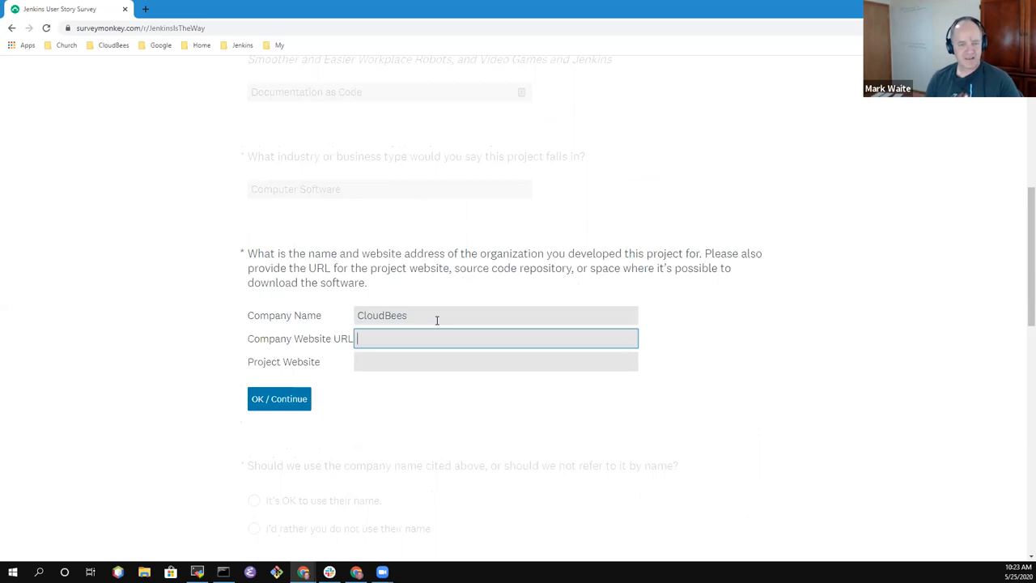
{"action": "type", "text": "www.cloudbees.com"}
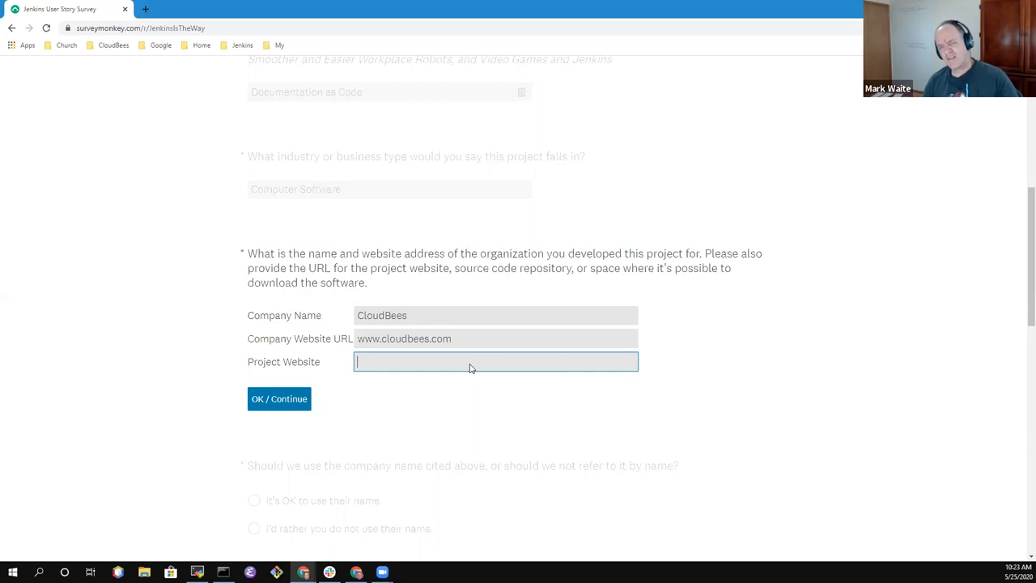
{"action": "mouse_move", "coordinate": [514, 426]}
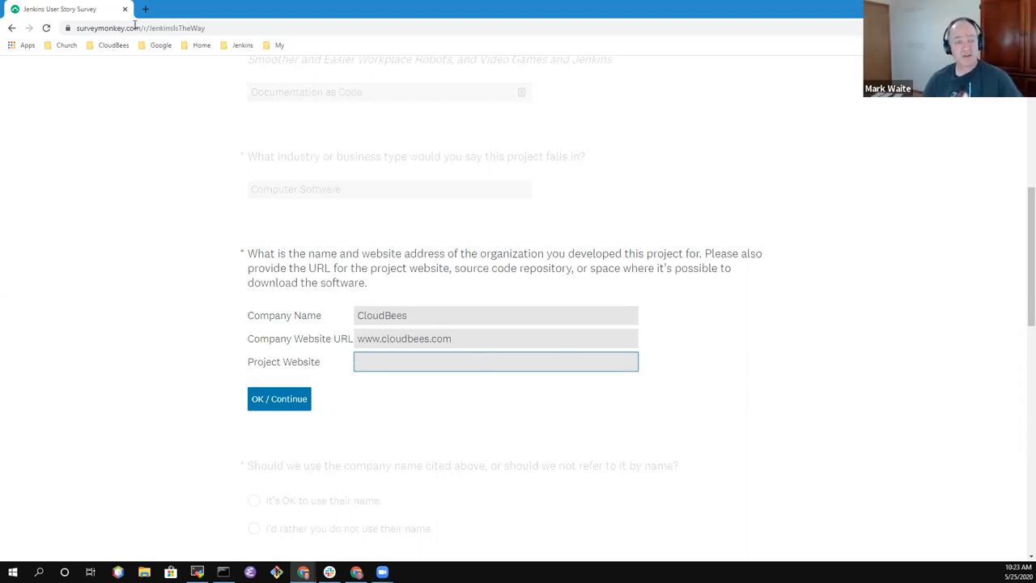
{"action": "left_click", "coordinate": [146, 9]}
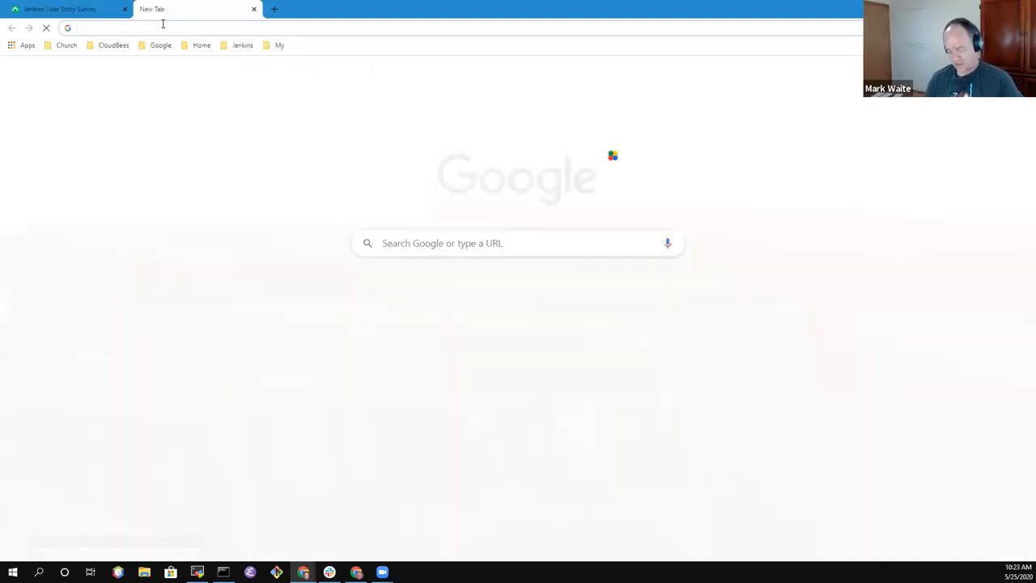
- Type 'training.cloudbees.' into the new tab's address bar
{"action": "type", "text": "training."}
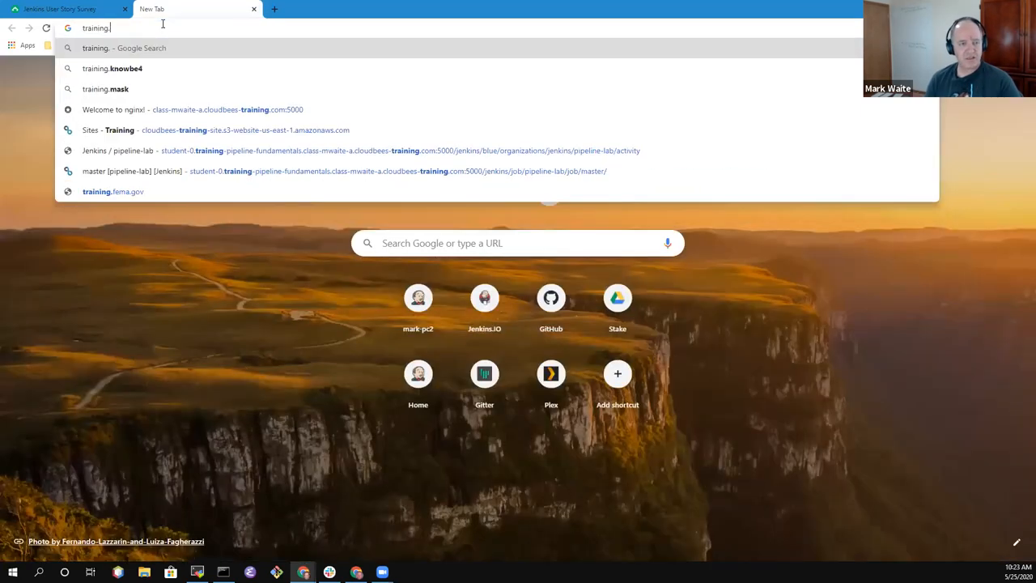
{"action": "type", "text": "cloudbees"}
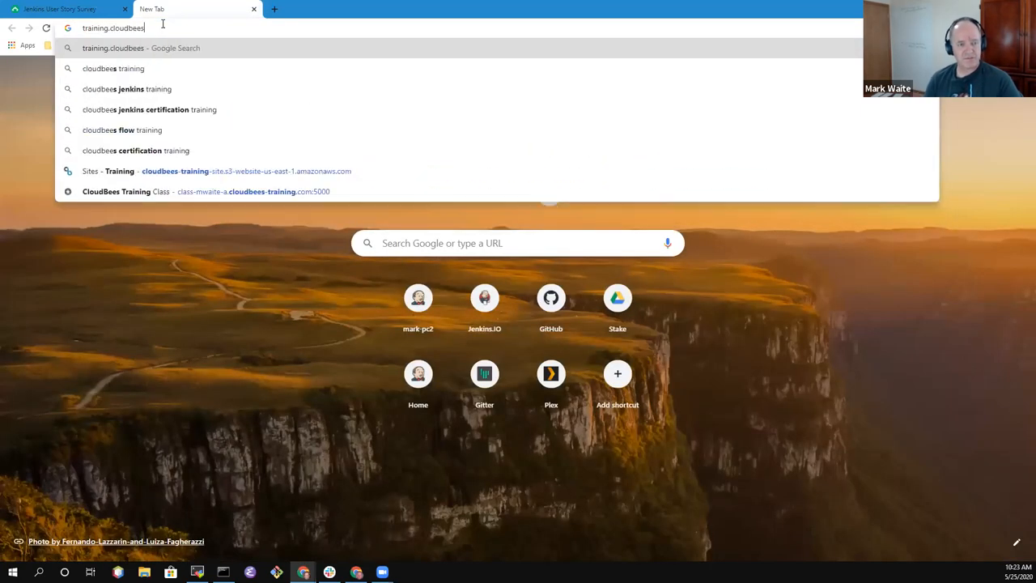
{"action": "type", "text": "."}
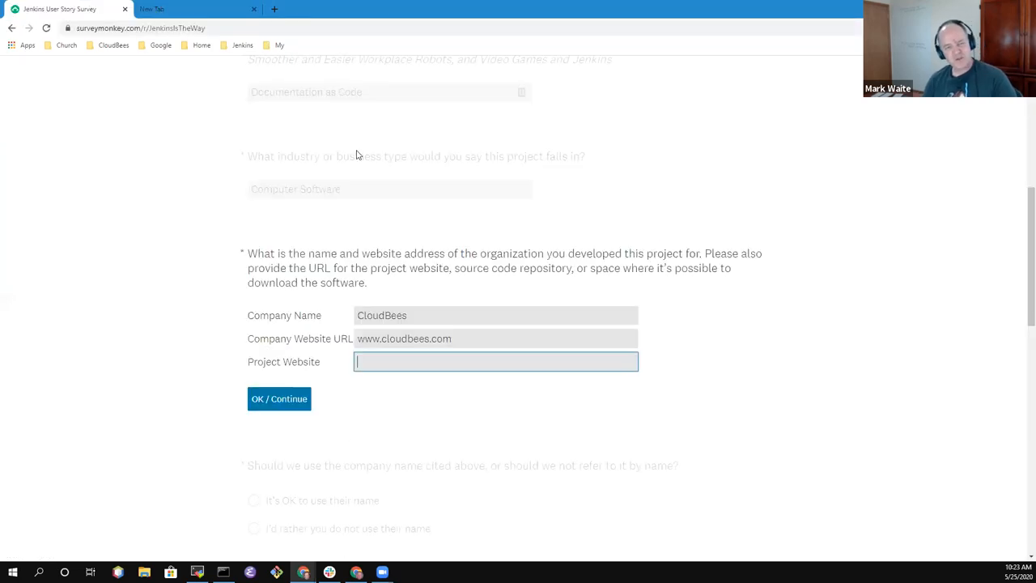
{"action": "mouse_move", "coordinate": [413, 361]}
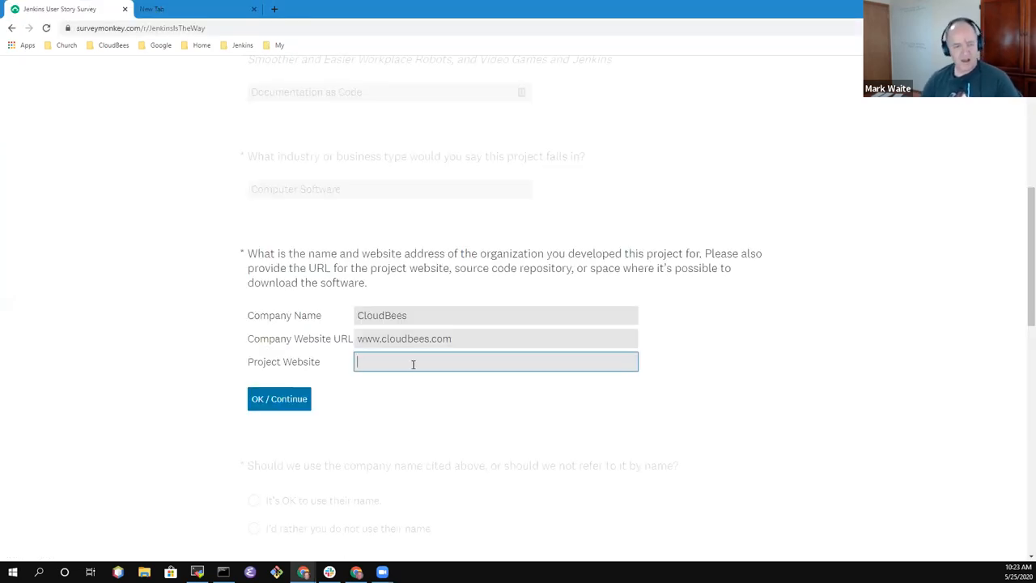
- Mark the company name as OK to use and answer the funding question with N/A
{"action": "scroll", "scroll_direction": "down", "scroll_amount": 3}
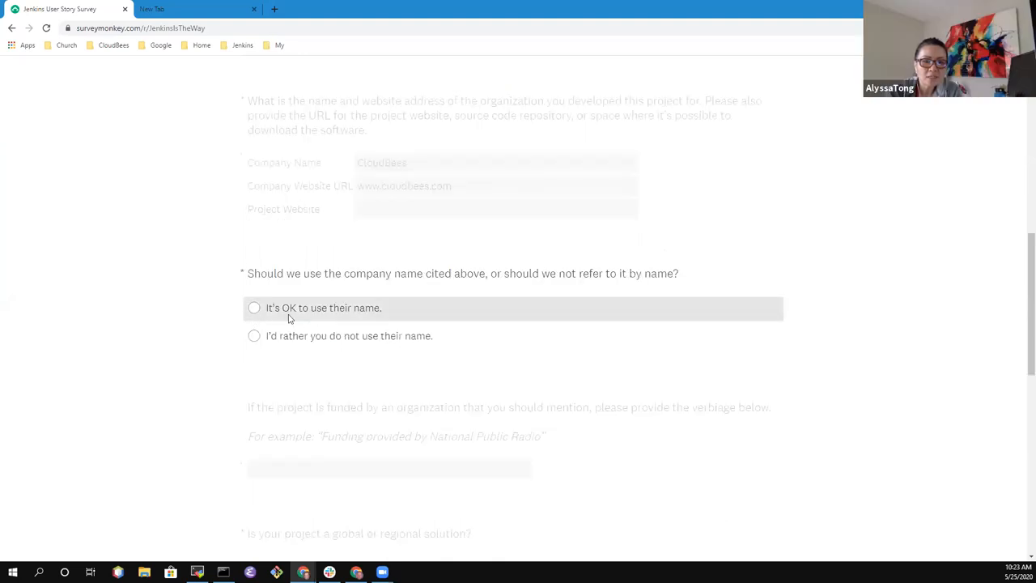
{"action": "left_click", "coordinate": [254, 307]}
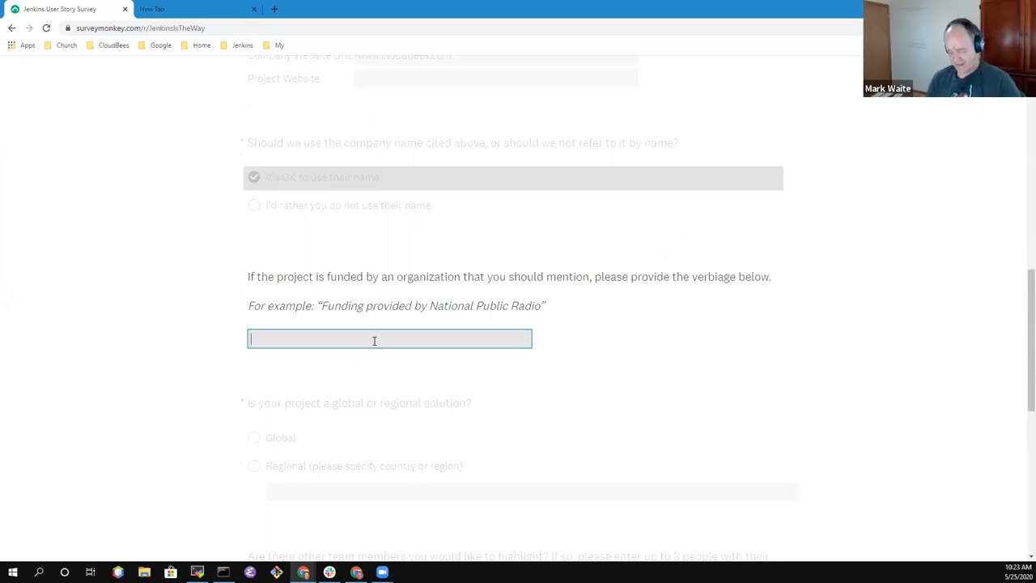
{"action": "type", "text": "Cloud"}
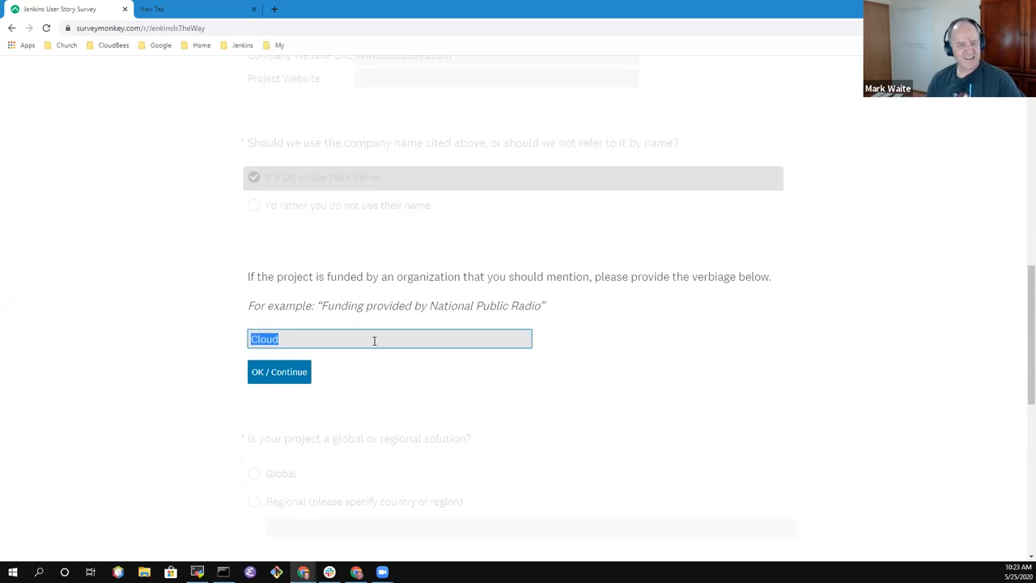
{"action": "type", "text": "N/A/"}
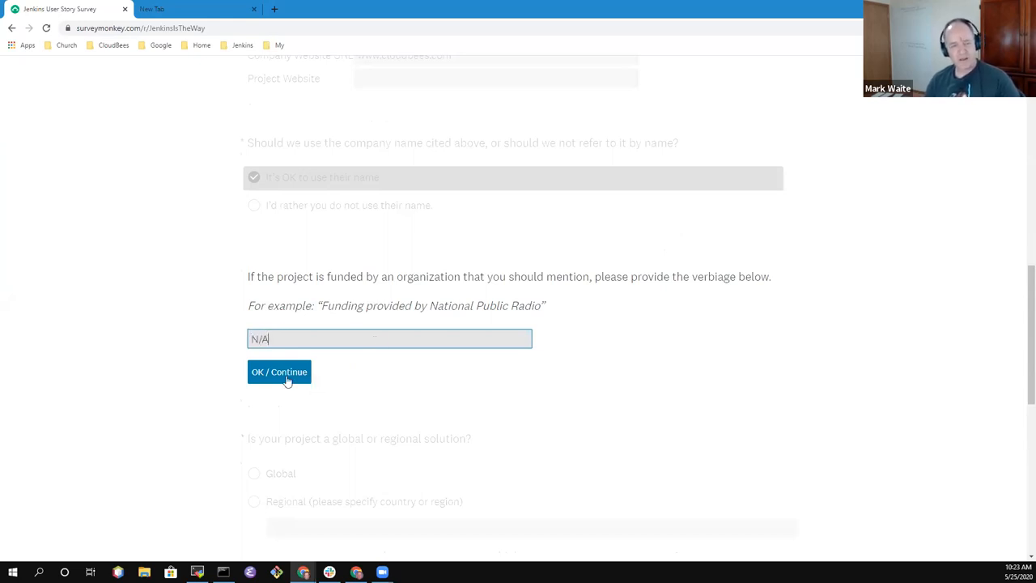
{"action": "left_click", "coordinate": [278, 371]}
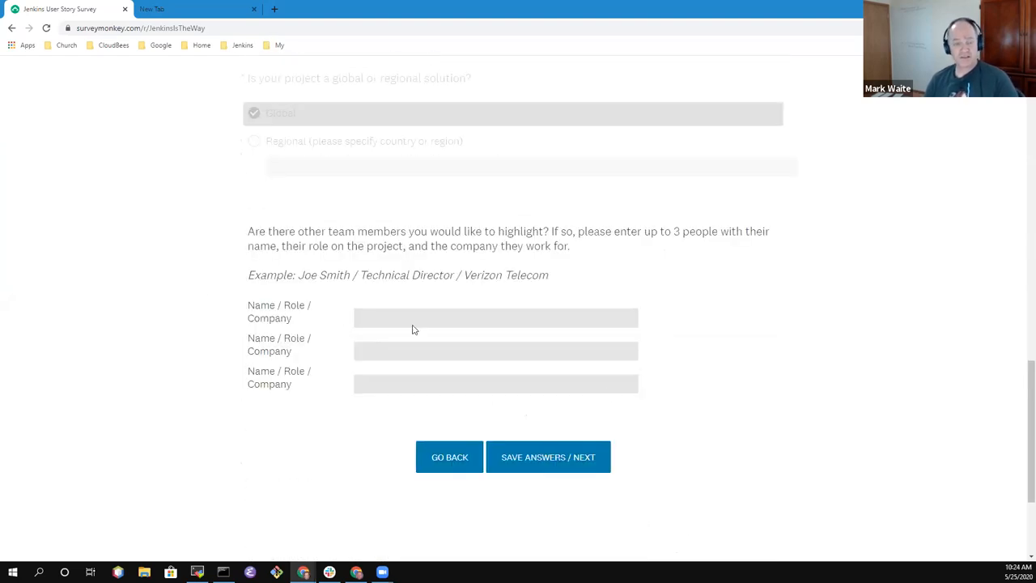
- Enter team members Meg (Author), Romen (Infrastructure) and Angel (Manager), then save and continue
{"action": "left_click", "coordinate": [494, 318]}
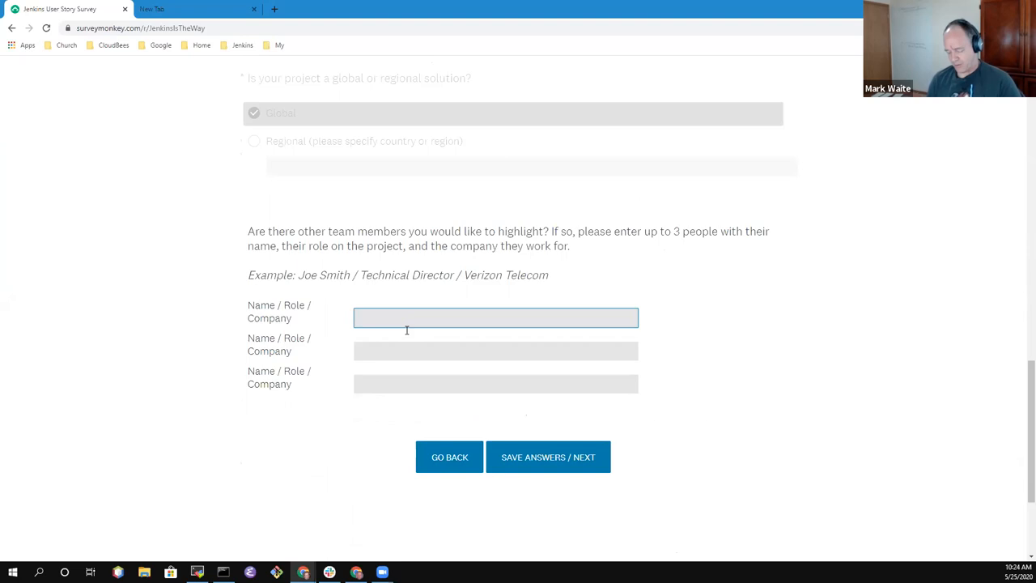
{"action": "type", "text": "Meg,"}
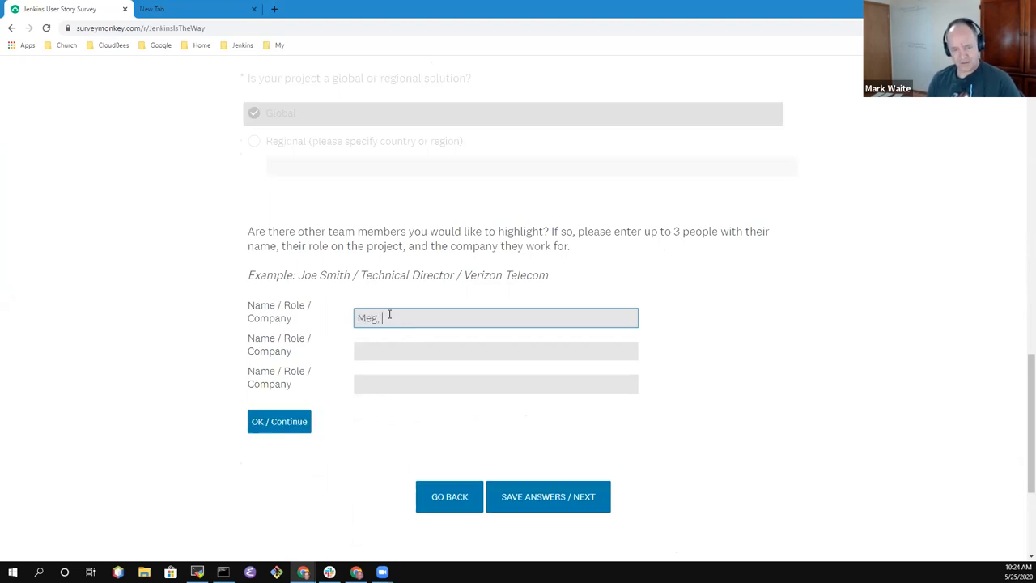
{"action": "type", "text": "Romen"}
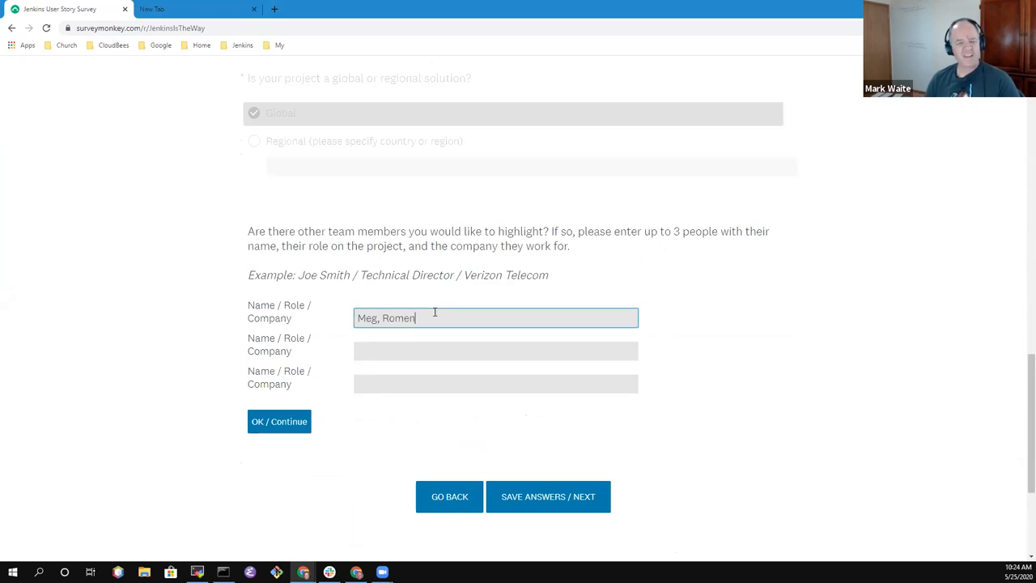
{"action": "key", "text": "Backspace"}
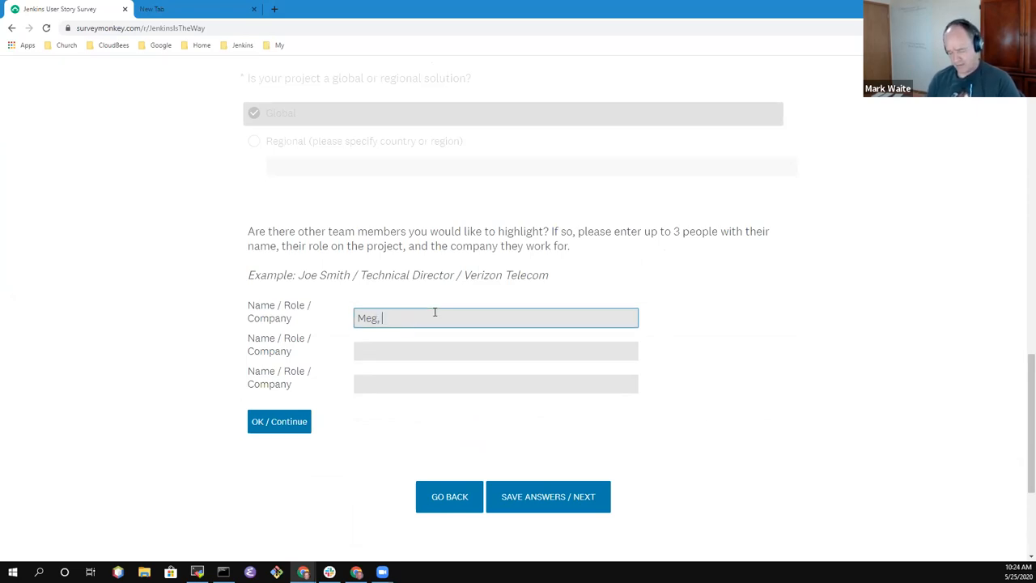
{"action": "type", "text": "R"}
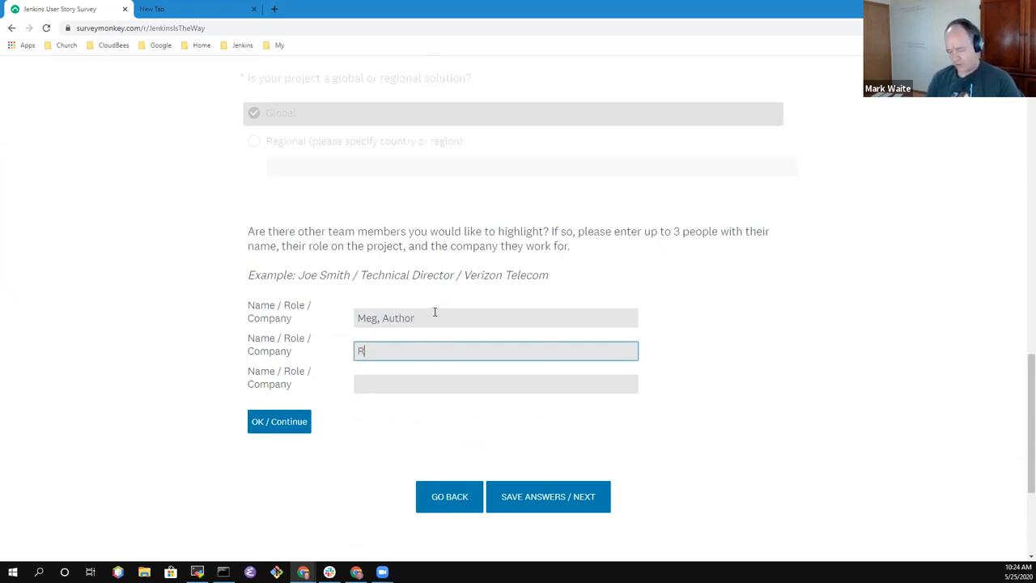
{"action": "type", "text": "Romen,"}
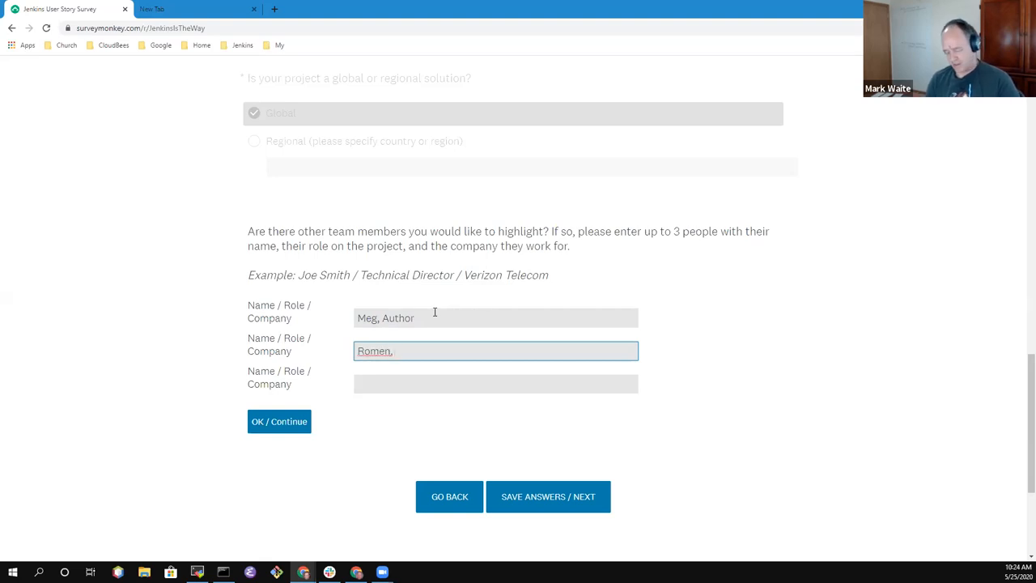
{"action": "type", "text": "In"}
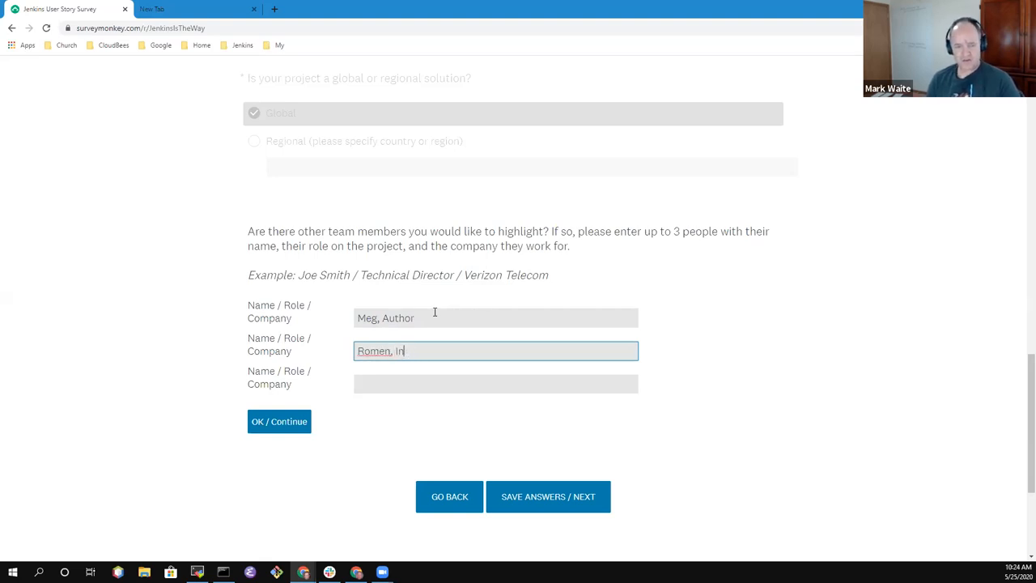
{"action": "type", "text": "frastructure"}
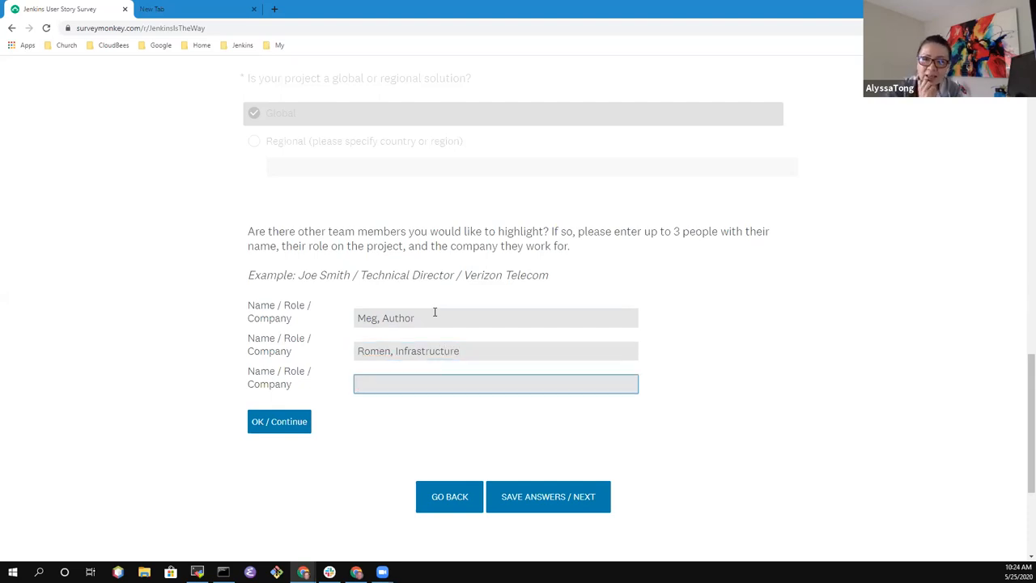
{"action": "type", "text": "Angel, Manager"}
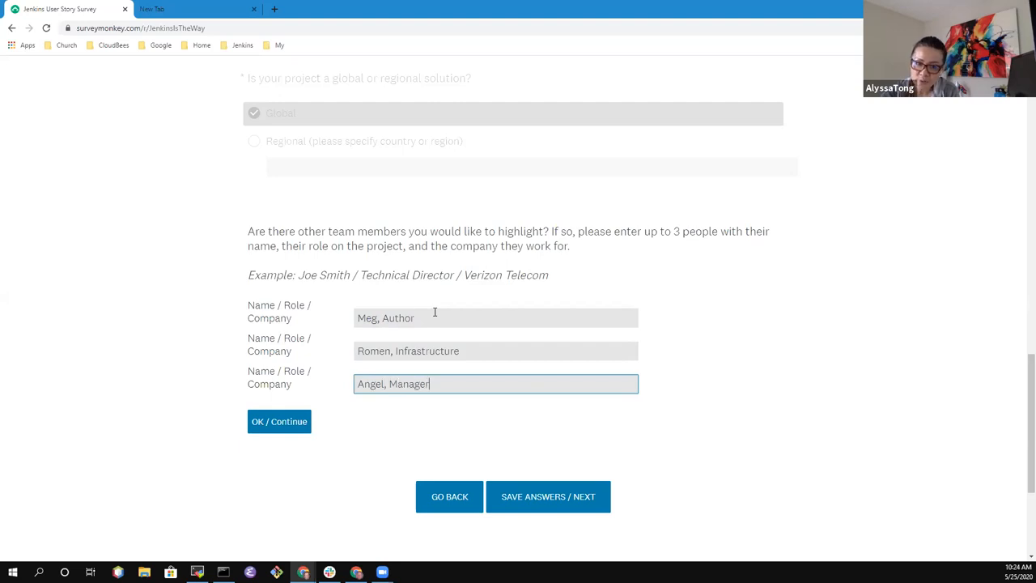
{"action": "mouse_move", "coordinate": [389, 478]}
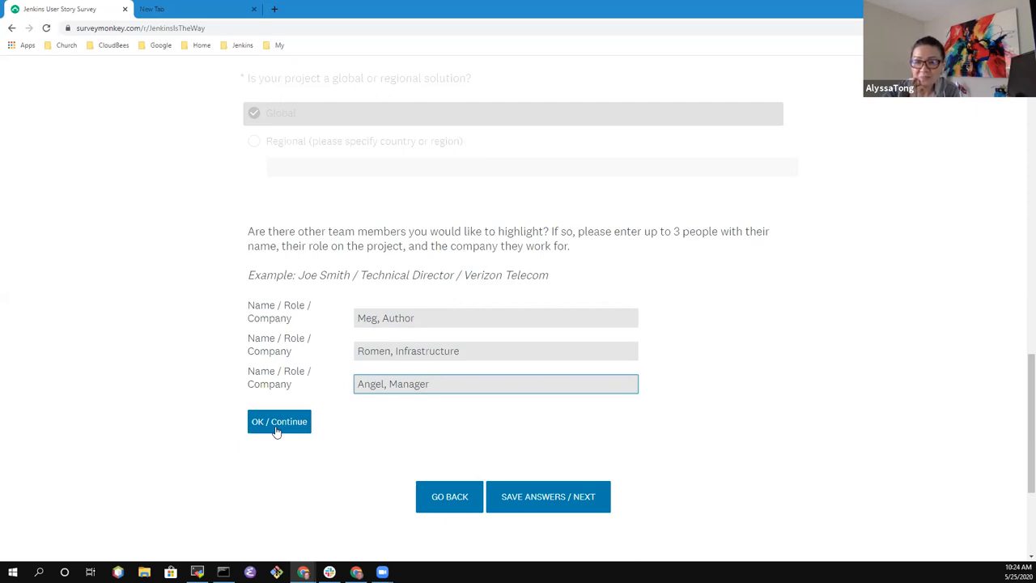
{"action": "left_click", "coordinate": [279, 420]}
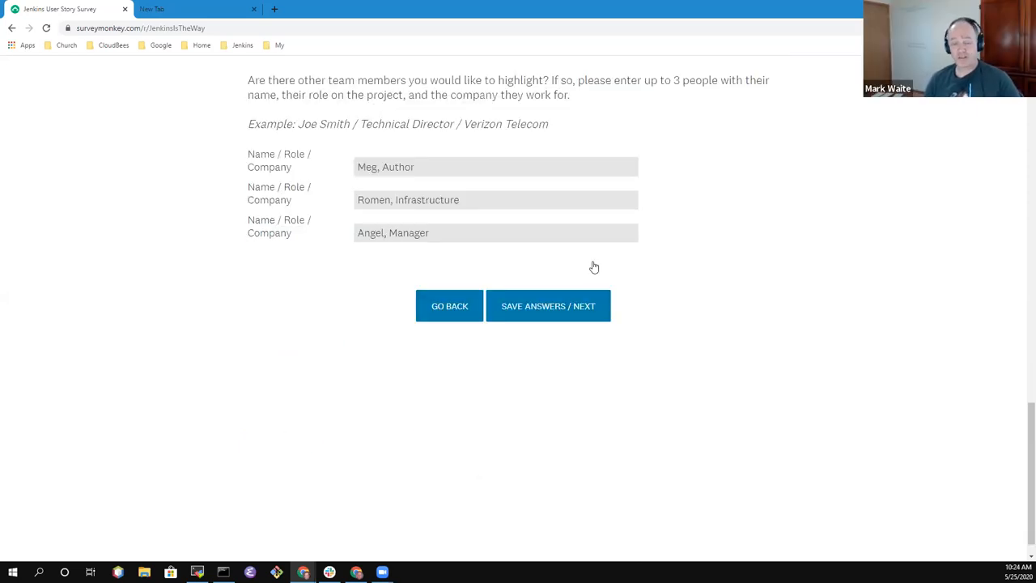
{"action": "left_click", "coordinate": [548, 306]}
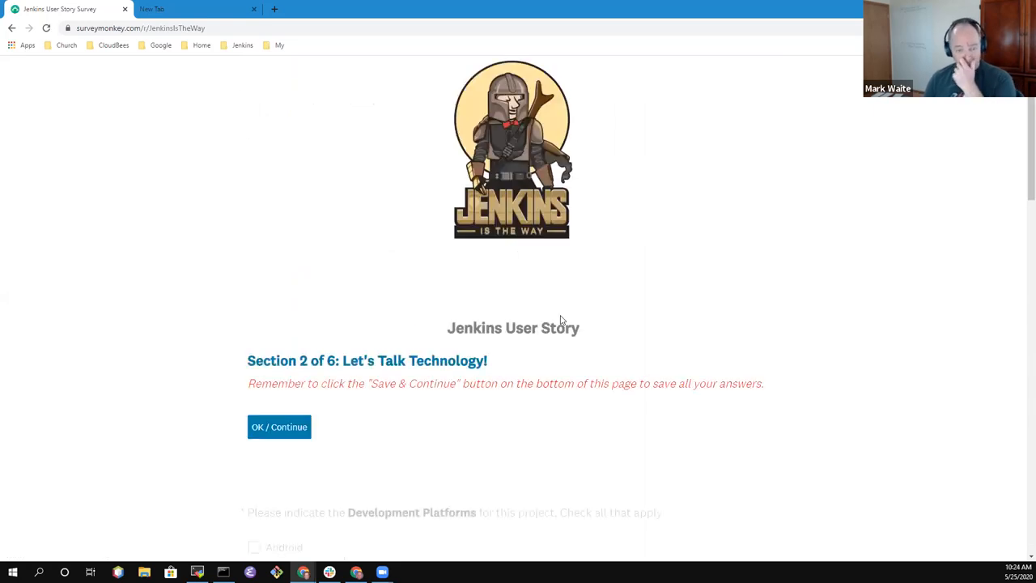
- Check Linux and Docker or Kubernetes as platforms, and GitHub for version control
{"action": "scroll", "scroll_direction": "down", "scroll_amount": 3}
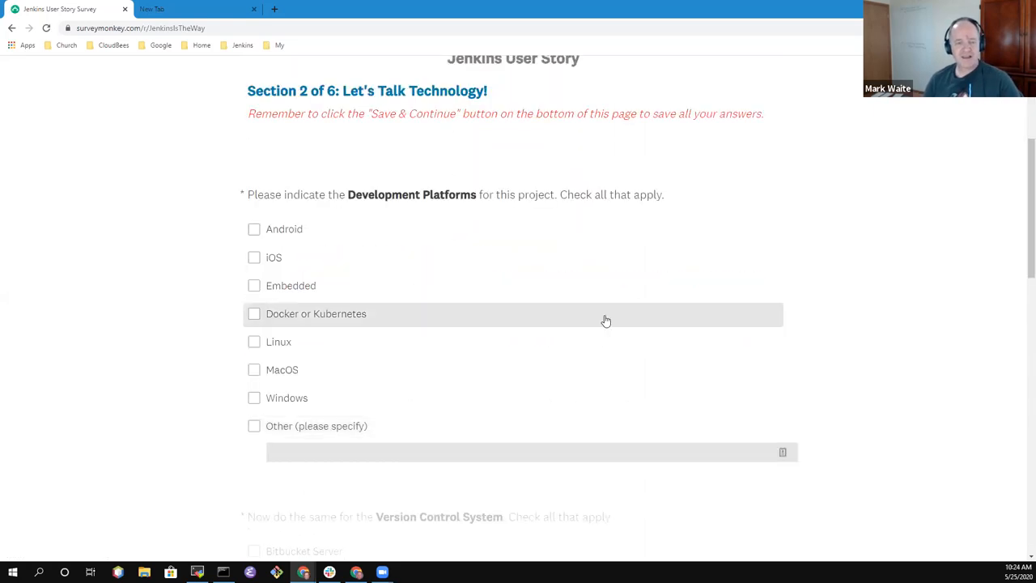
{"action": "mouse_move", "coordinate": [261, 341]}
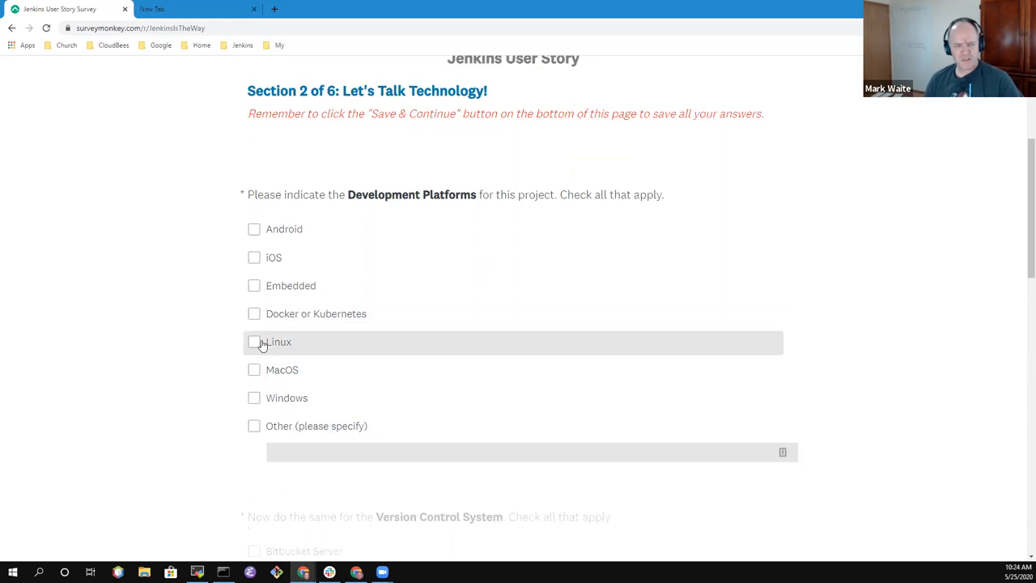
{"action": "left_click", "coordinate": [254, 341]}
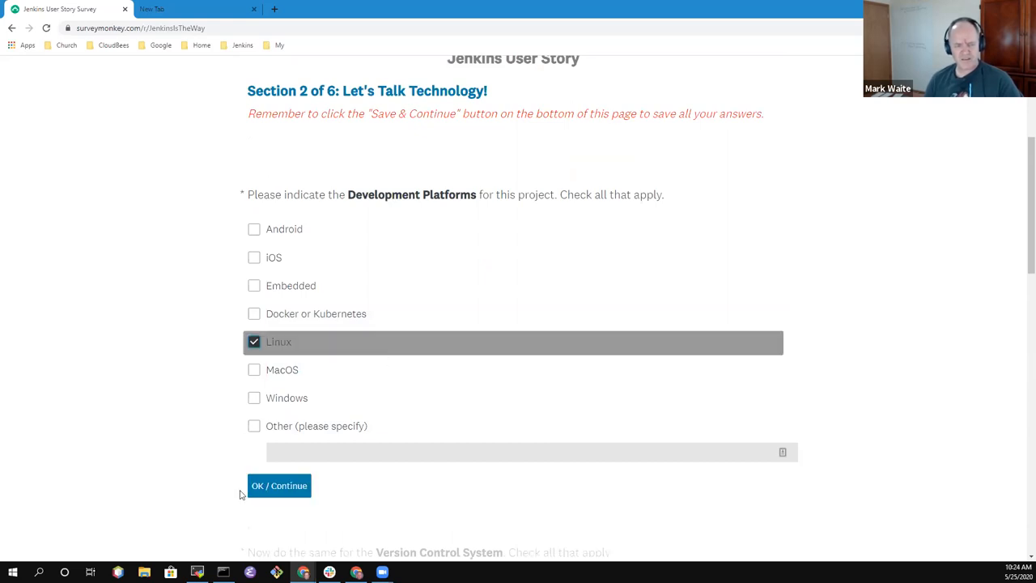
{"action": "scroll", "scroll_direction": "down", "scroll_amount": 3}
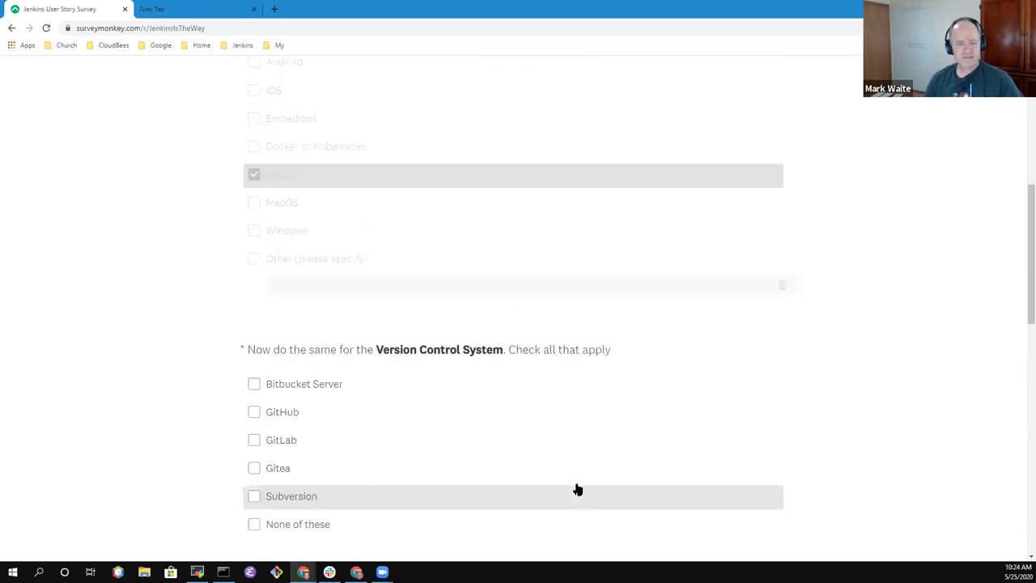
{"action": "scroll", "scroll_direction": "down", "scroll_amount": 3}
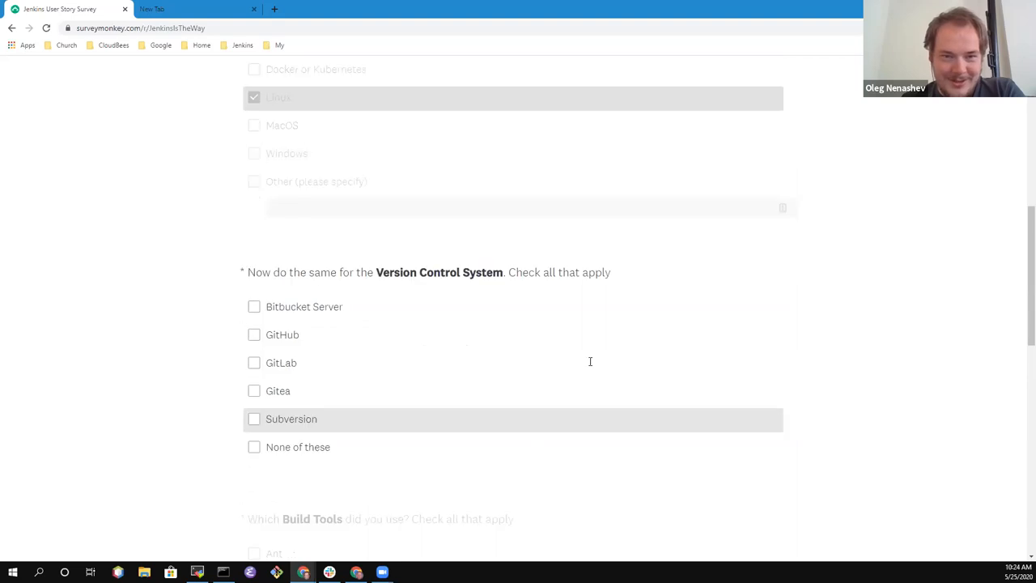
{"action": "scroll", "scroll_direction": "up", "scroll_amount": 3}
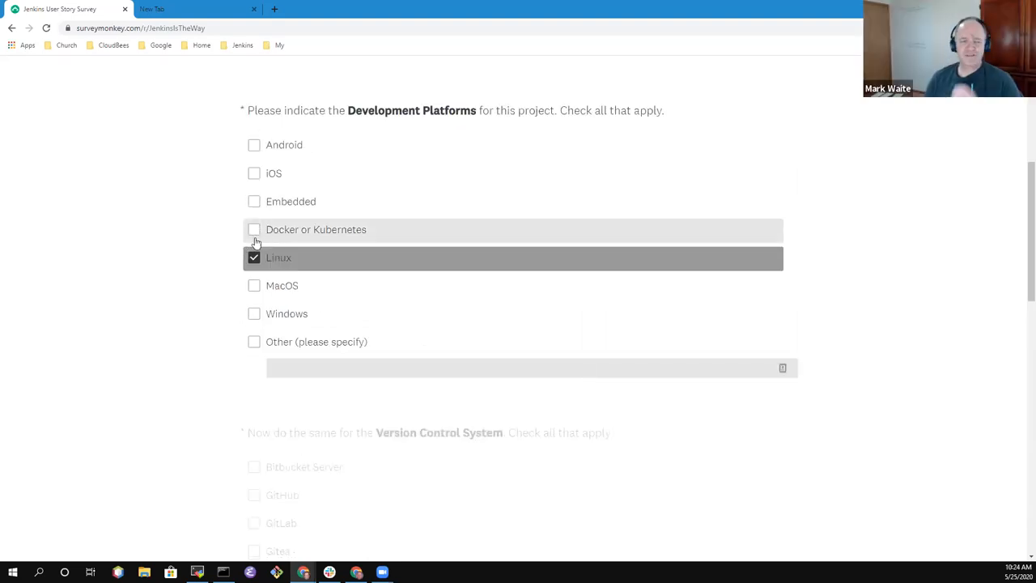
{"action": "left_click", "coordinate": [254, 229]}
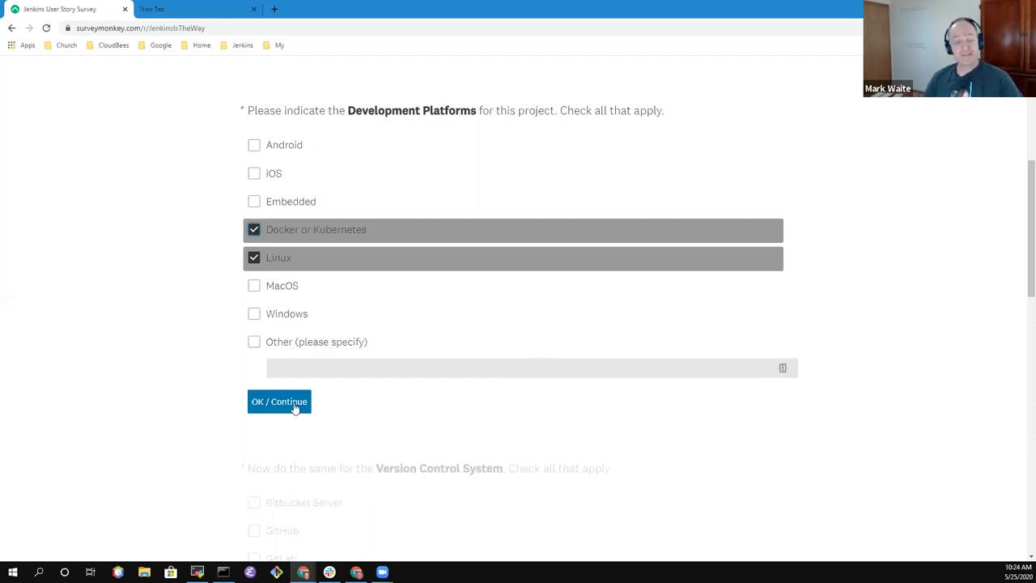
{"action": "mouse_move", "coordinate": [351, 314]}
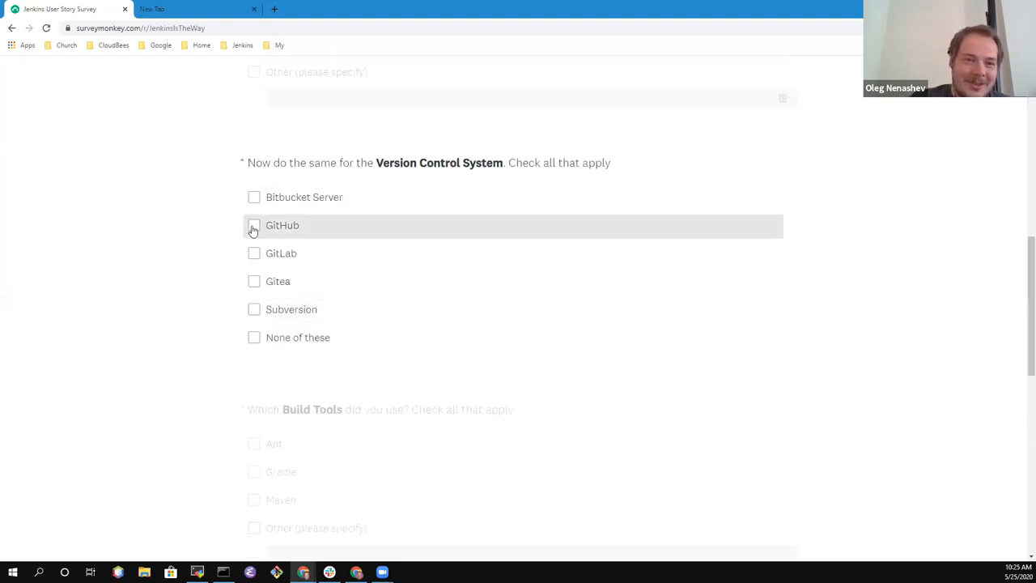
{"action": "left_click", "coordinate": [255, 225]}
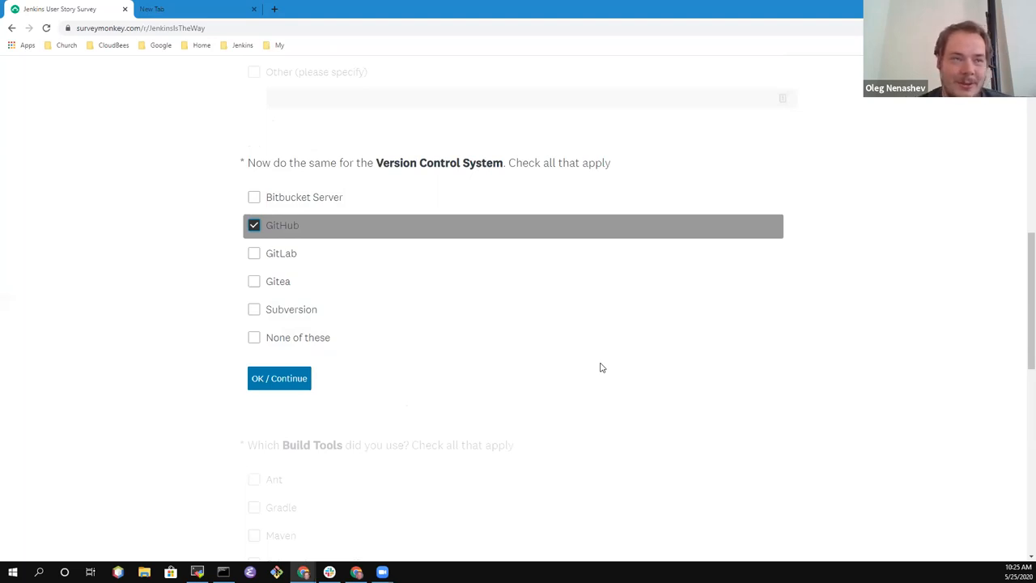
{"action": "scroll", "scroll_direction": "down", "scroll_amount": 3}
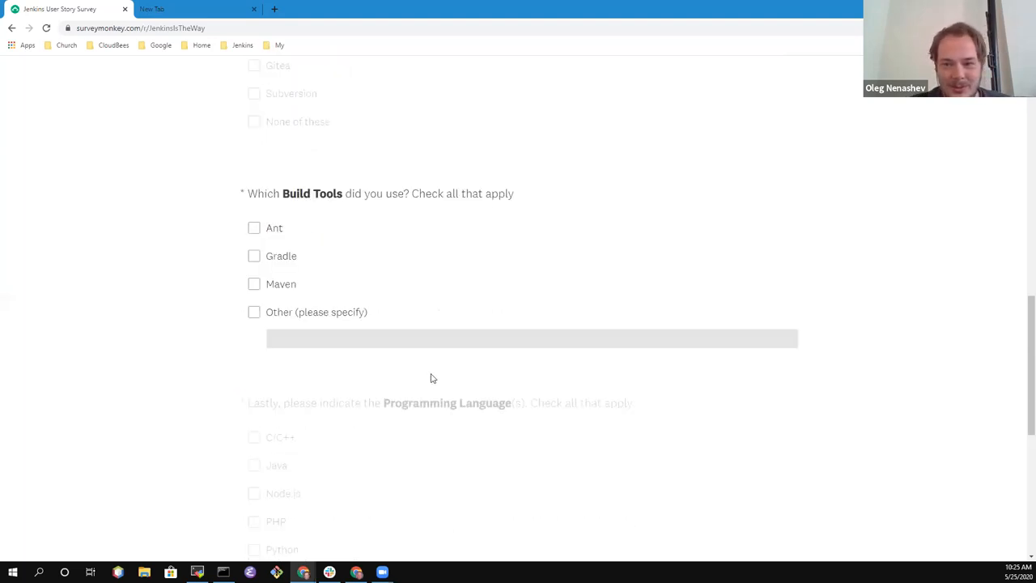
{"action": "mouse_move", "coordinate": [373, 332]}
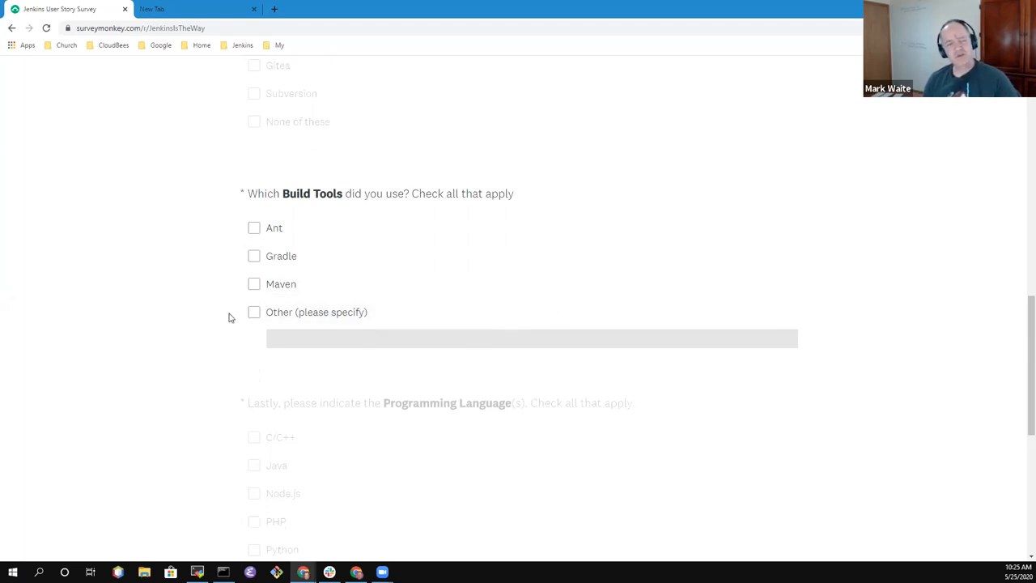
- Tick Other under Build Tools, specify 'Docker, custom', and scroll on to Section 3
{"action": "left_click", "coordinate": [254, 311]}
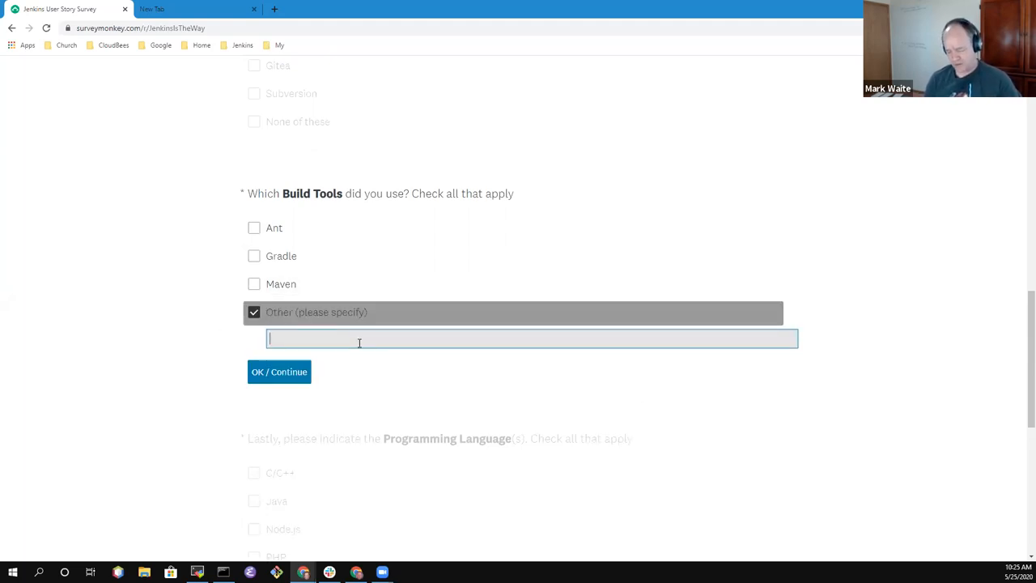
{"action": "type", "text": "Docker,"}
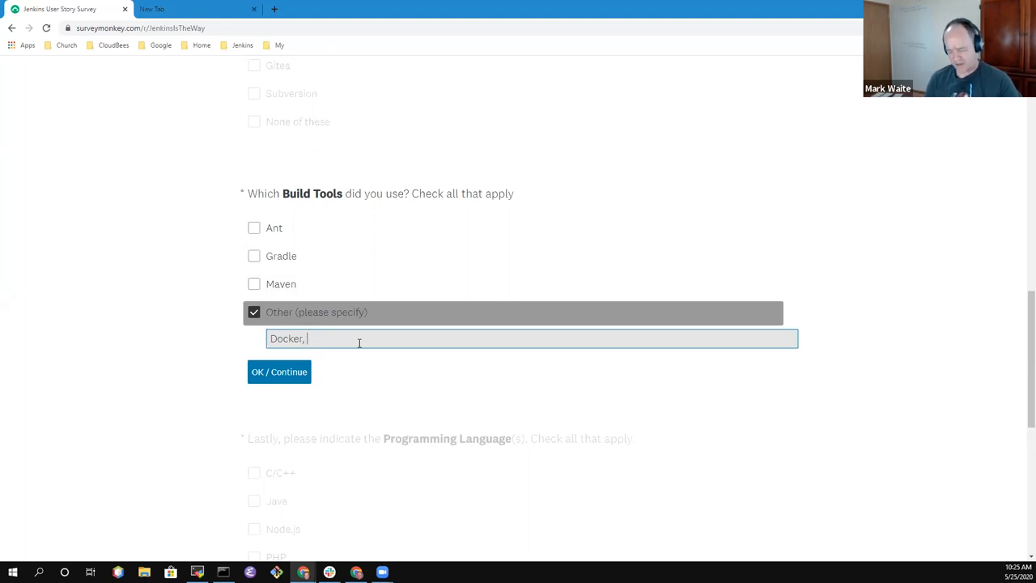
{"action": "key", "text": "Backspace"}
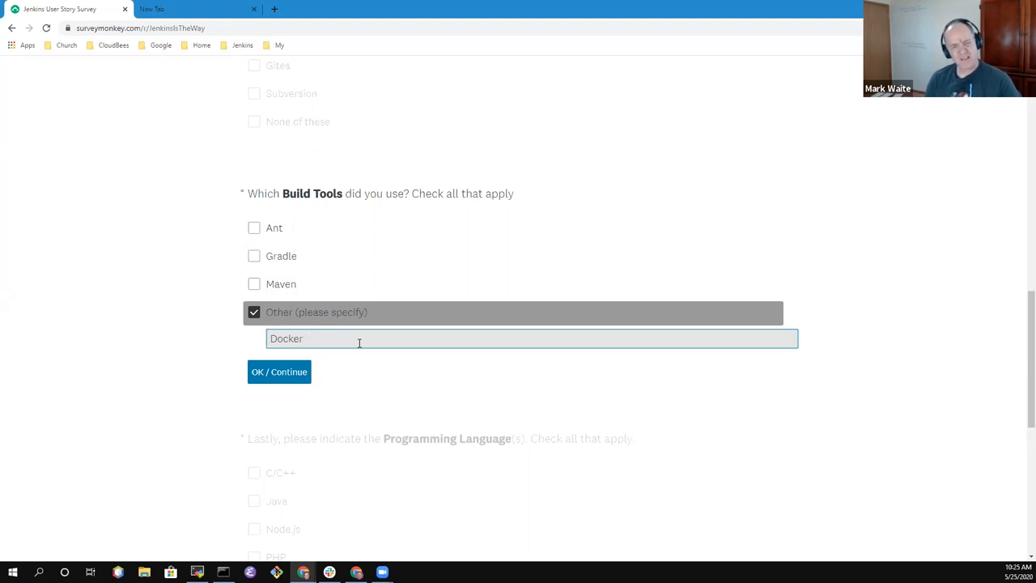
{"action": "type", "text": ", d"}
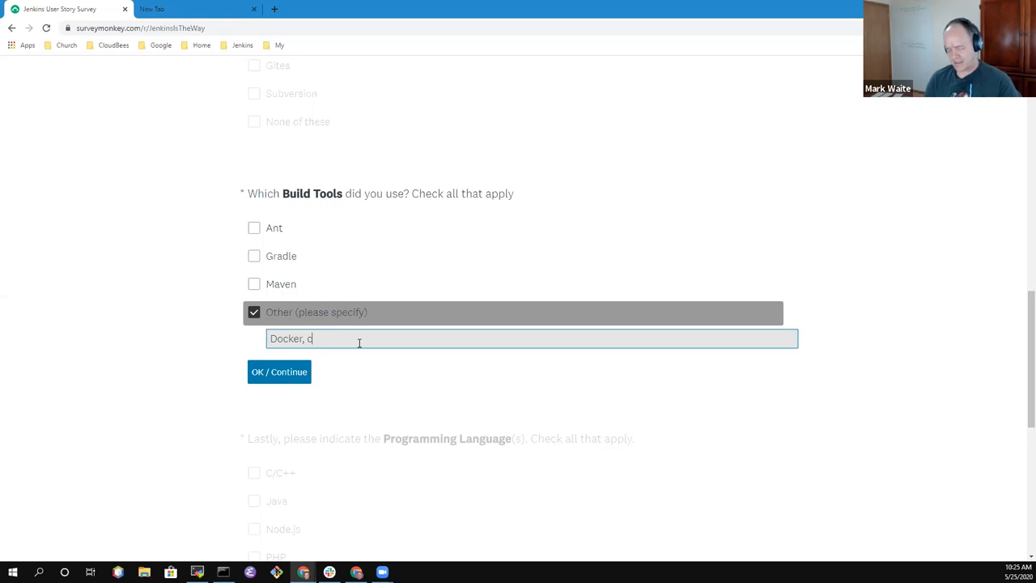
{"action": "type", "text": "ustom"}
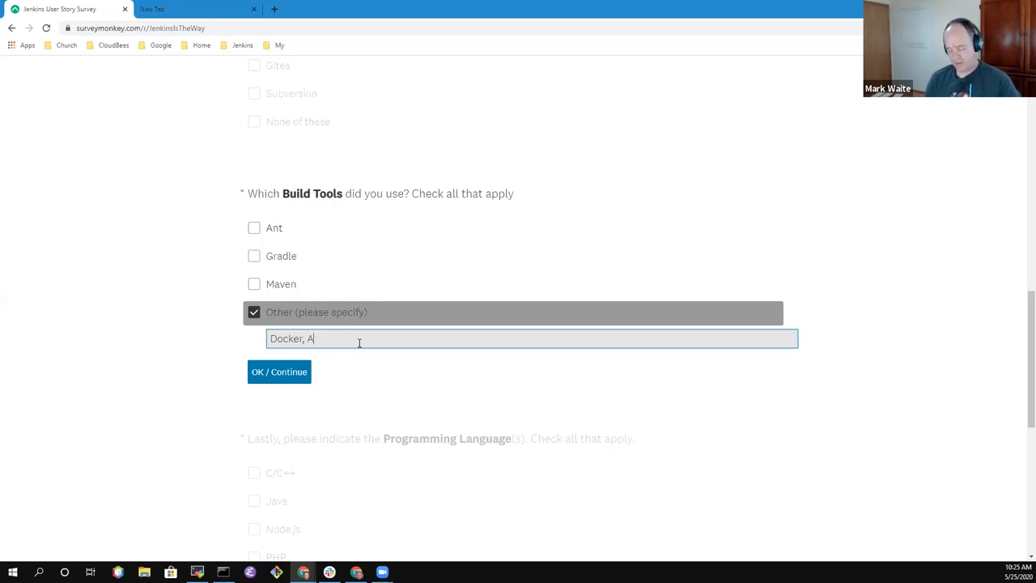
{"action": "scroll", "scroll_direction": "down", "scroll_amount": 3}
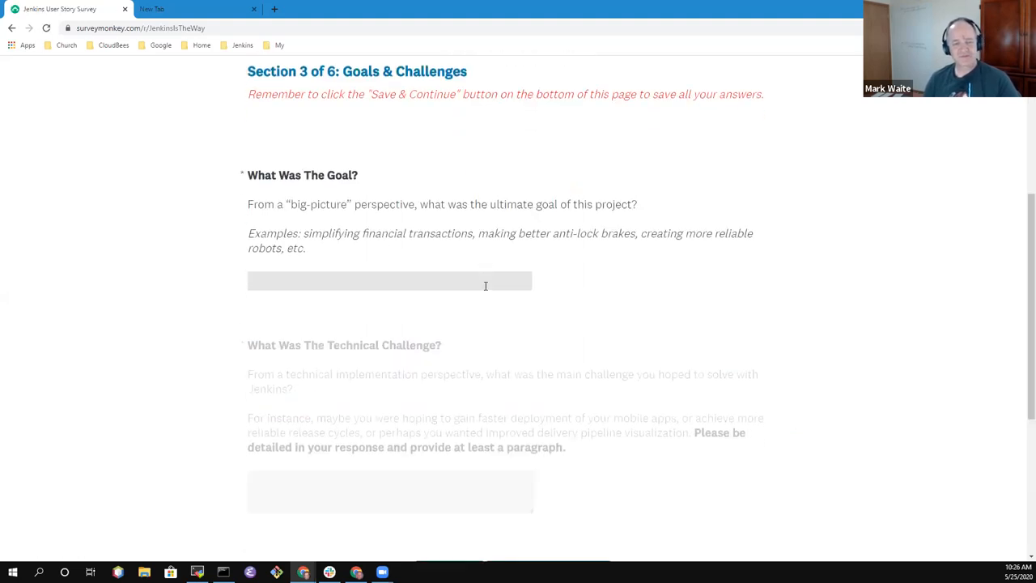
- Answer the Goal question with 'Training as code delivered to users' and continue
{"action": "scroll", "scroll_direction": "up", "scroll_amount": 3}
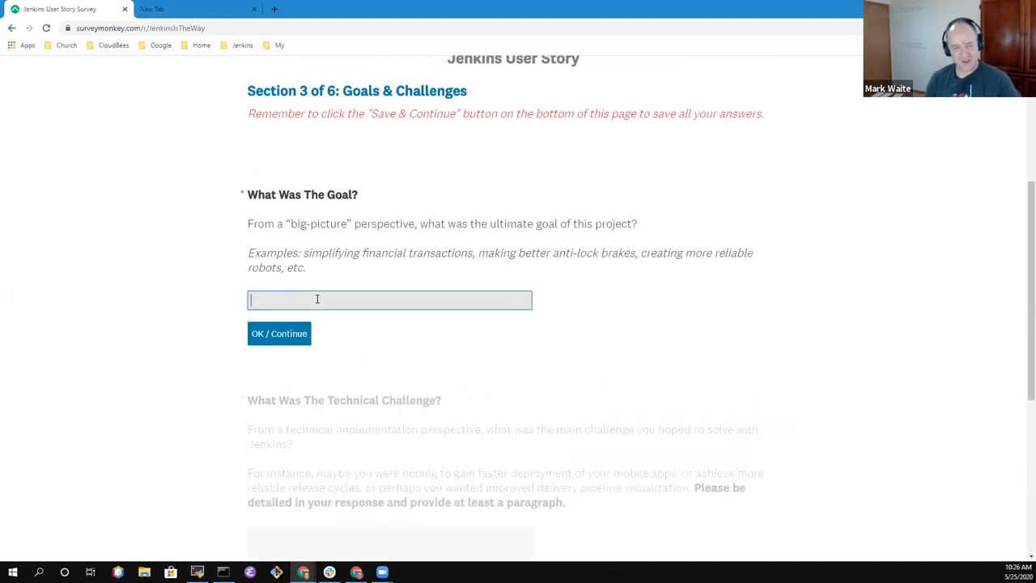
{"action": "type", "text": "Training as"}
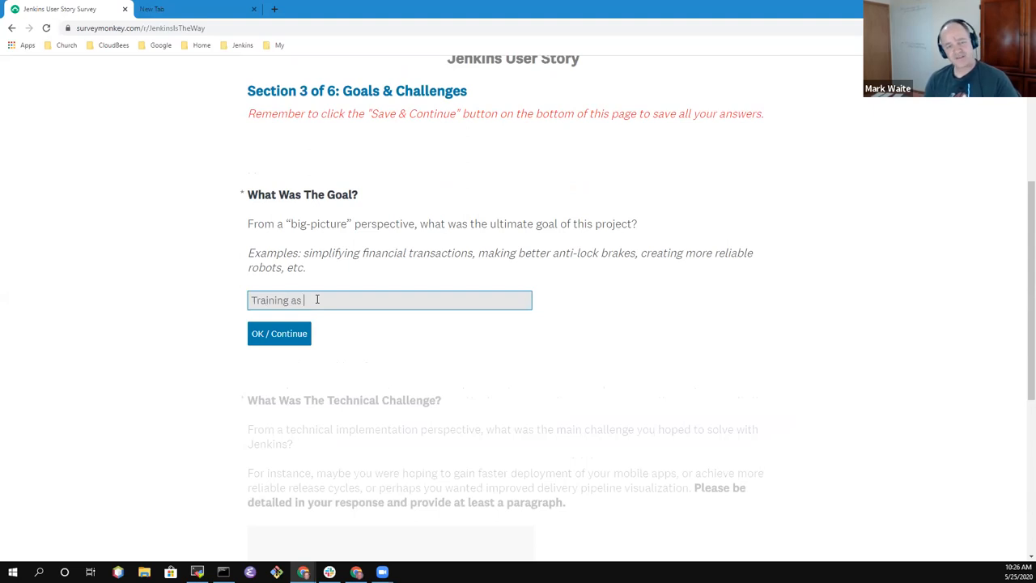
{"action": "type", "text": "code delivered"}
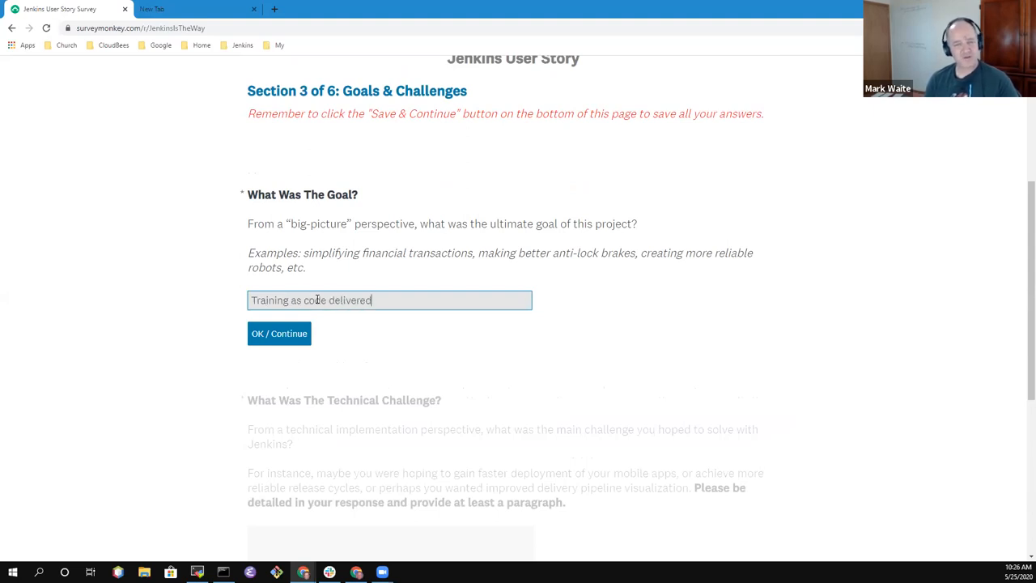
{"action": "type", "text": "to users"}
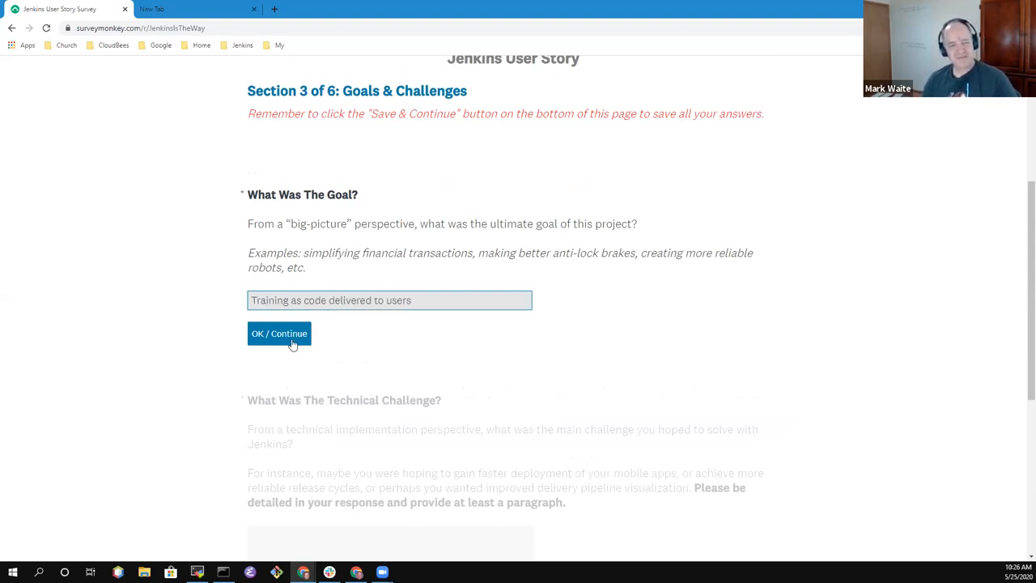
{"action": "left_click", "coordinate": [280, 333]}
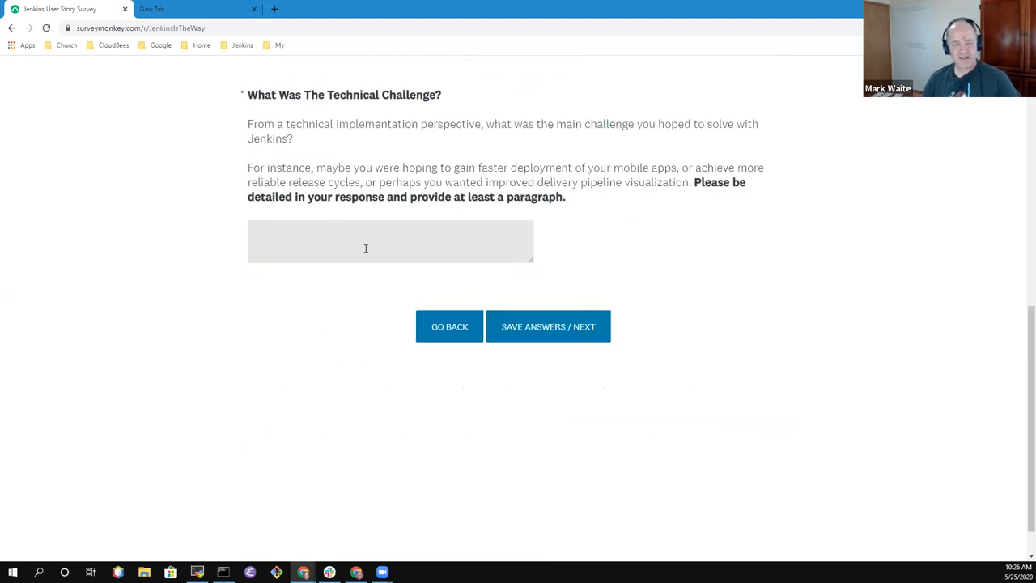
- Type 'Delivering infrastructure all the way to AWS installations for slides and labs' as the challenge
{"action": "left_click", "coordinate": [391, 241]}
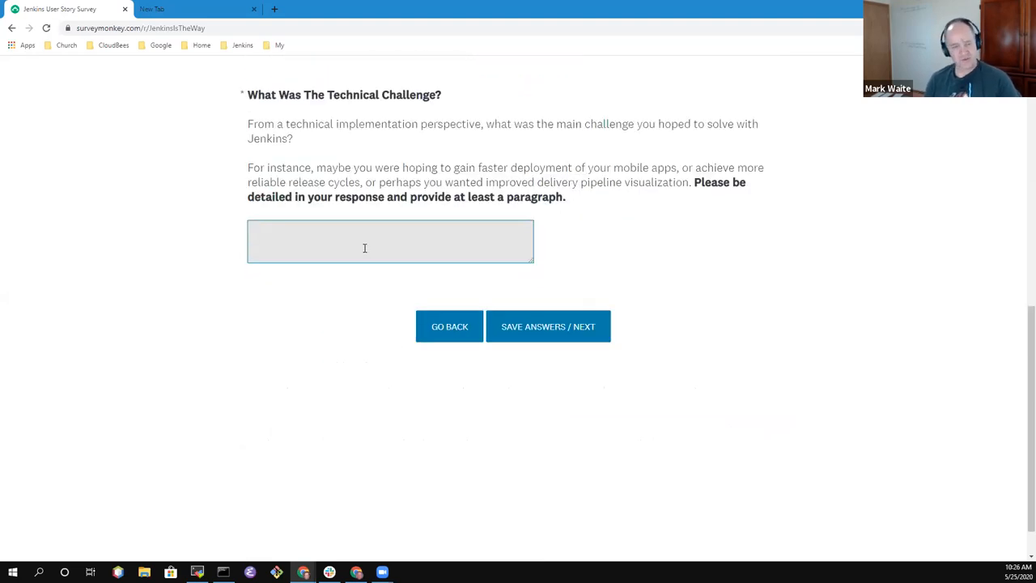
{"action": "type", "text": "Deliveri"}
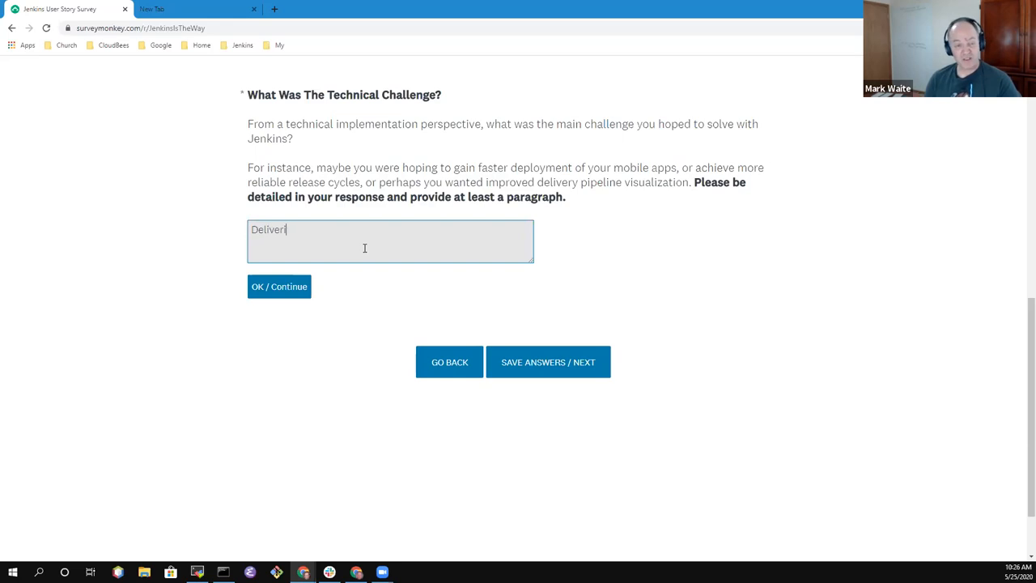
{"action": "type", "text": "ng infrar"}
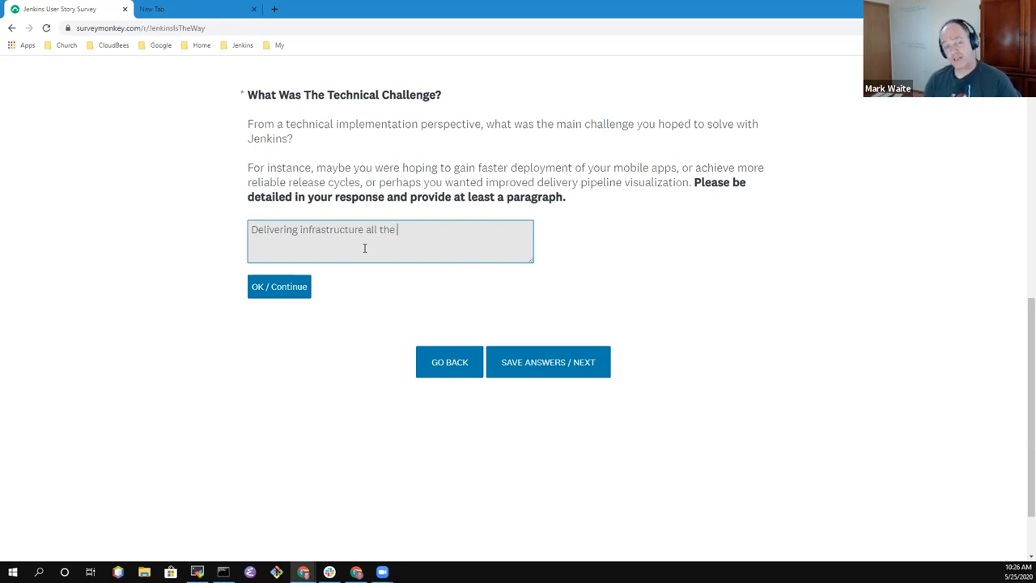
{"action": "type", "text": "way to AWS"}
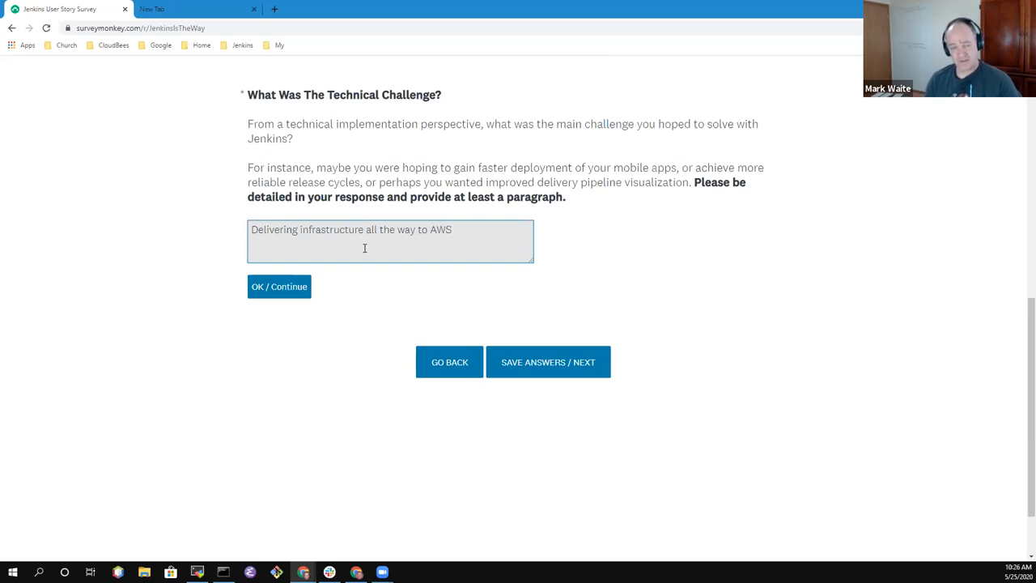
{"action": "type", "text": "installations for"}
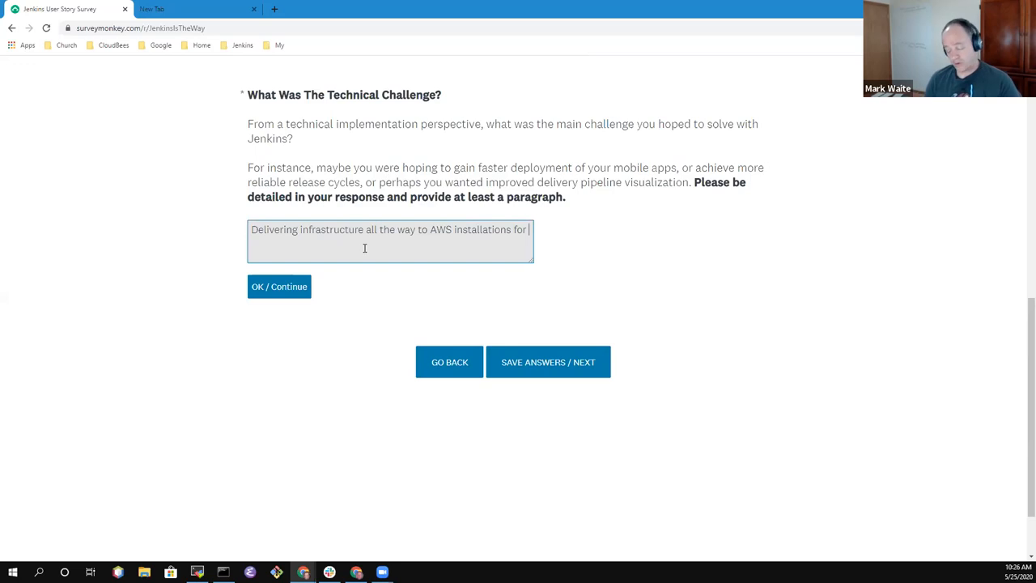
{"action": "type", "text": "sldies"}
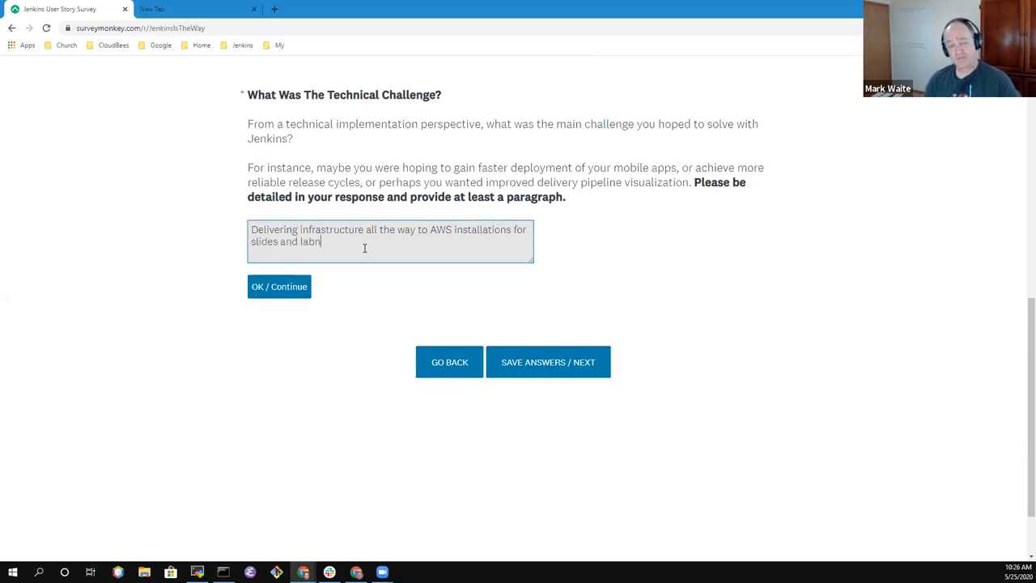
{"action": "type", "text": "s"}
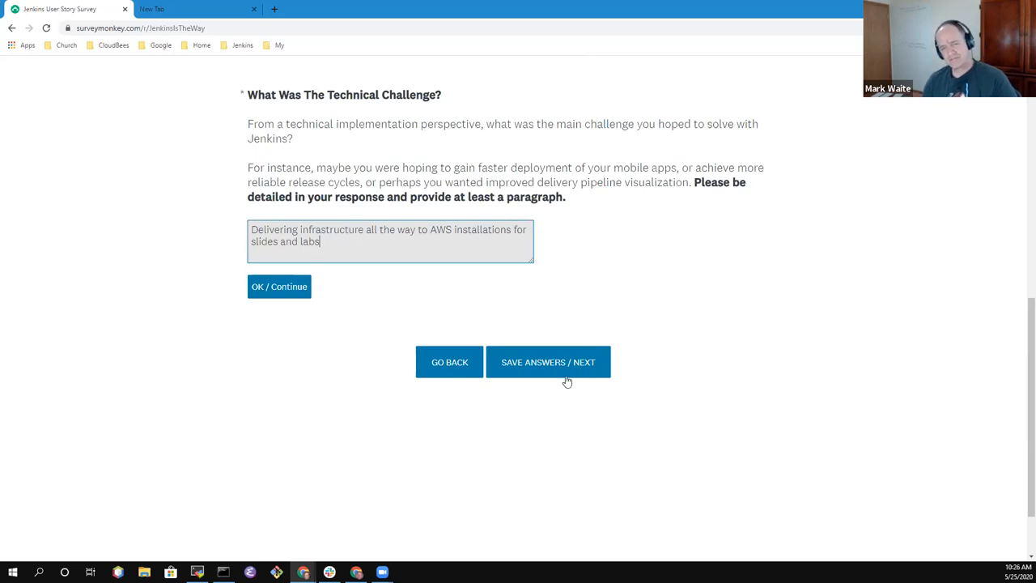
- Save the Goals & Challenges answers and scroll to the Solution question
{"action": "left_click", "coordinate": [548, 361]}
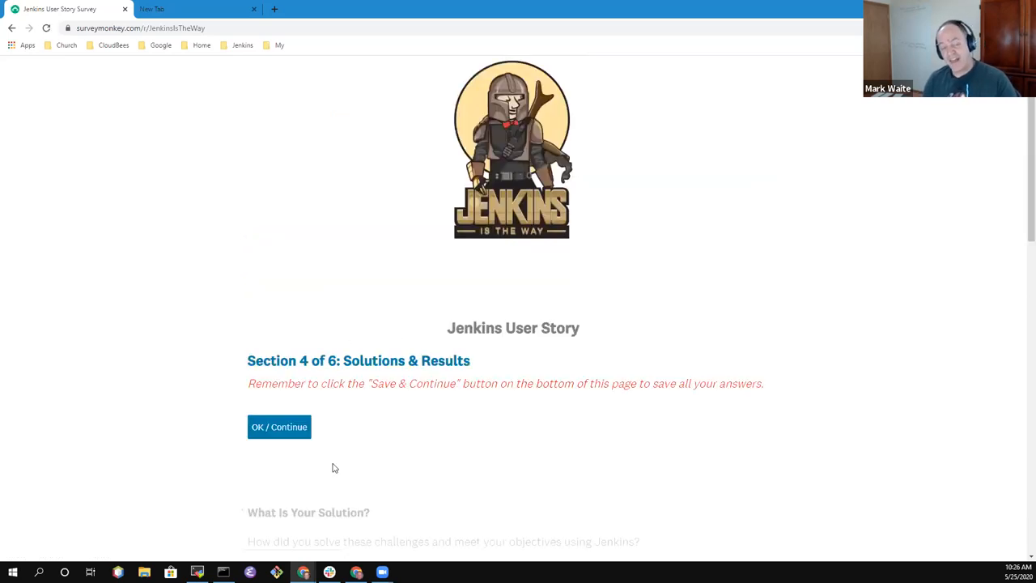
{"action": "scroll", "scroll_direction": "down", "scroll_amount": 3}
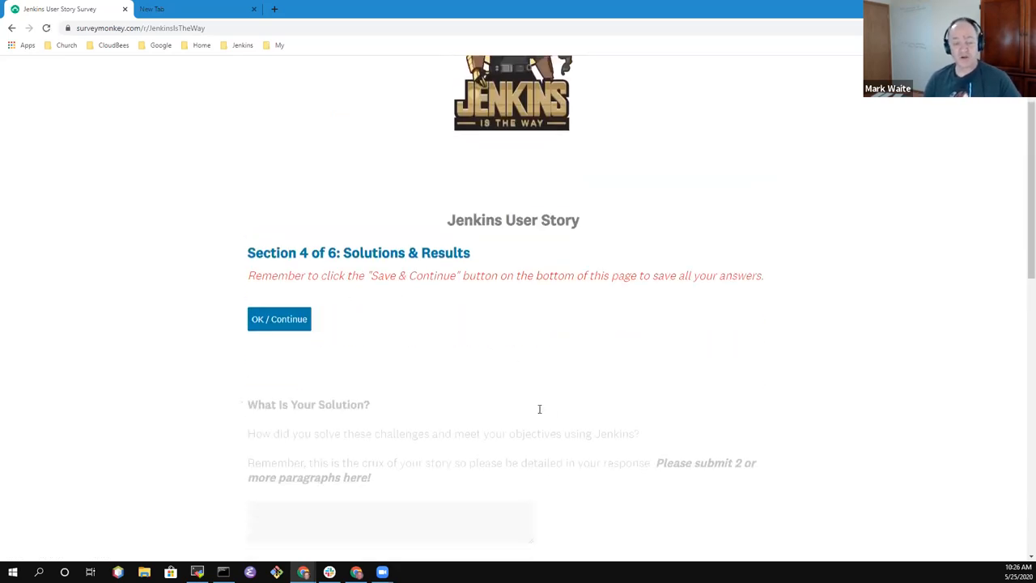
{"action": "scroll", "scroll_direction": "down", "scroll_amount": 3}
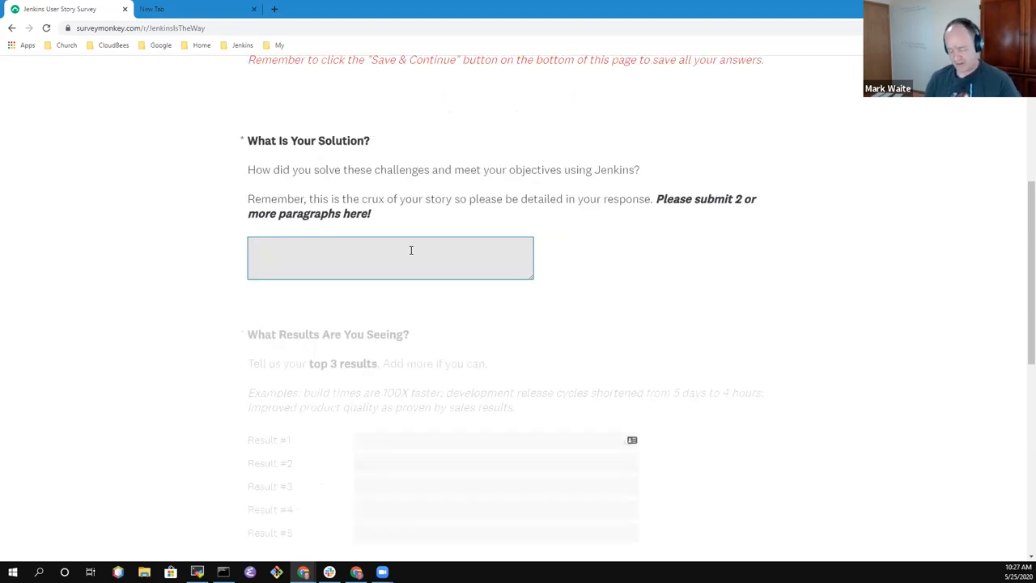
- Answer the Solution question with 'Jenkins training with labs, delivered from our GitHub repo'
{"action": "type", "text": "Jenkins tr"}
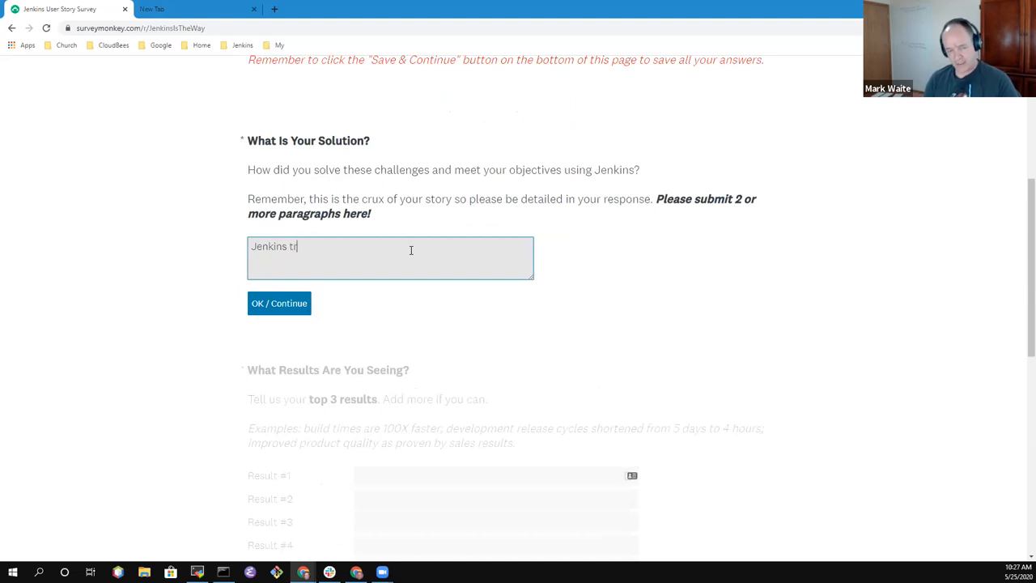
{"action": "type", "text": "aining with labs"}
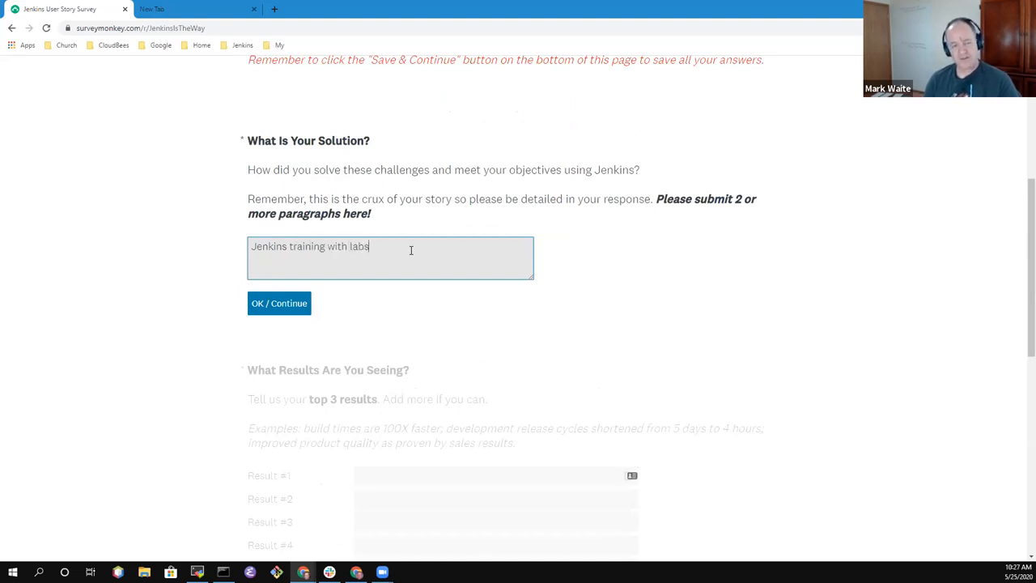
{"action": "type", "text": ", deliv"}
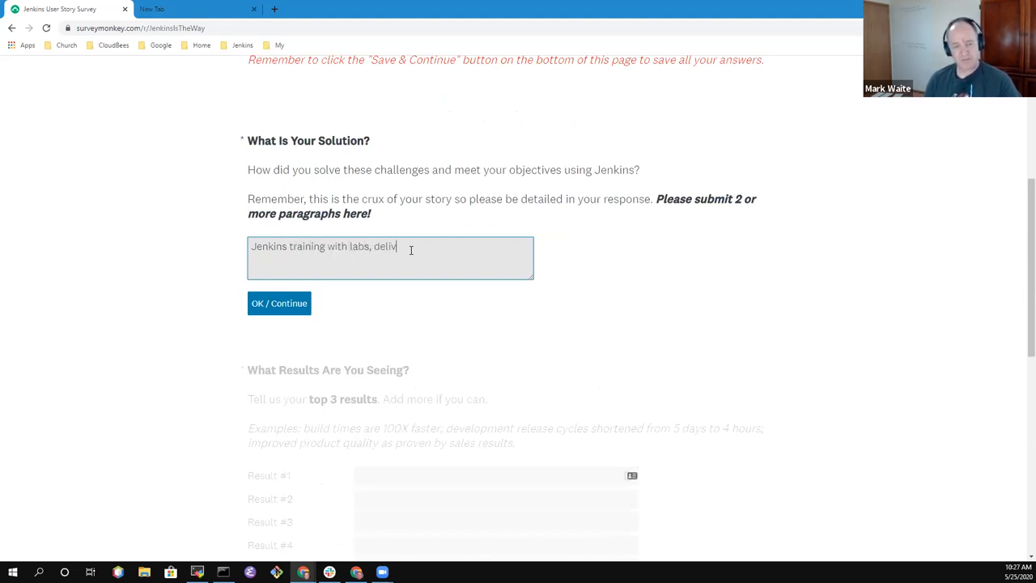
{"action": "type", "text": "ered from our"}
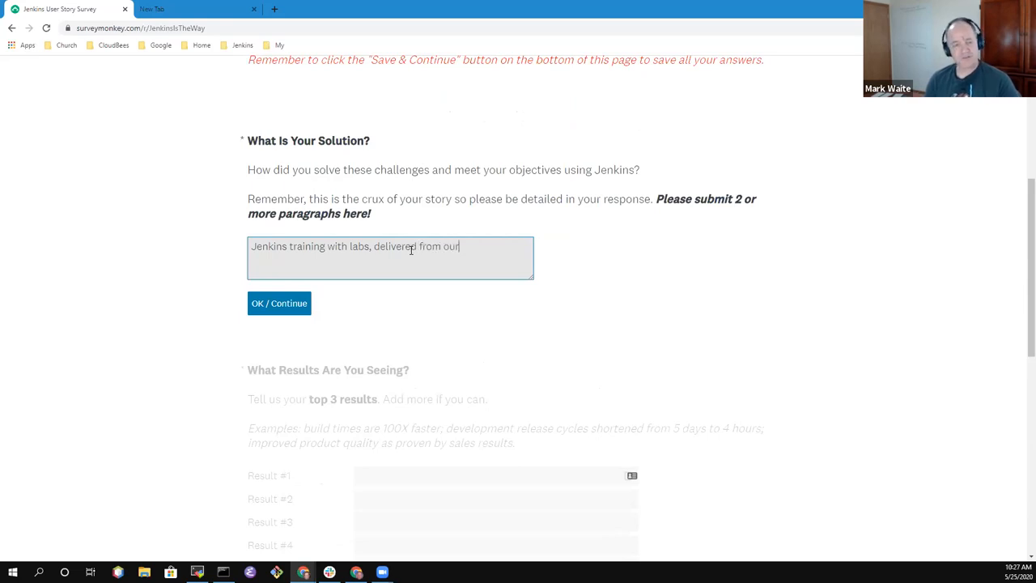
{"action": "type", "text": "GitHub repo"}
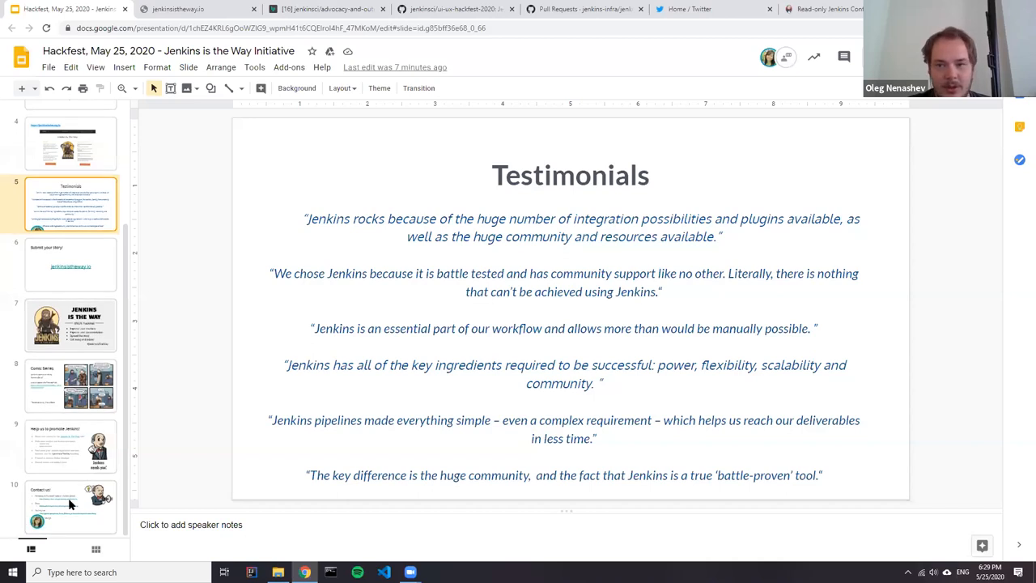
- View slide 10 'Contact us!', then return to slide 9 'Help us to promote Jenkins!'
{"action": "left_click", "coordinate": [71, 506]}
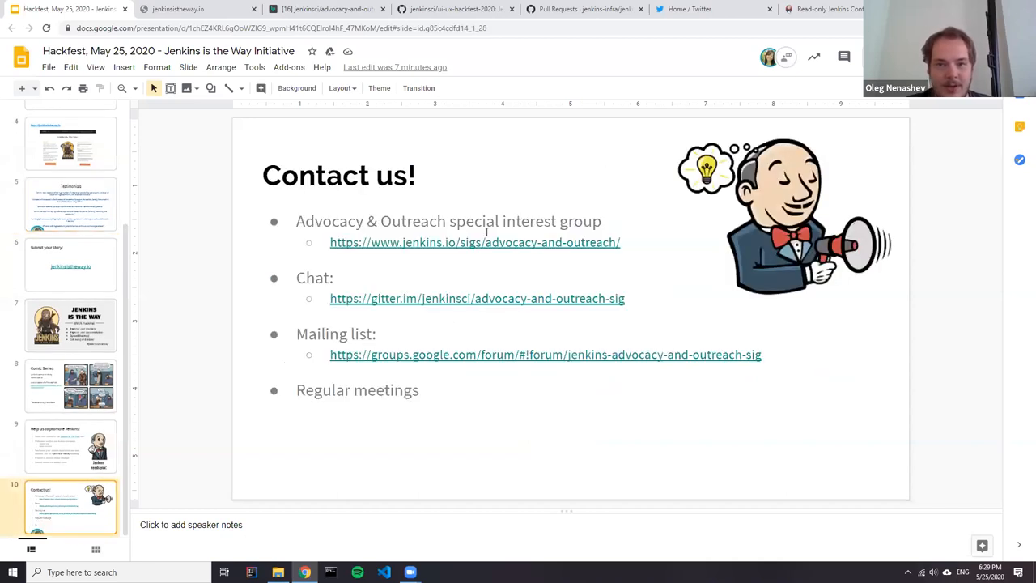
{"action": "left_click", "coordinate": [71, 446]}
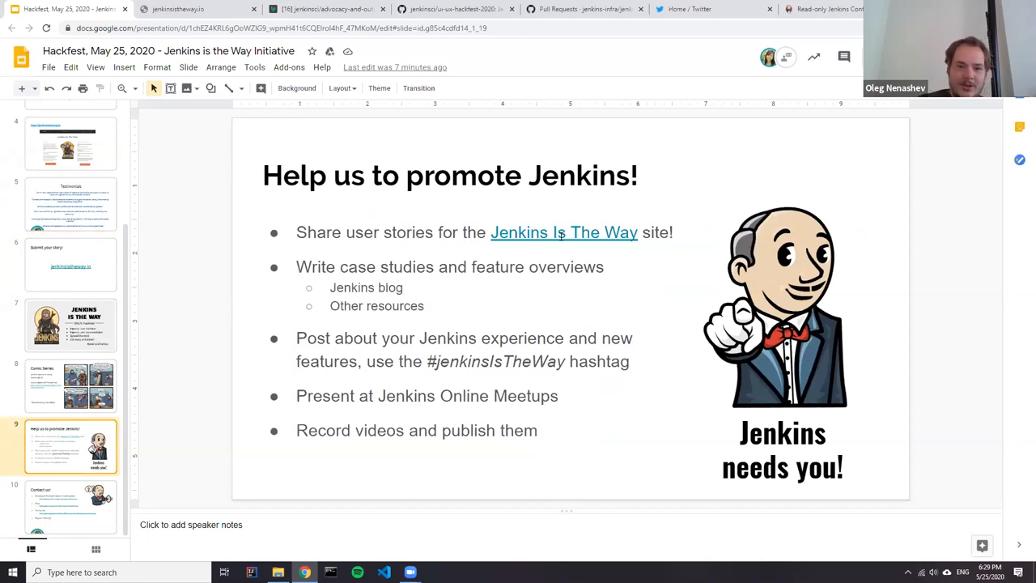
{"action": "mouse_move", "coordinate": [390, 284]}
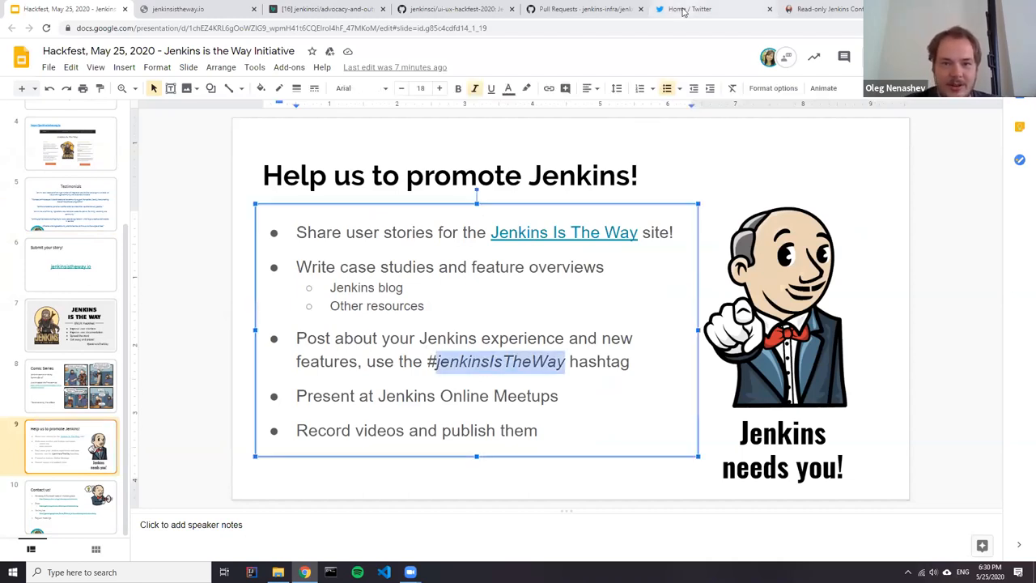
- Search Twitter for #JenkinsIsTheWay and browse the Latest tab results
{"action": "left_click", "coordinate": [712, 9]}
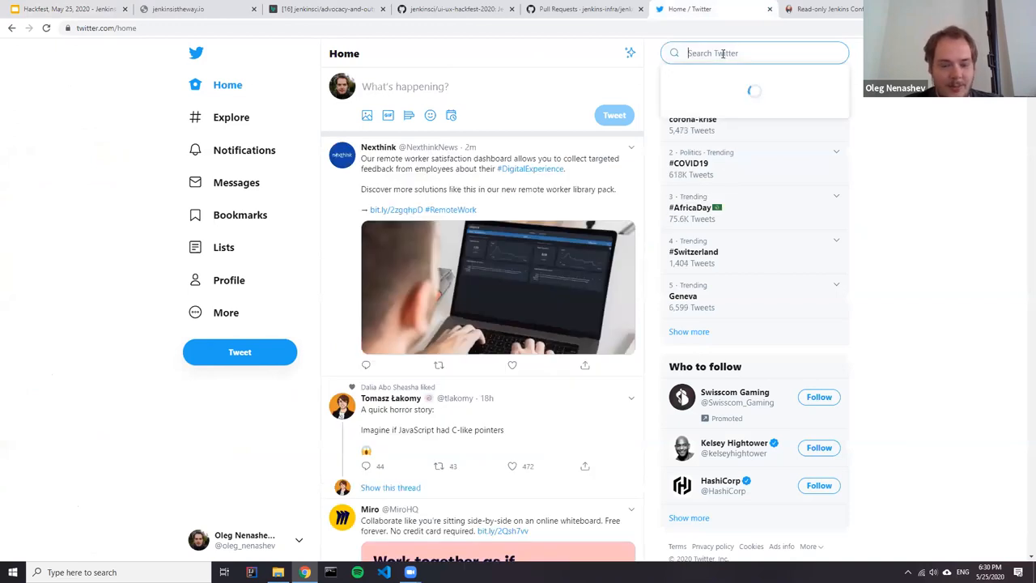
{"action": "type", "text": "#JenkinsIsTheWay"}
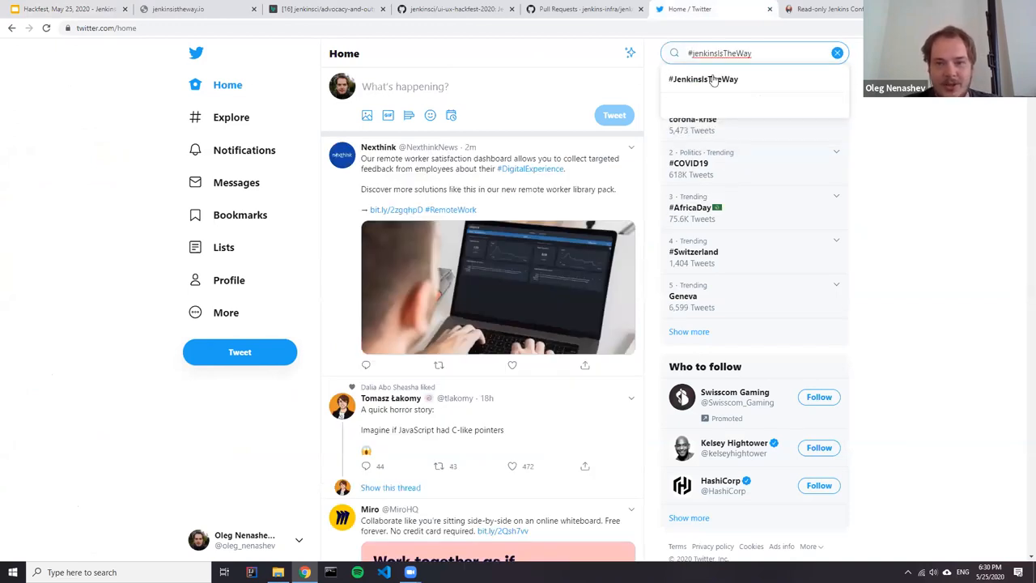
{"action": "left_click", "coordinate": [702, 79]}
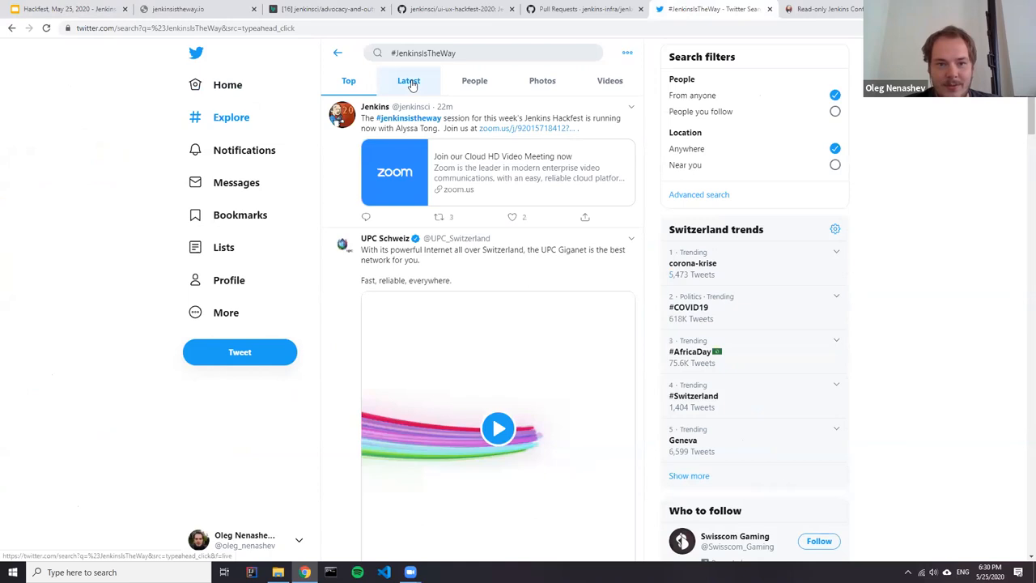
{"action": "left_click", "coordinate": [408, 80]}
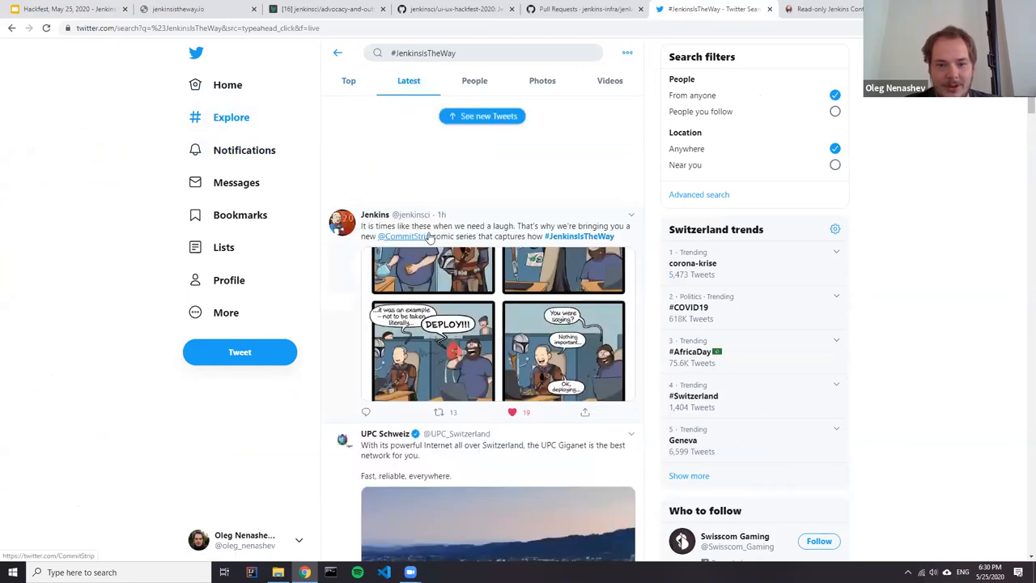
{"action": "scroll", "scroll_direction": "down", "scroll_amount": 3}
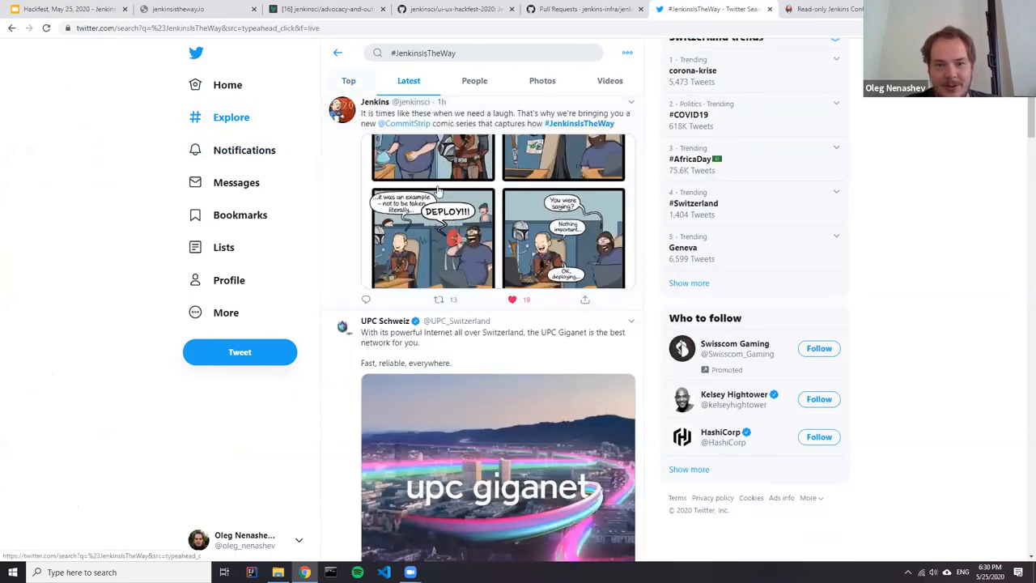
{"action": "scroll", "scroll_direction": "up", "scroll_amount": 3}
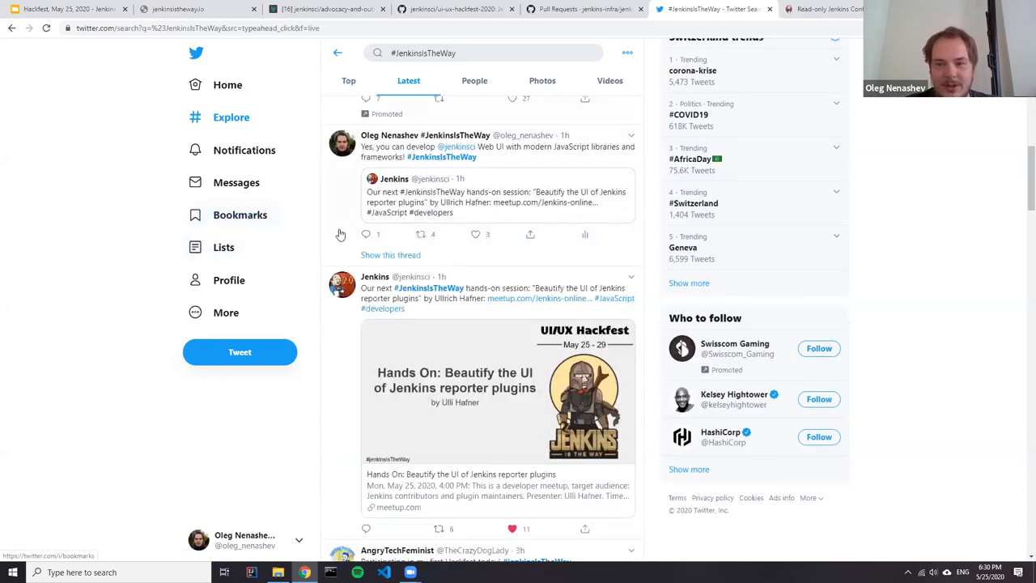
{"action": "left_click", "coordinate": [628, 52]}
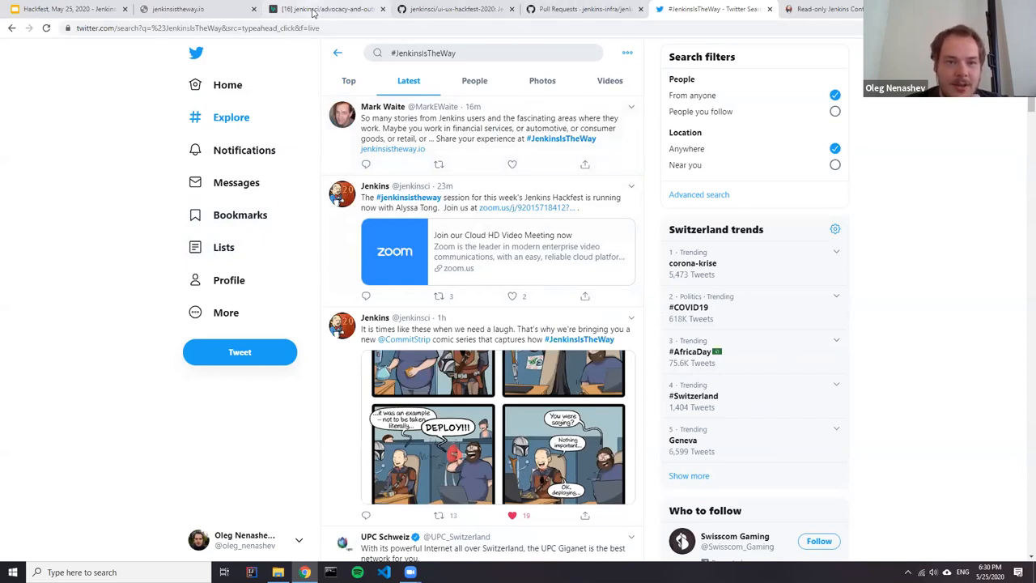
{"action": "mouse_move", "coordinate": [326, 8]}
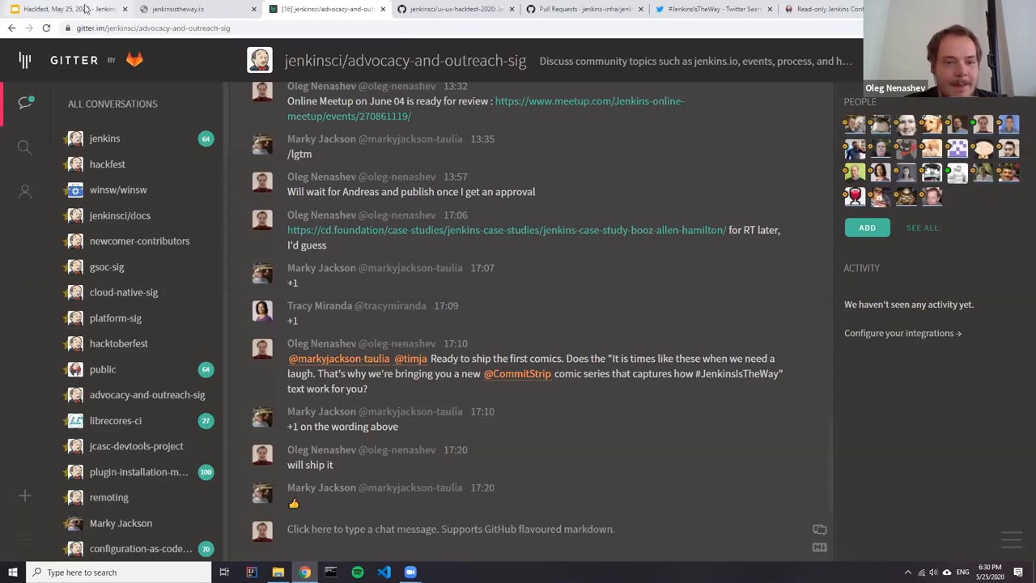
- Switch to the Gitter jenkinsci/advocacy-and-outreach-sig room to review recent messages
{"action": "left_click", "coordinate": [65, 9]}
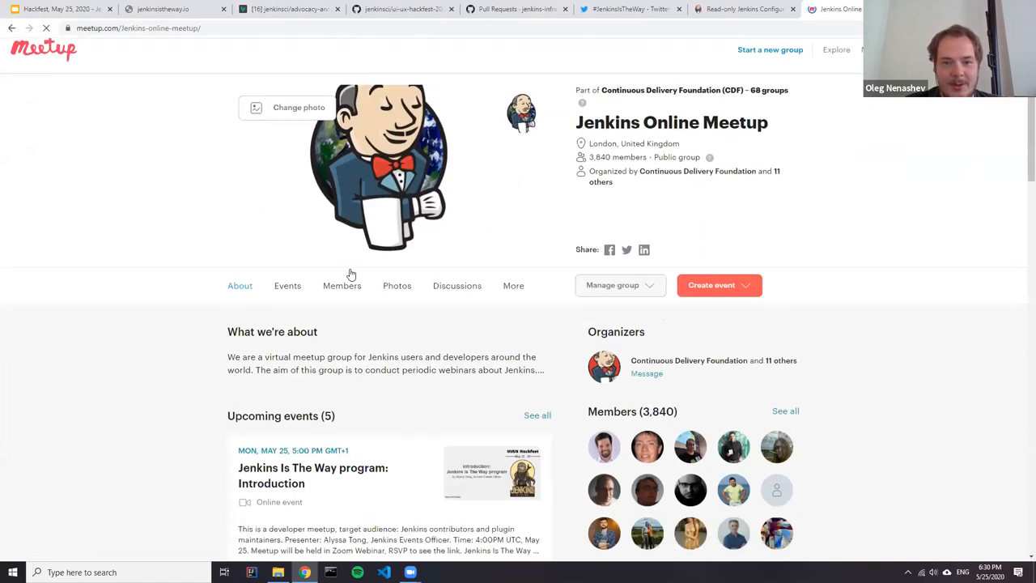
- Browse the Jenkins Online Meetup group's upcoming events, then go to jenkins.io's online-meetup page
{"action": "scroll", "scroll_direction": "down", "scroll_amount": 3}
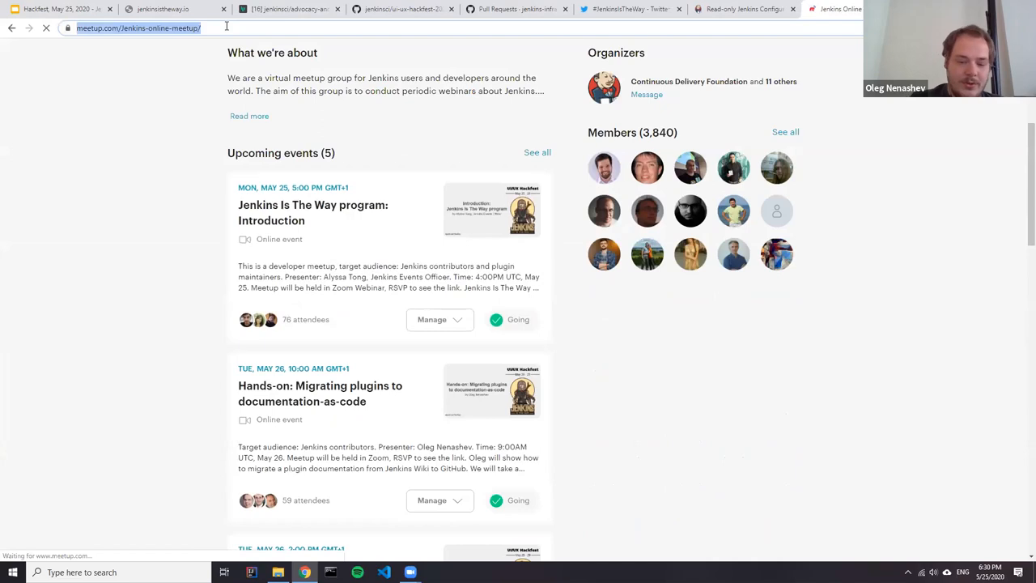
{"action": "type", "text": "onl"}
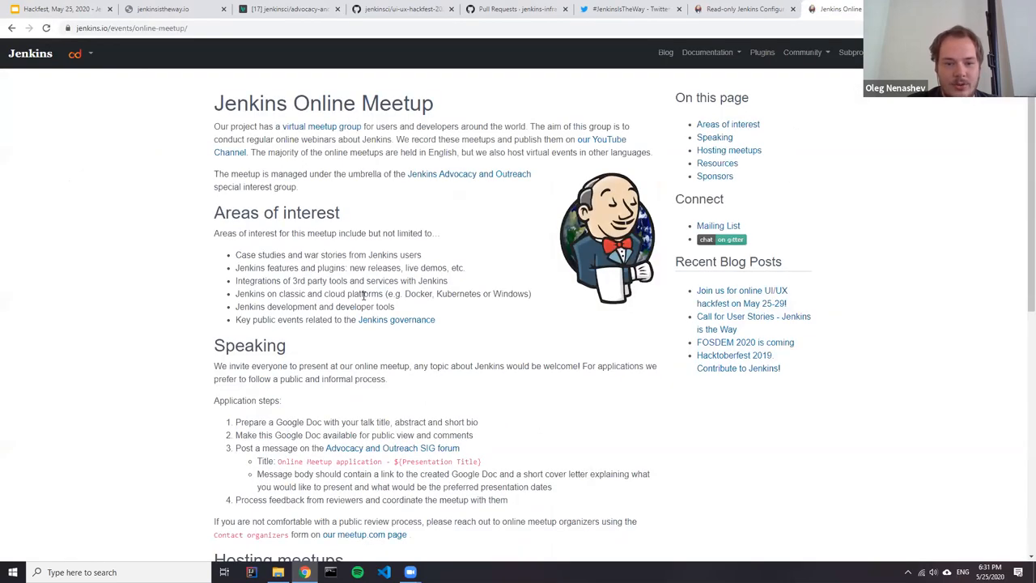
{"action": "scroll", "scroll_direction": "down", "scroll_amount": 3}
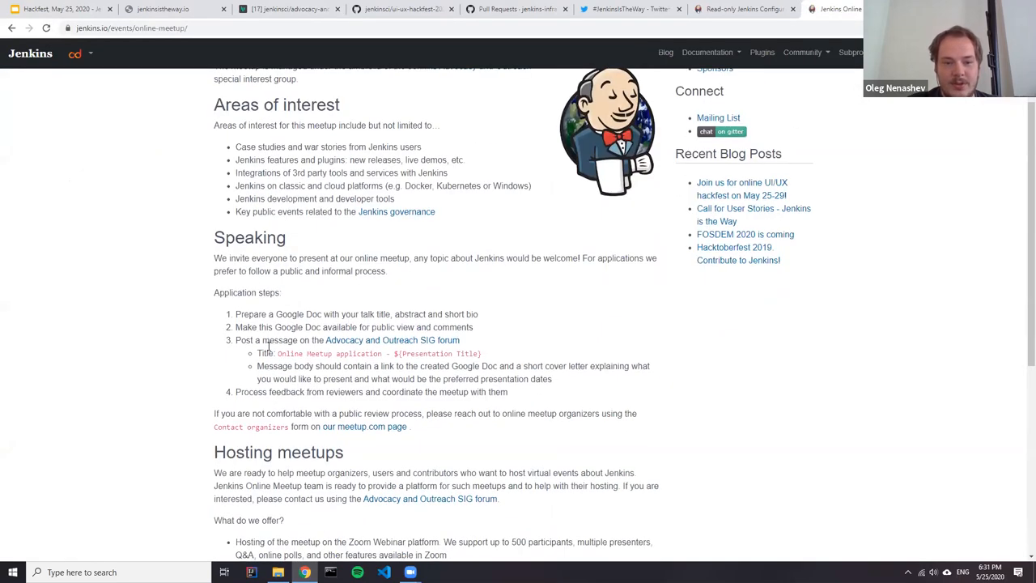
{"action": "mouse_move", "coordinate": [246, 325]}
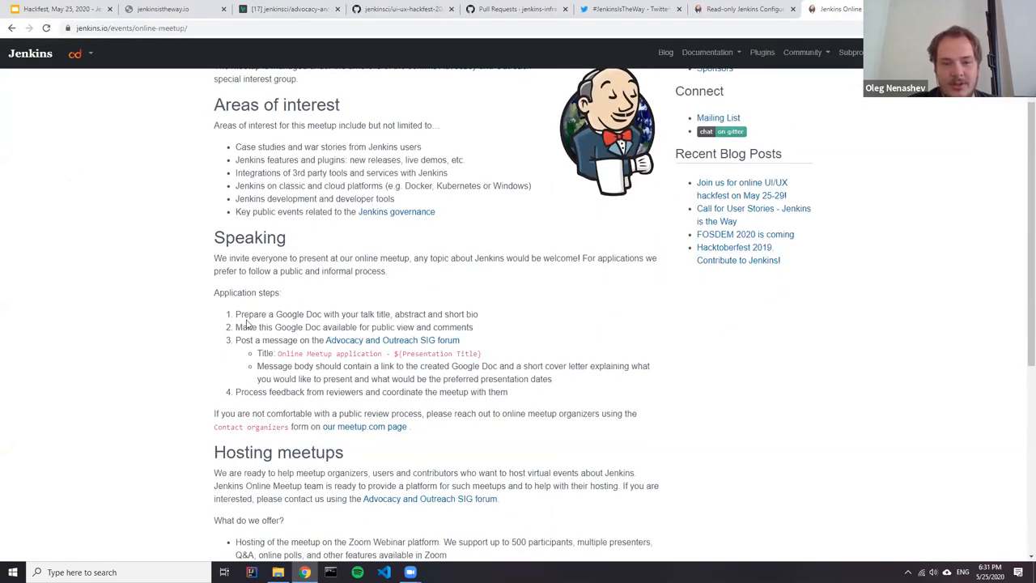
{"action": "mouse_move", "coordinate": [392, 340]}
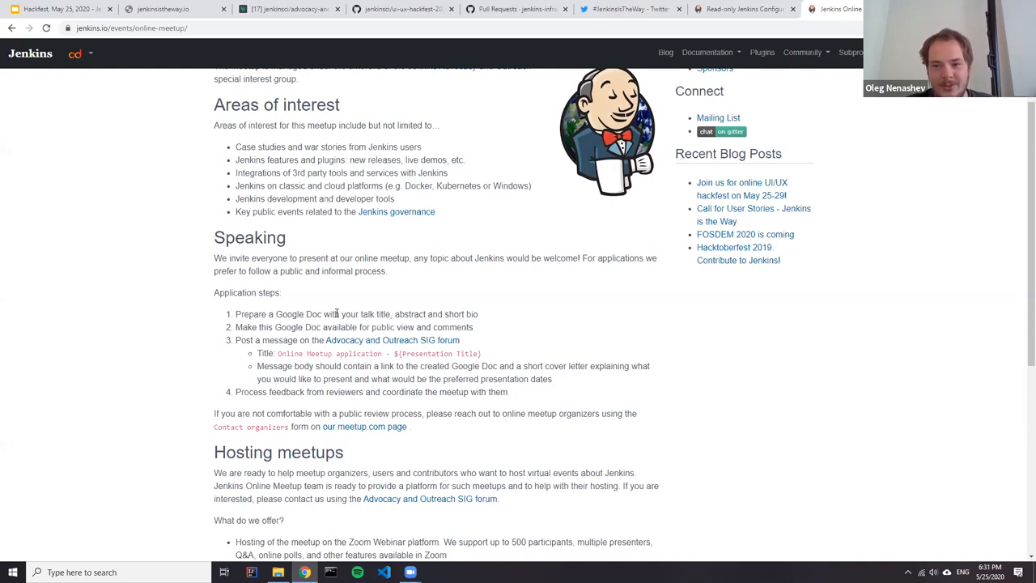
{"action": "scroll", "scroll_direction": "down", "scroll_amount": 3}
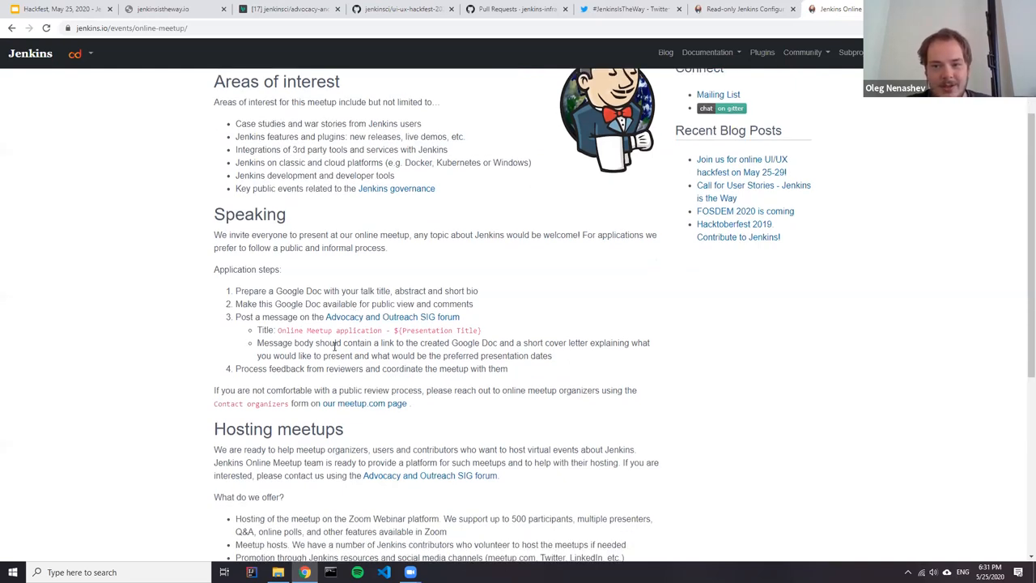
{"action": "scroll", "scroll_direction": "down", "scroll_amount": 3}
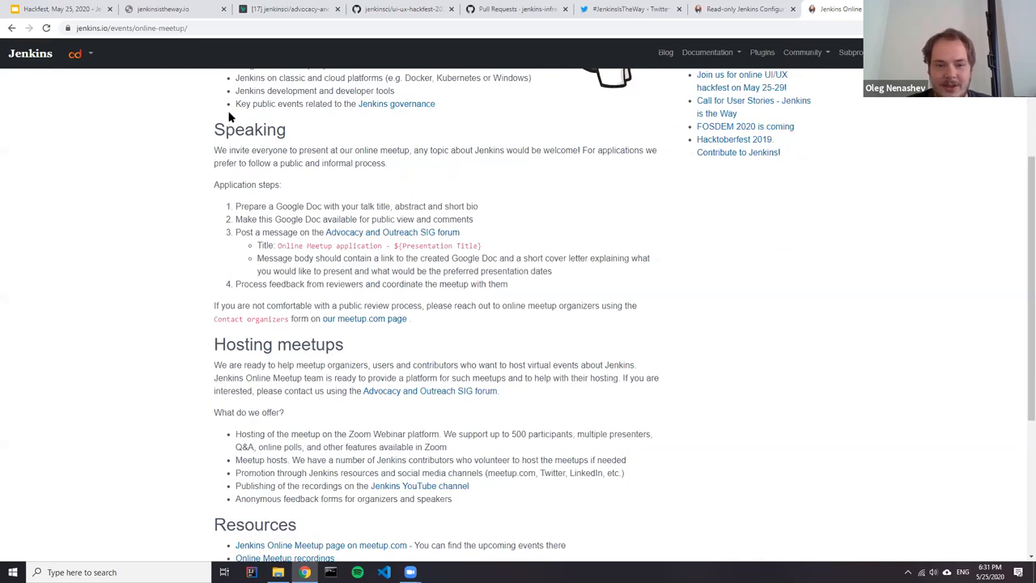
{"action": "scroll", "scroll_direction": "down", "scroll_amount": 3}
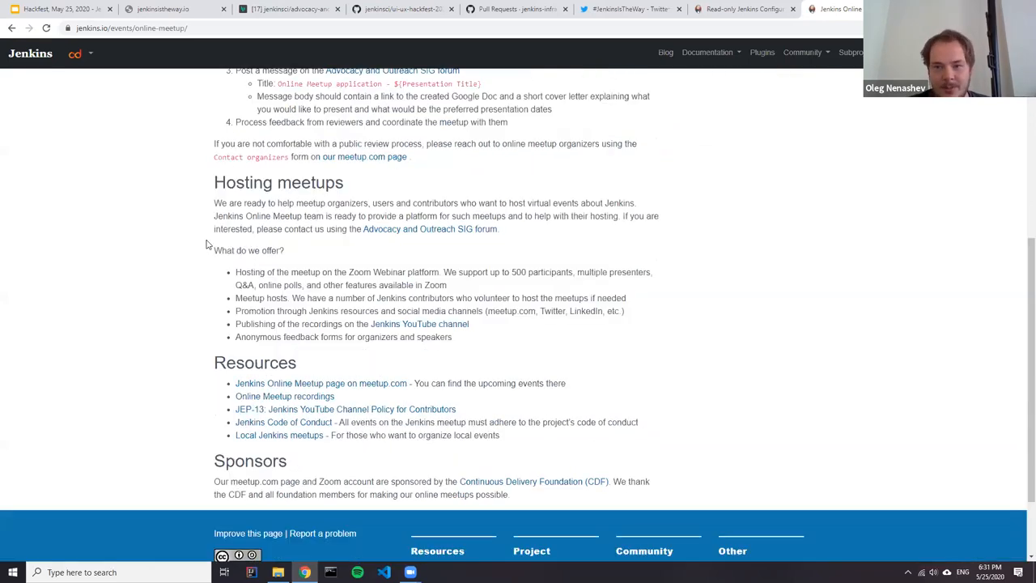
{"action": "mouse_move", "coordinate": [217, 183]}
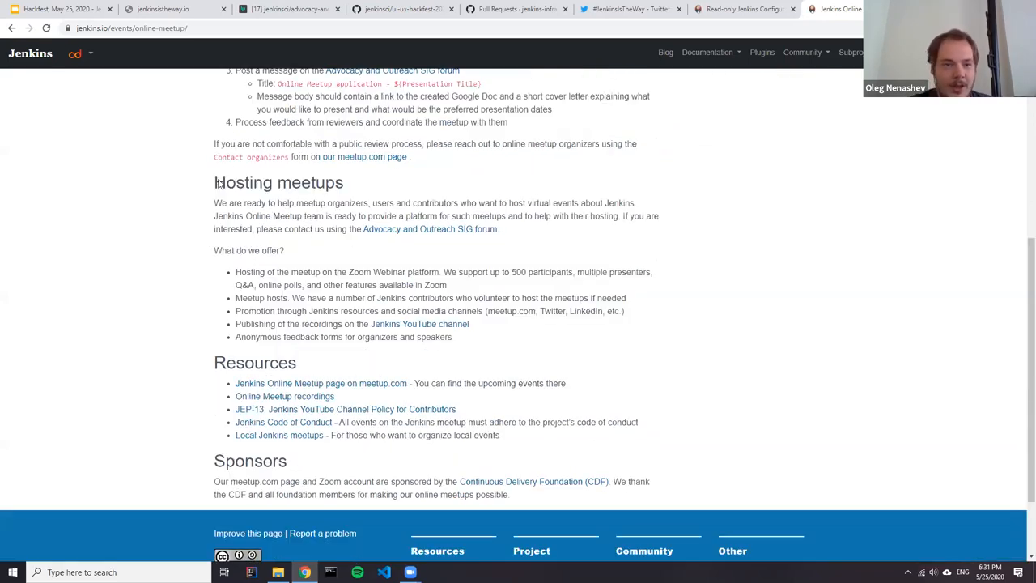
{"action": "mouse_move", "coordinate": [57, 9]}
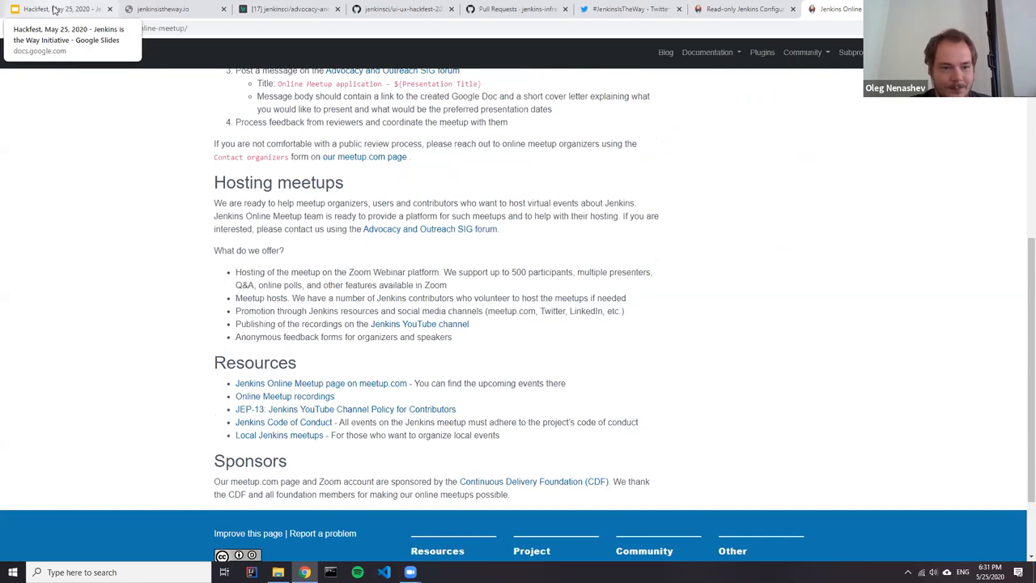
- Switch back to slide 9, 'Help us to promote Jenkins!', in Google Slides
{"action": "left_click", "coordinate": [56, 9]}
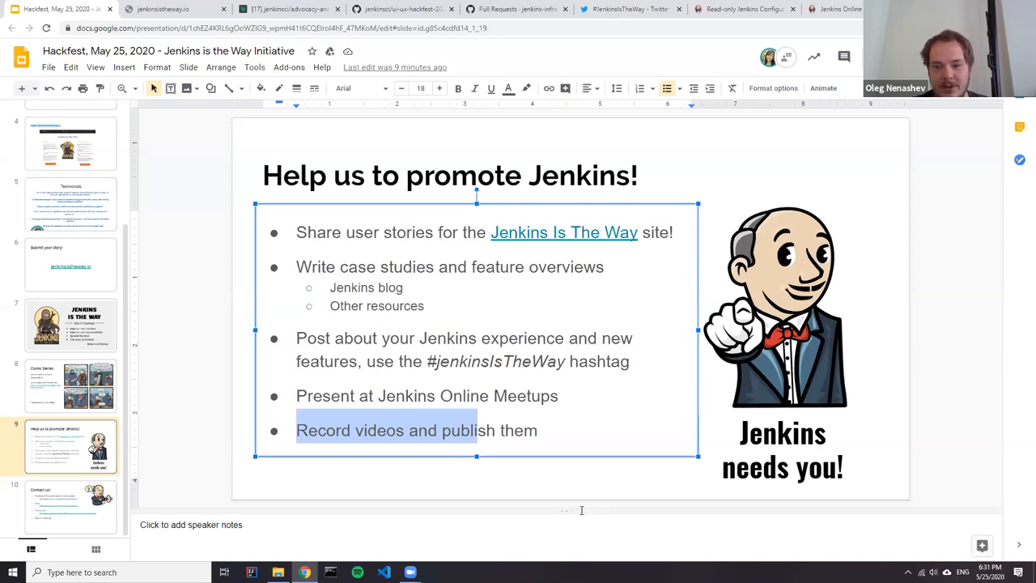
{"action": "mouse_move", "coordinate": [183, 321]}
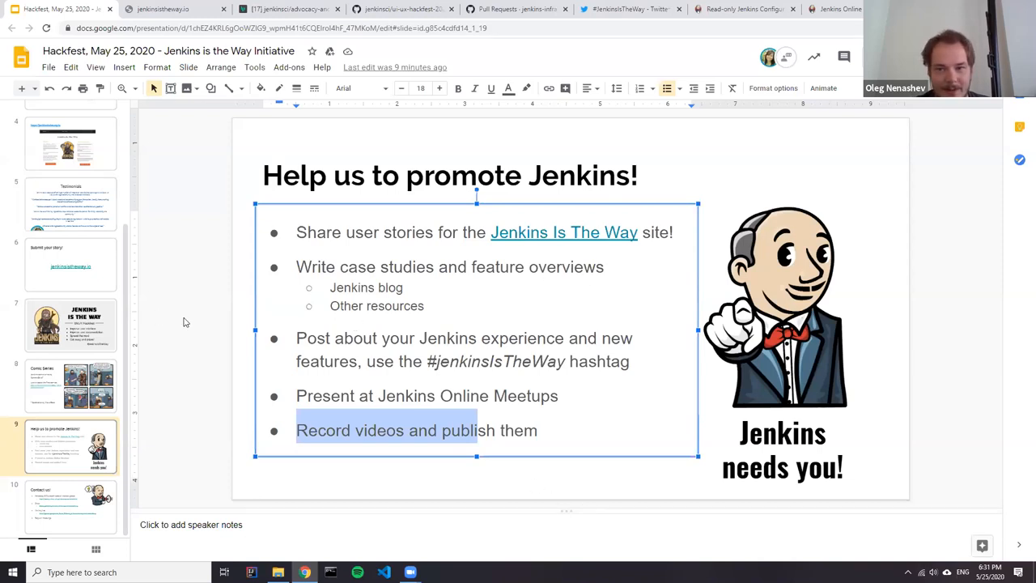